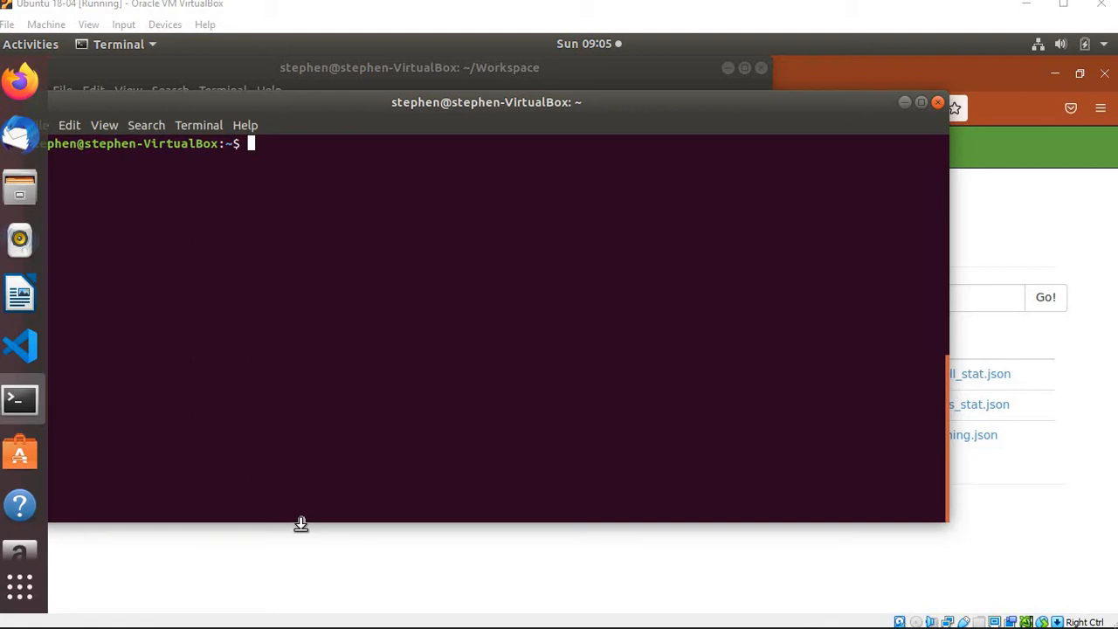
mouse_move(349, 461)
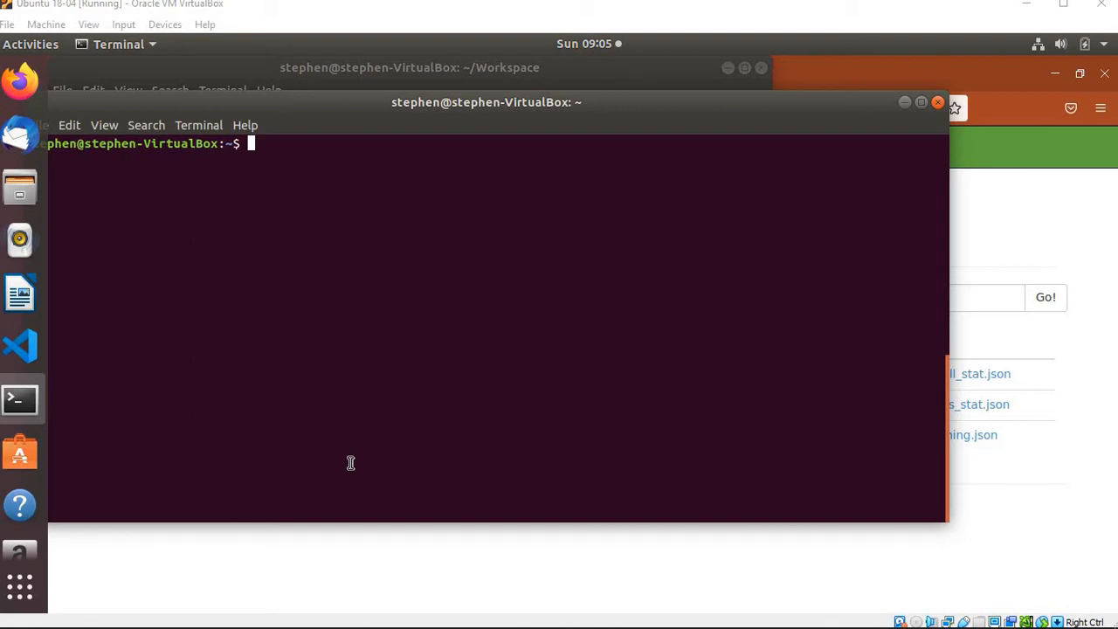
mouse_move(985, 259)
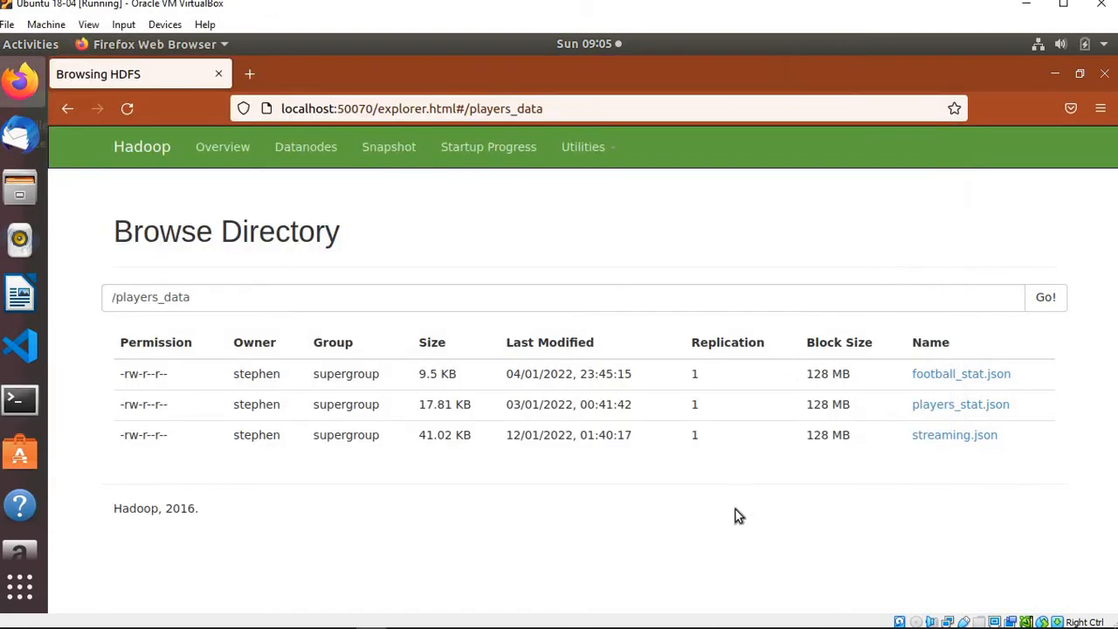
mouse_move(760, 474)
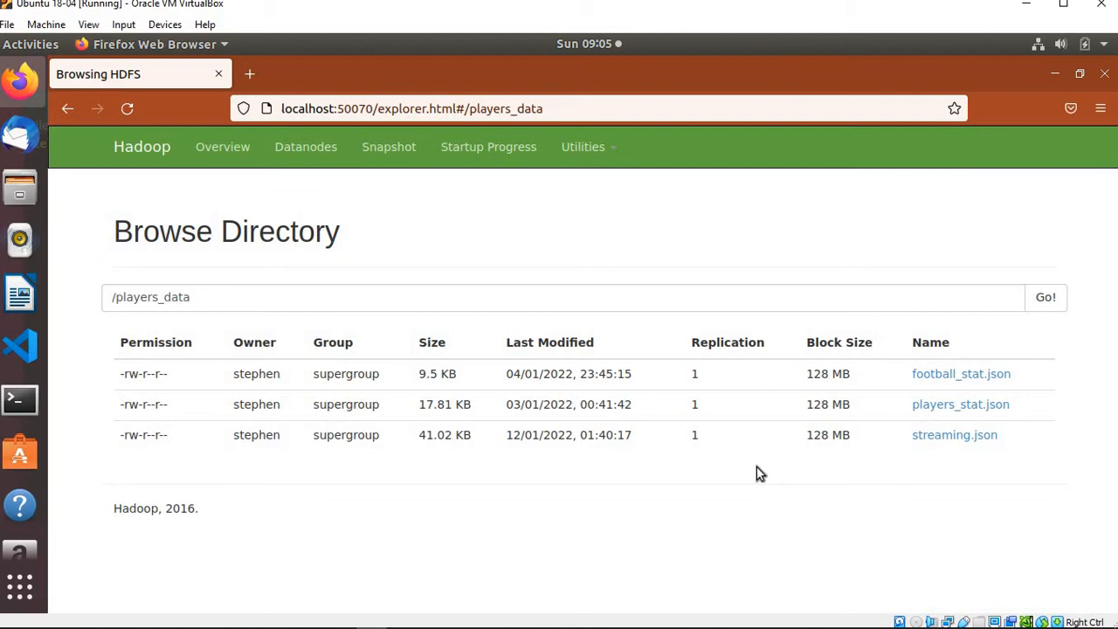
mouse_move(884, 415)
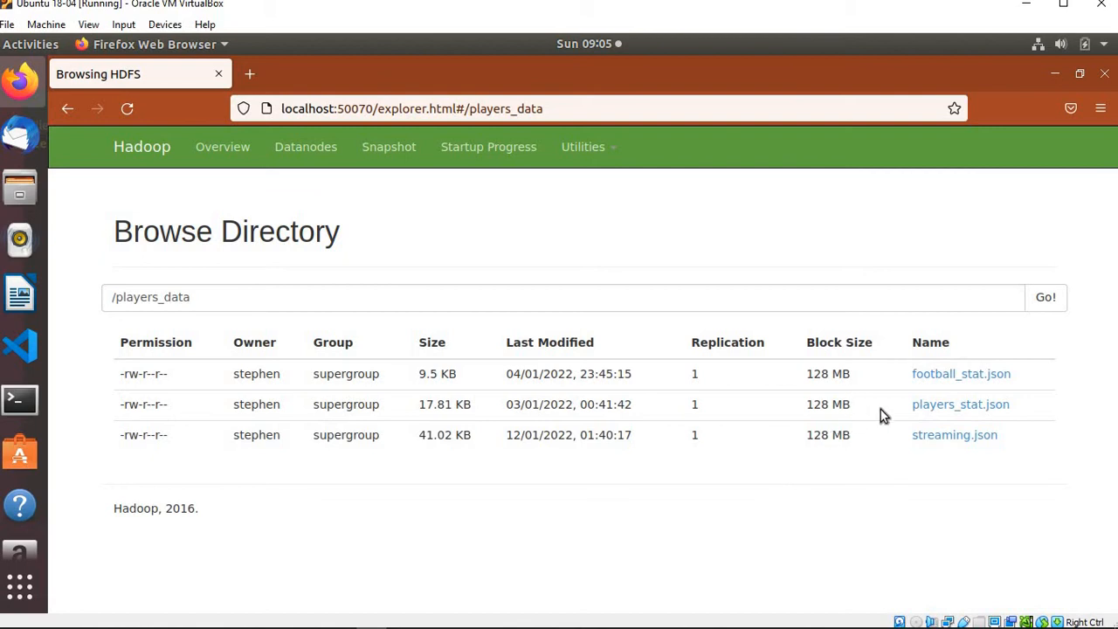
mouse_move(445, 321)
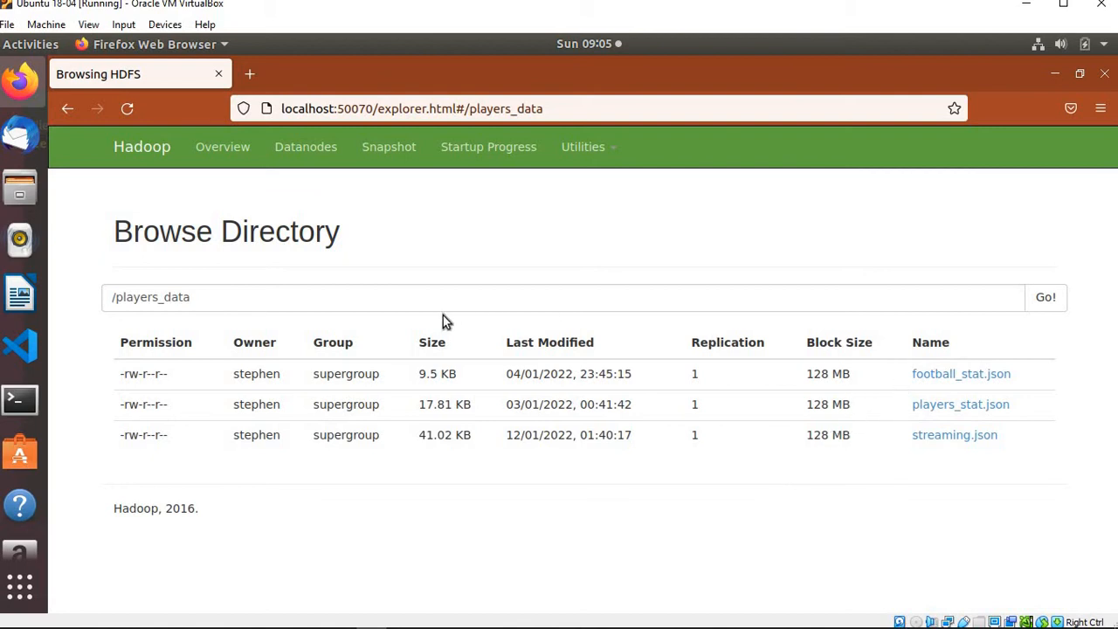
mouse_move(961, 404)
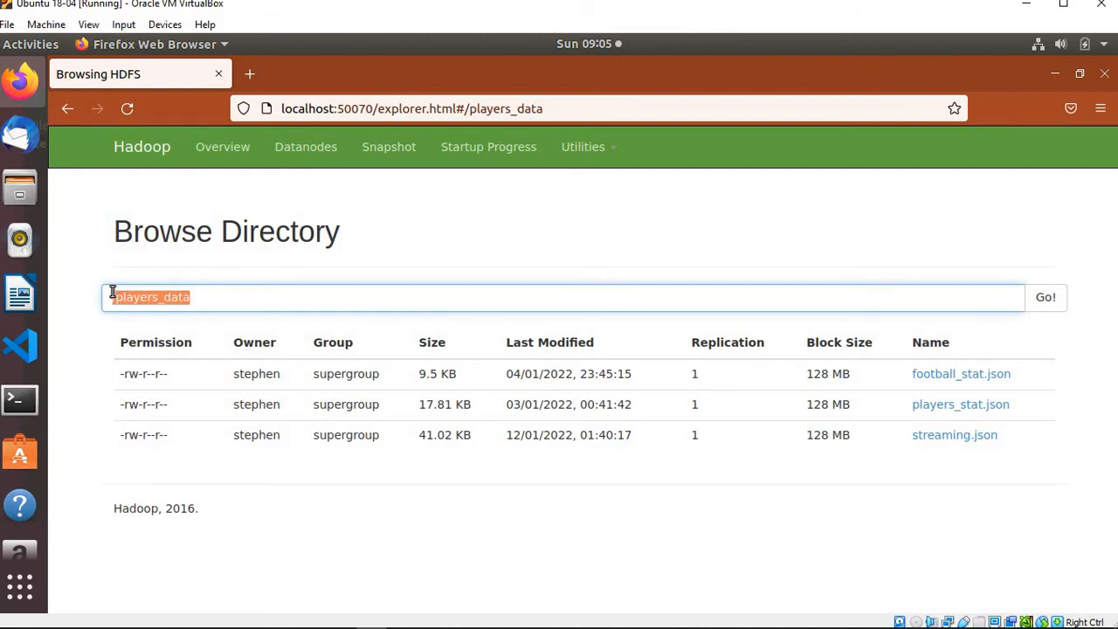
mouse_move(19, 400)
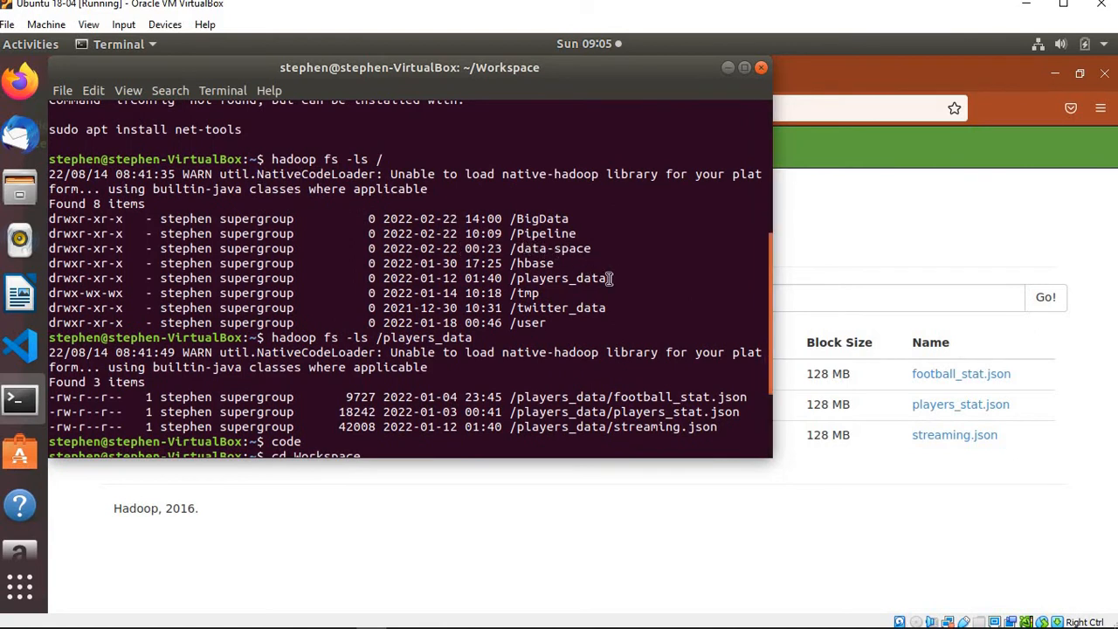
- Return to the terminal's hadoop fs -ls output, then switch to the Stephenlaye2/hadoop GitHub repository
double_click(557, 277)
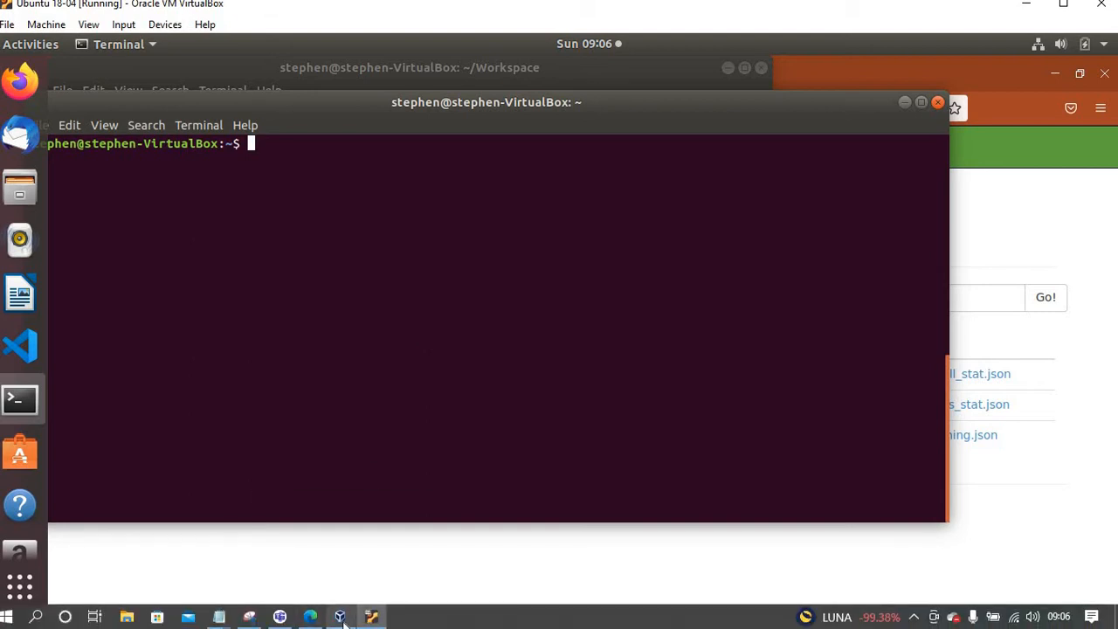
mouse_move(311, 617)
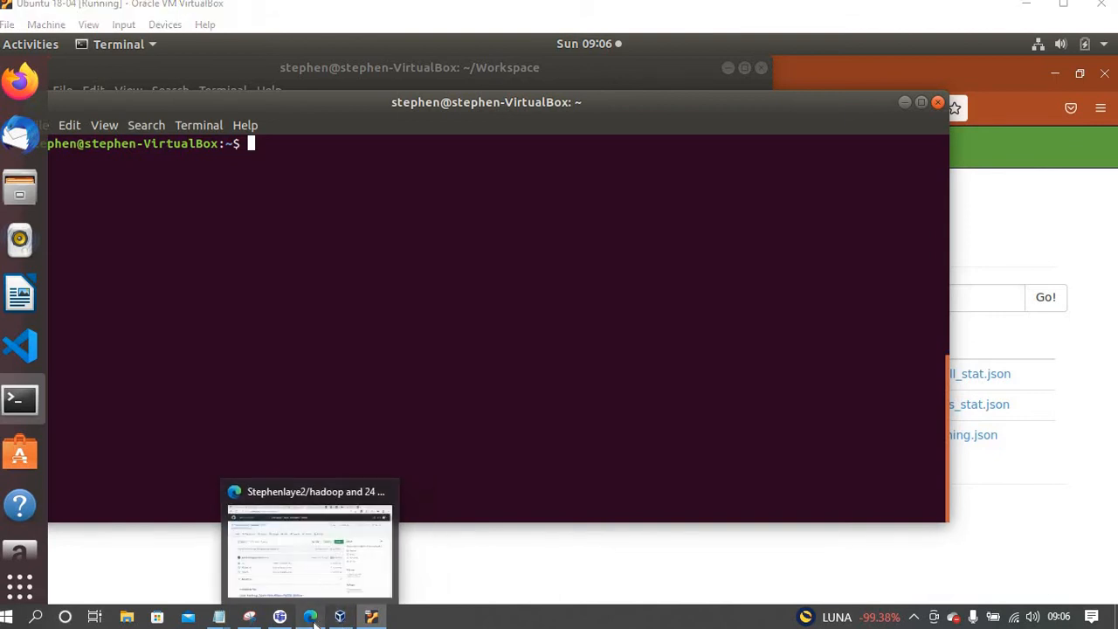
left_click(311, 551)
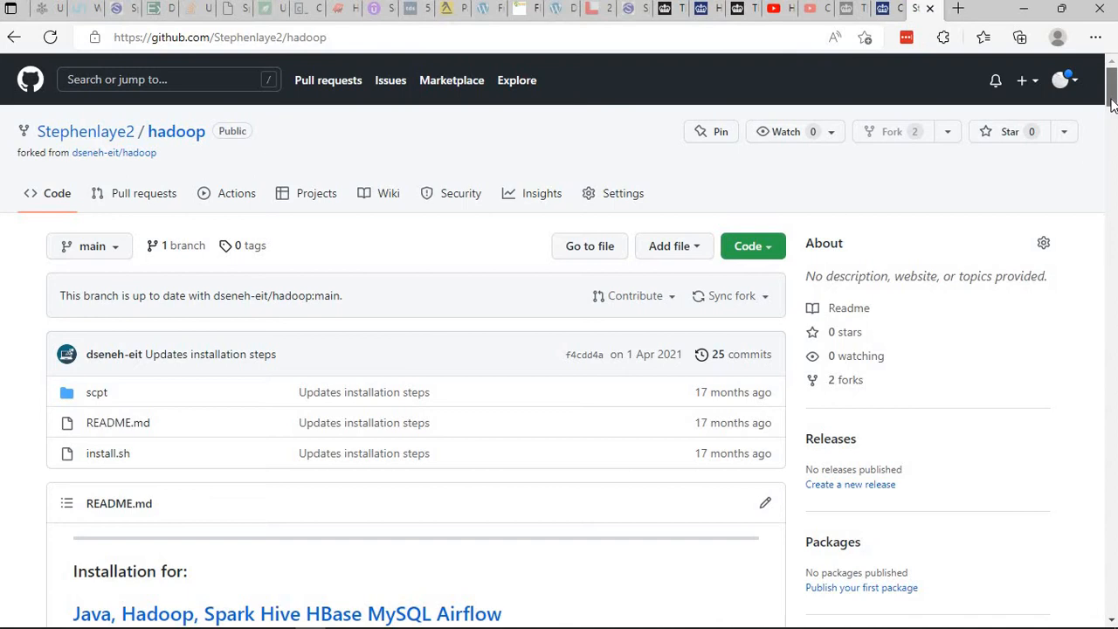
mouse_move(168, 161)
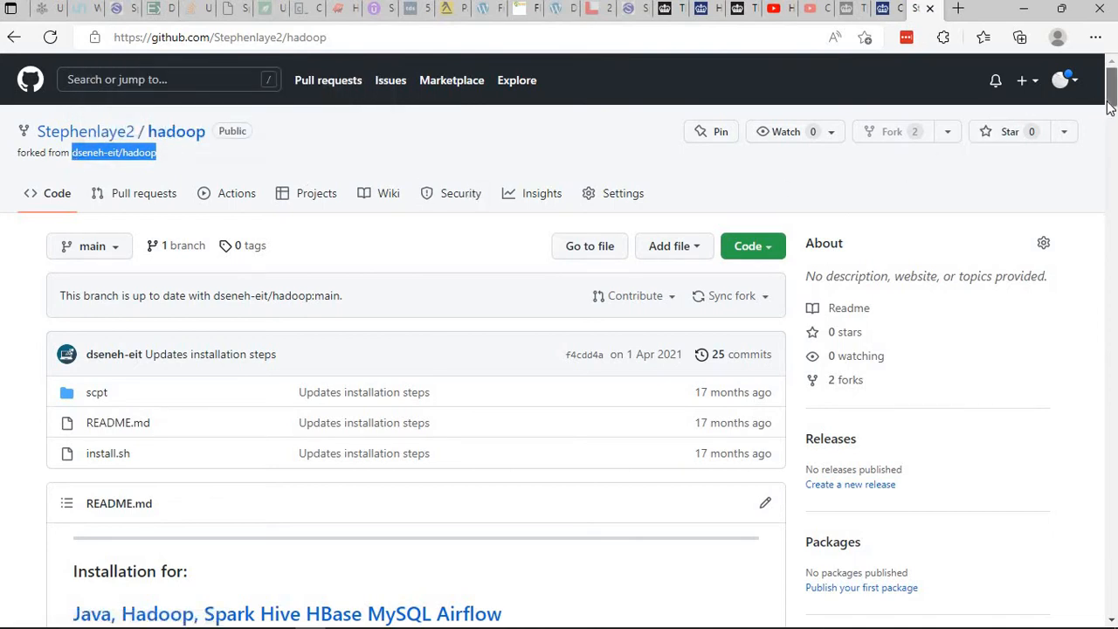
- Scroll the README down through the Hive and HBase setup sections
scroll("down", 3)
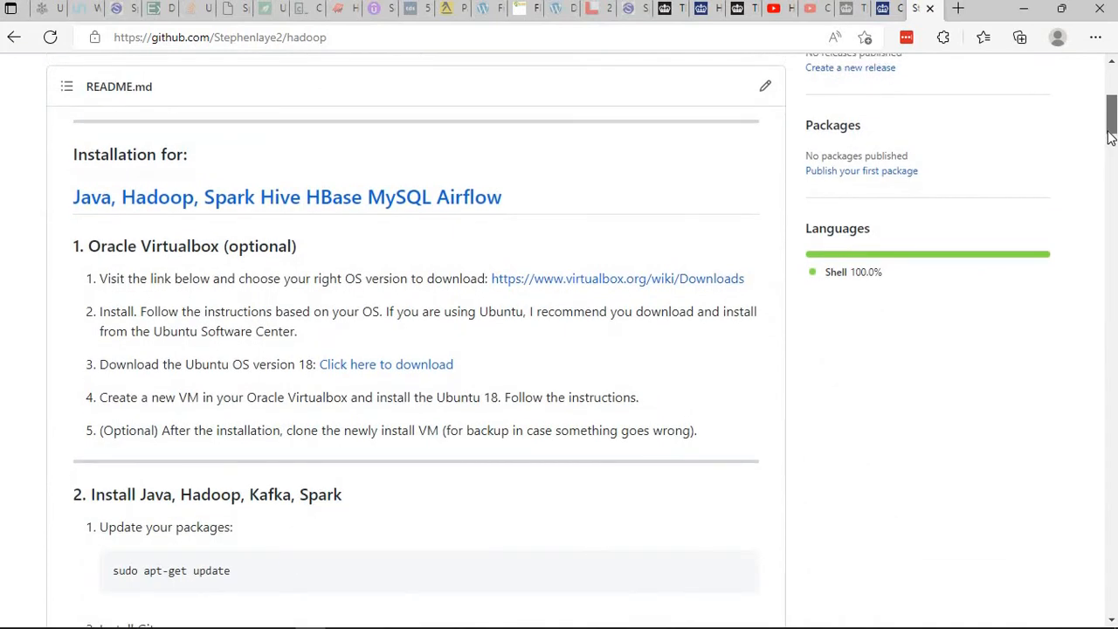
scroll("down", 3)
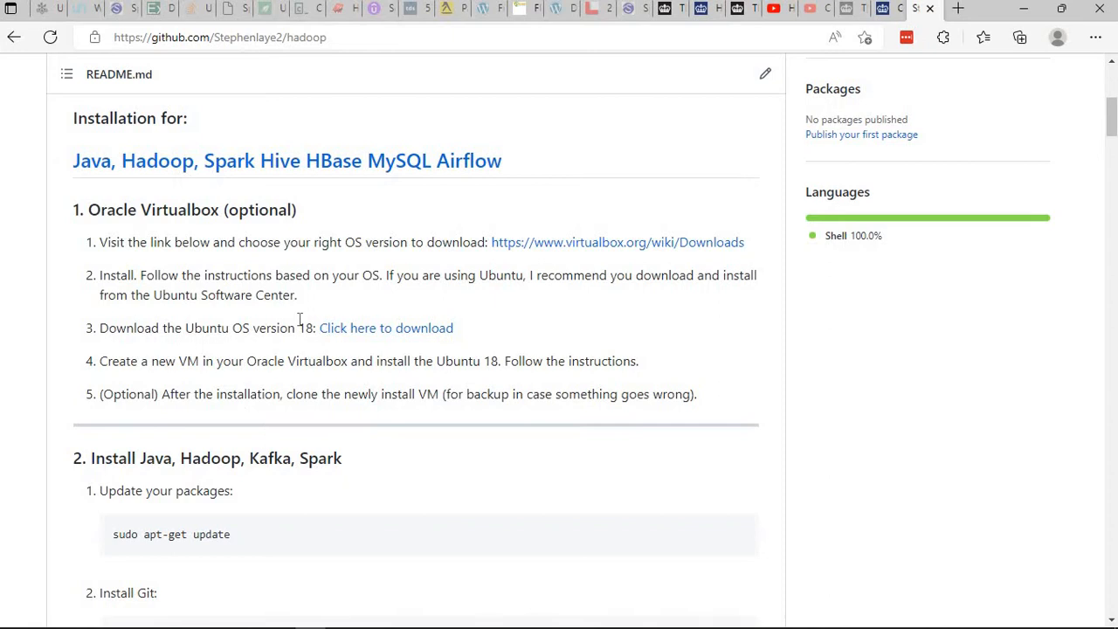
mouse_move(301, 319)
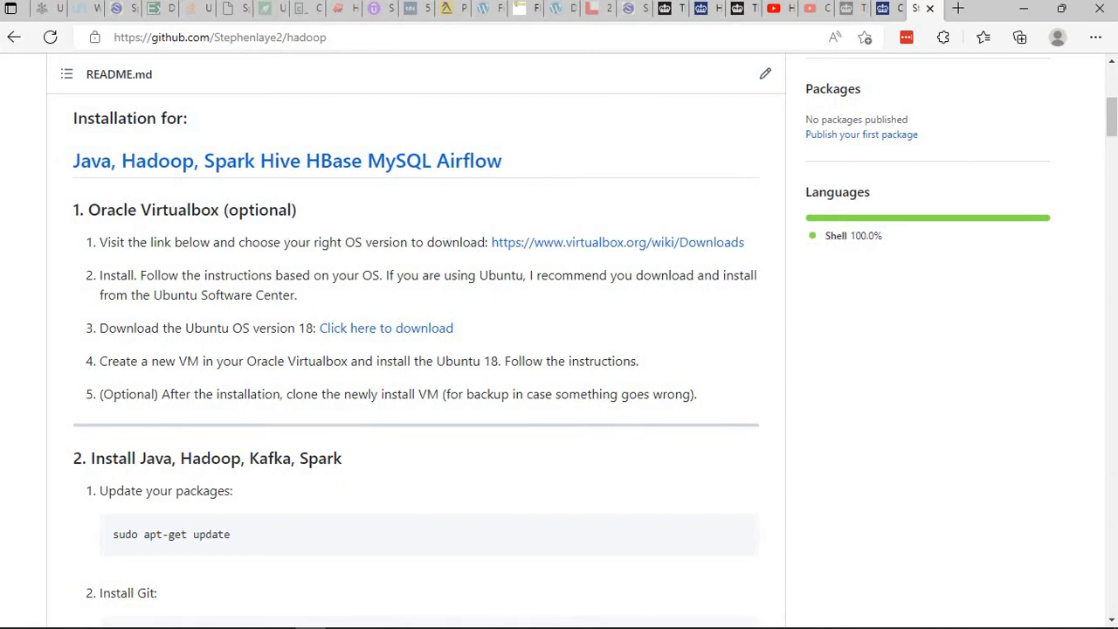
scroll("down", 3)
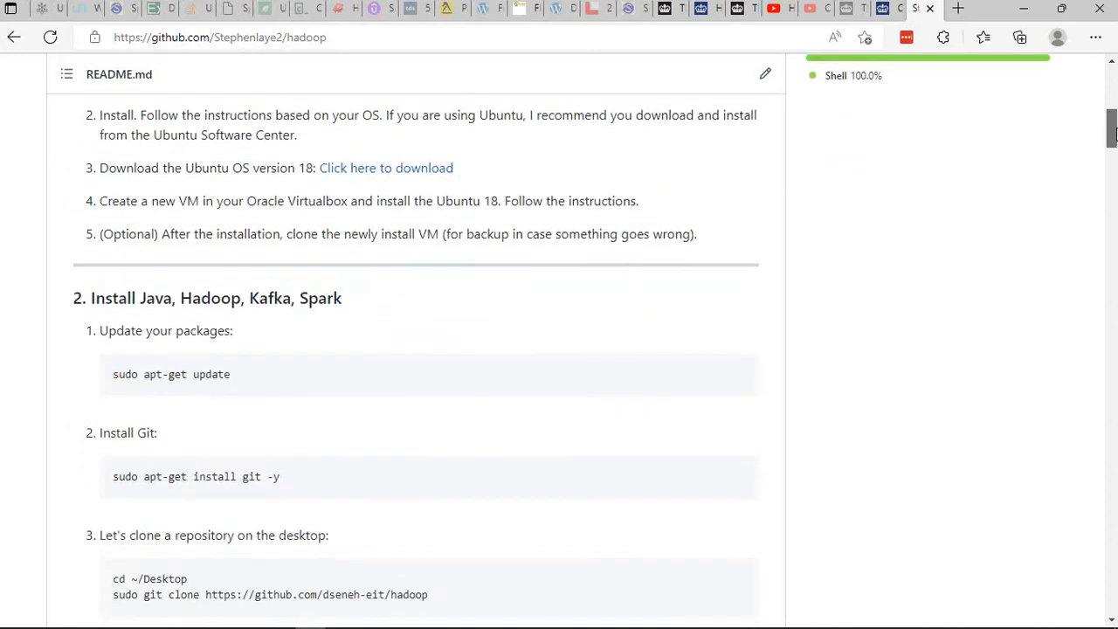
scroll("down", 3)
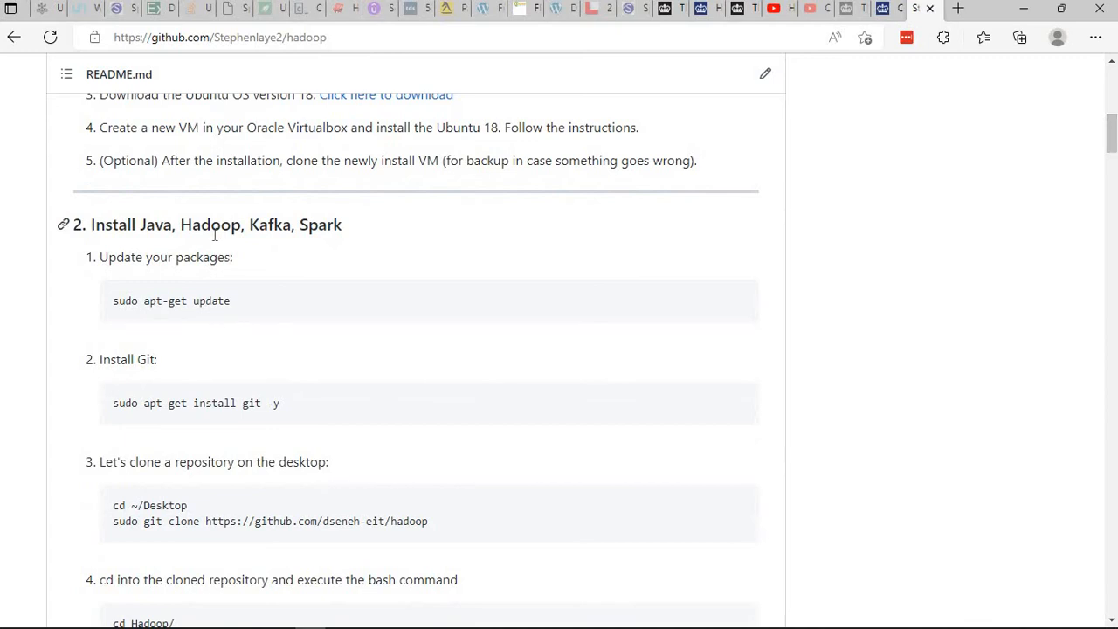
mouse_move(416, 252)
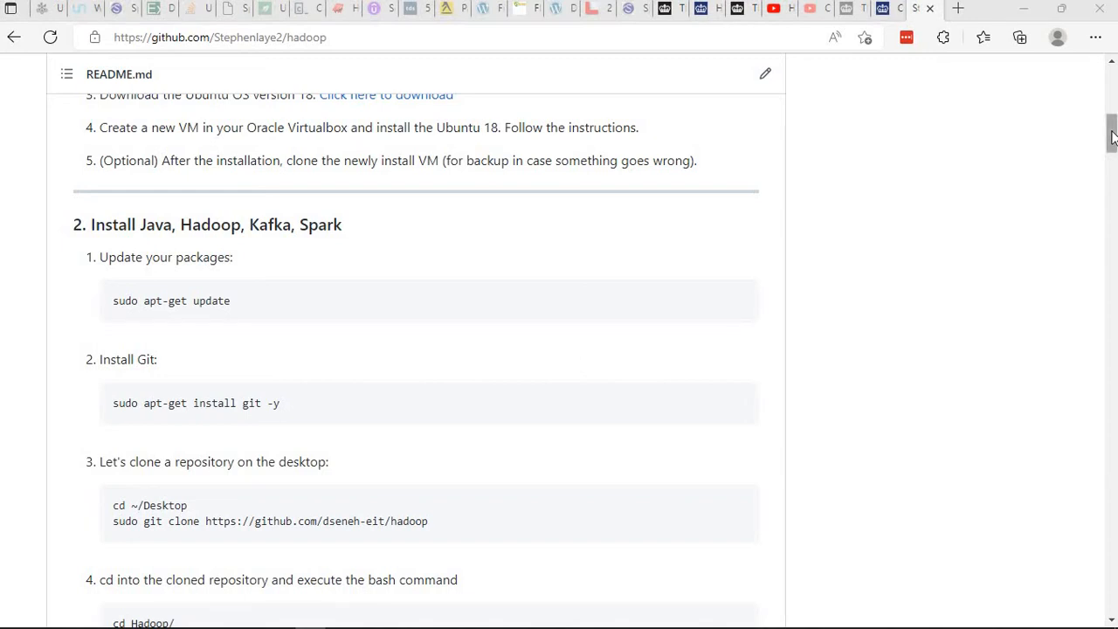
scroll("down", 3)
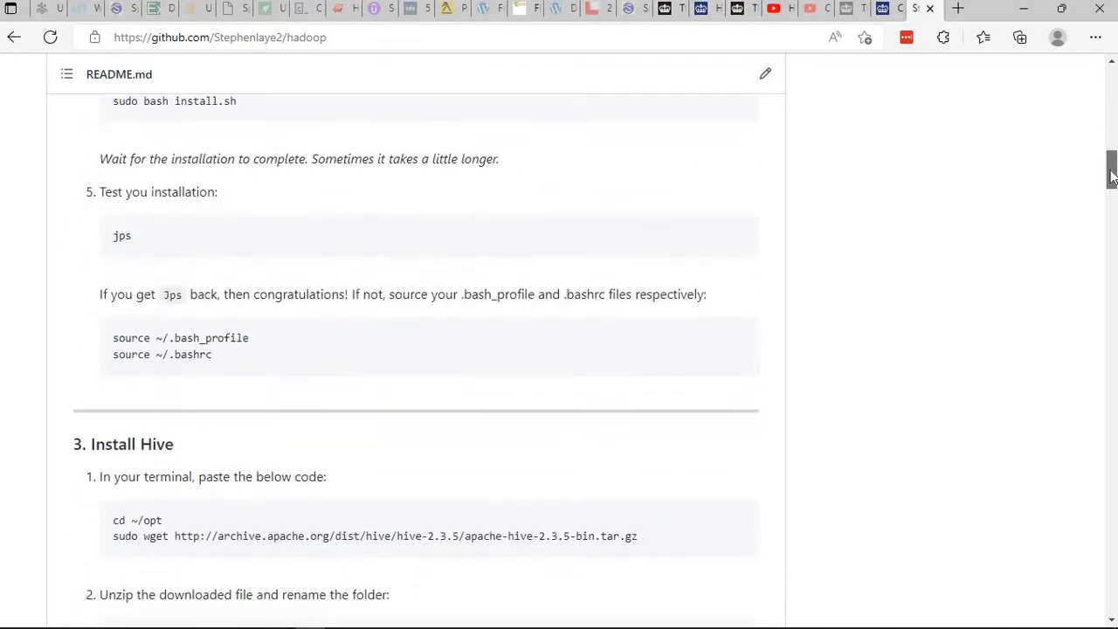
scroll("down", 3)
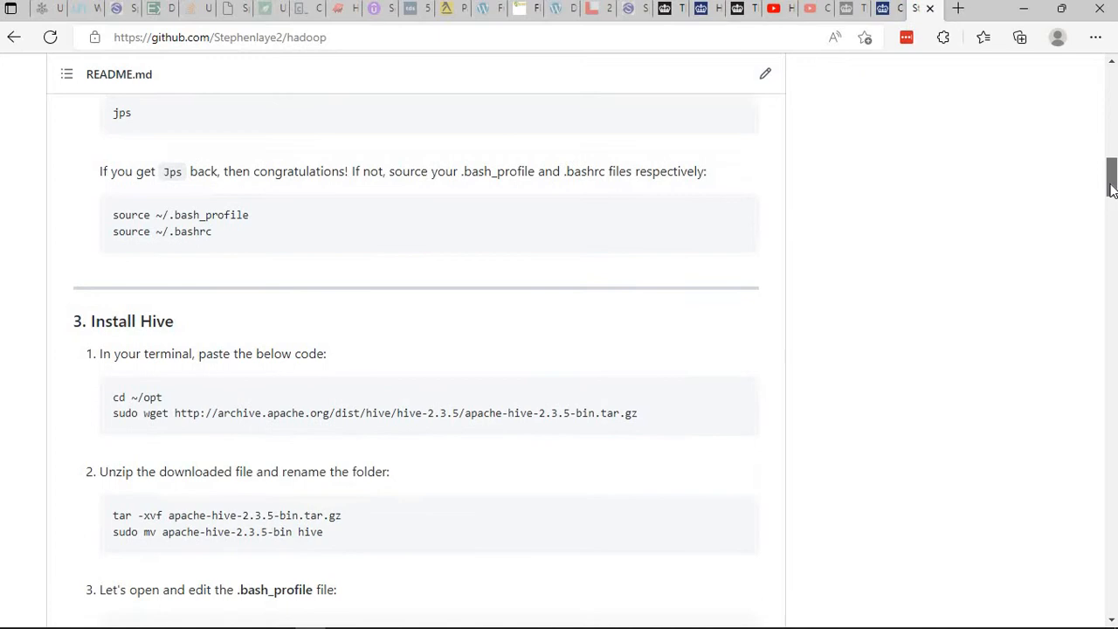
scroll("down", 3)
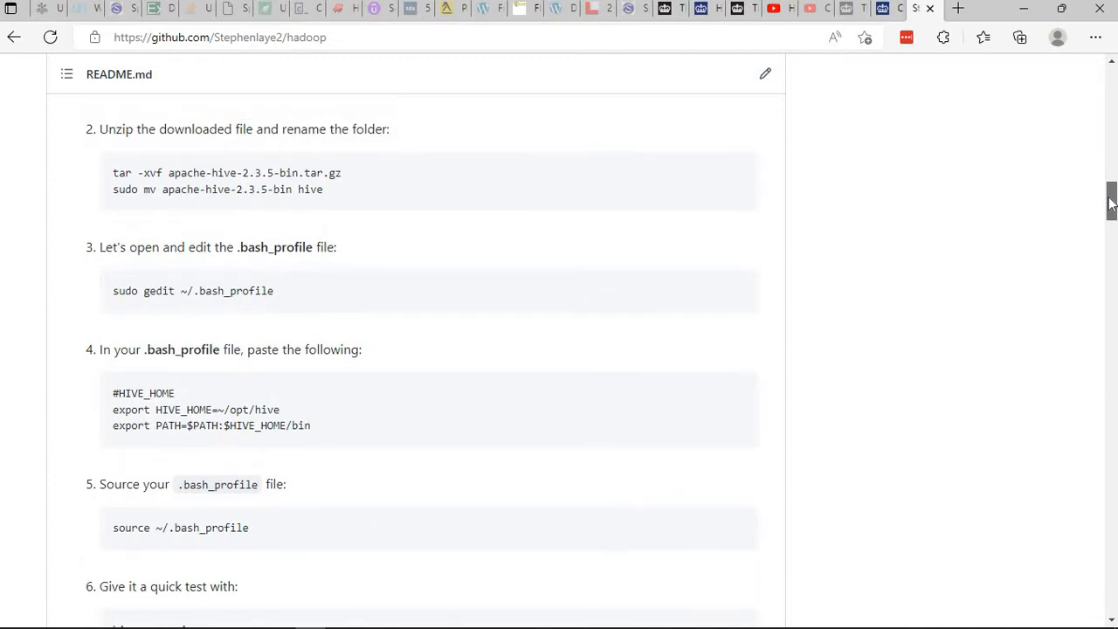
scroll("down", 3)
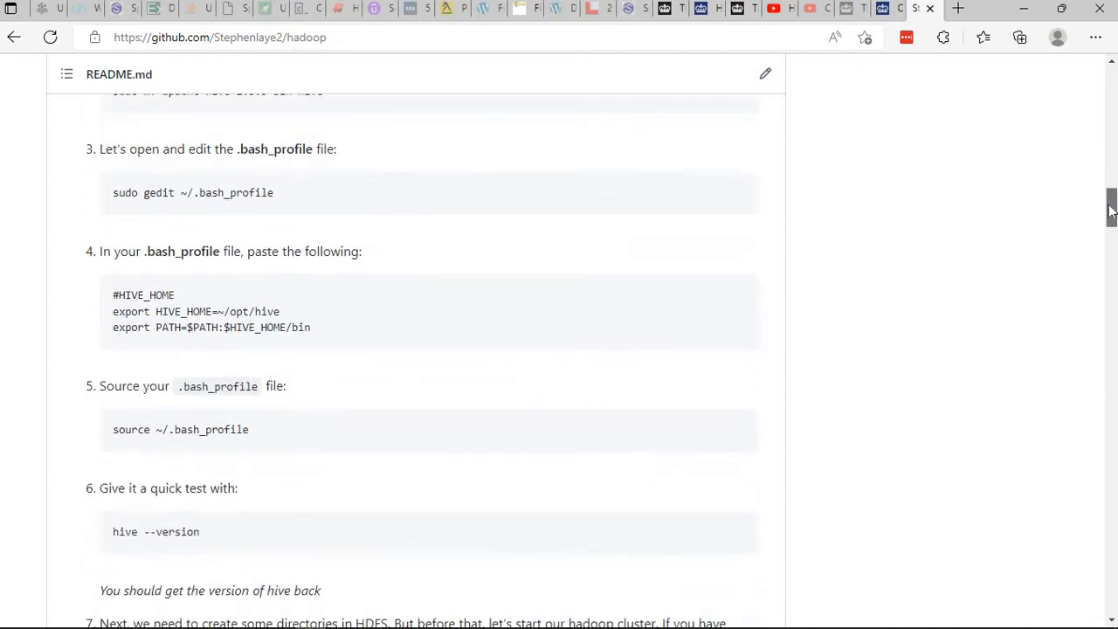
scroll("down", 3)
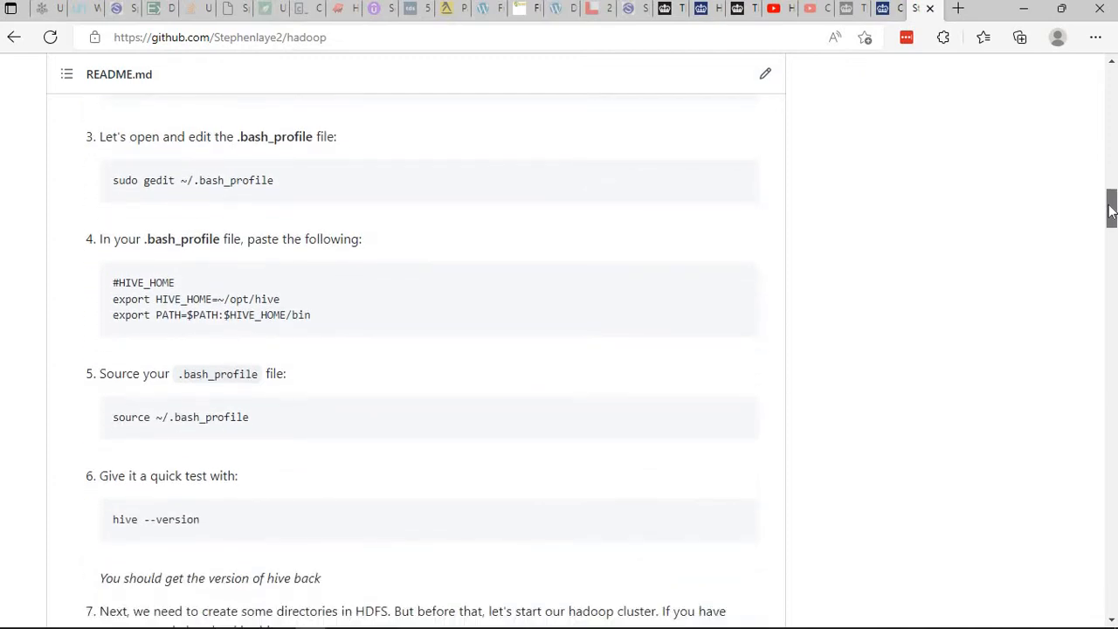
mouse_move(419, 283)
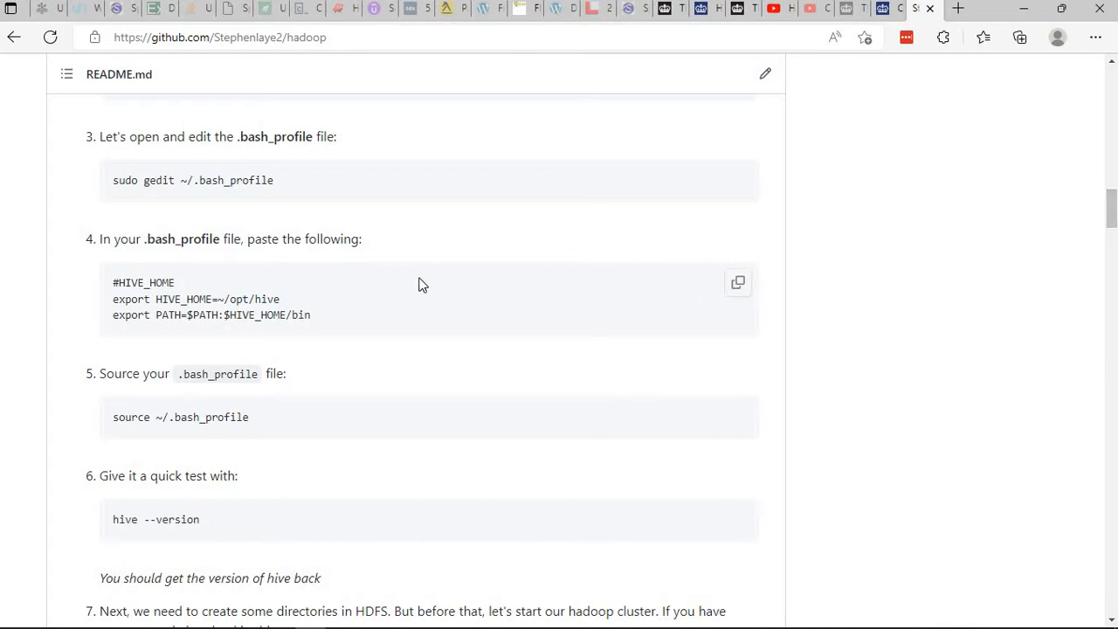
mouse_move(295, 307)
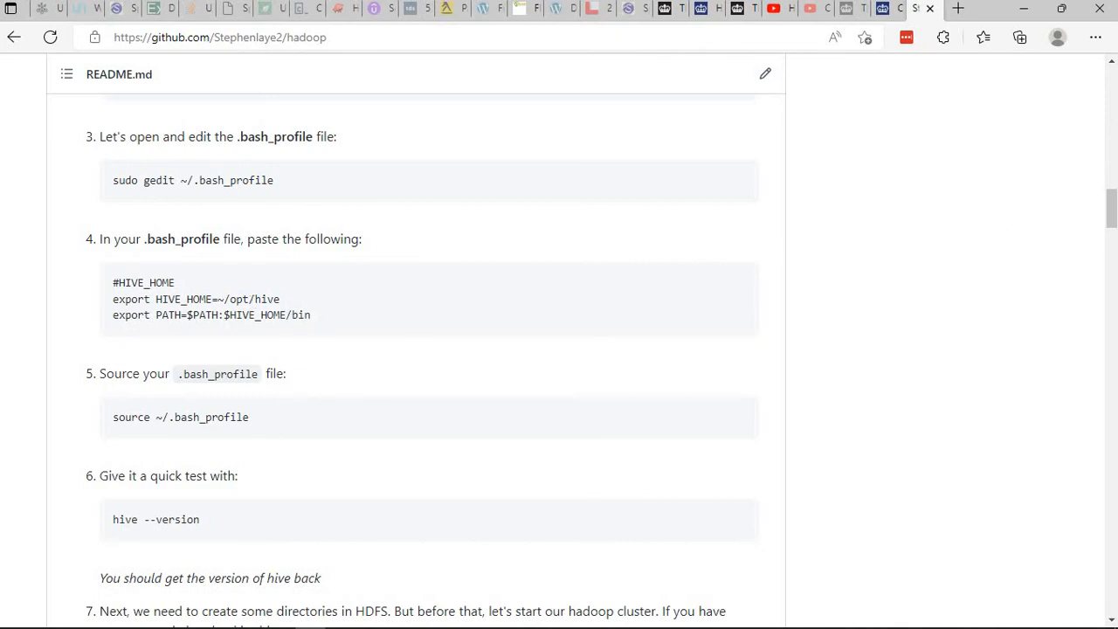
- Continue scrolling the README down to the Install Airflow instructions
scroll("down", 3)
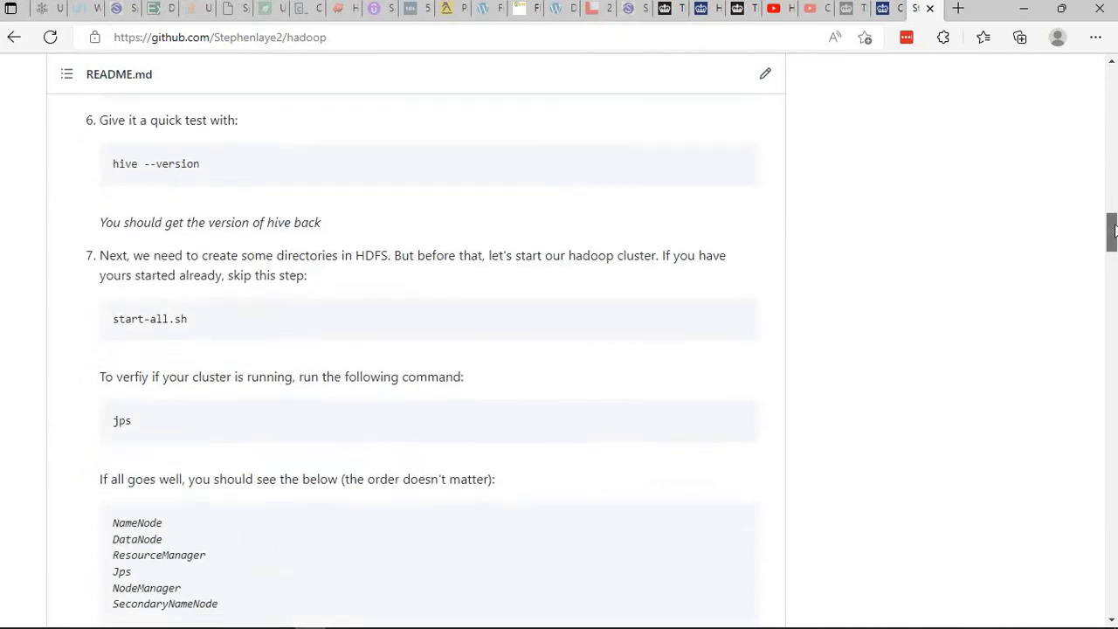
scroll("down", 3)
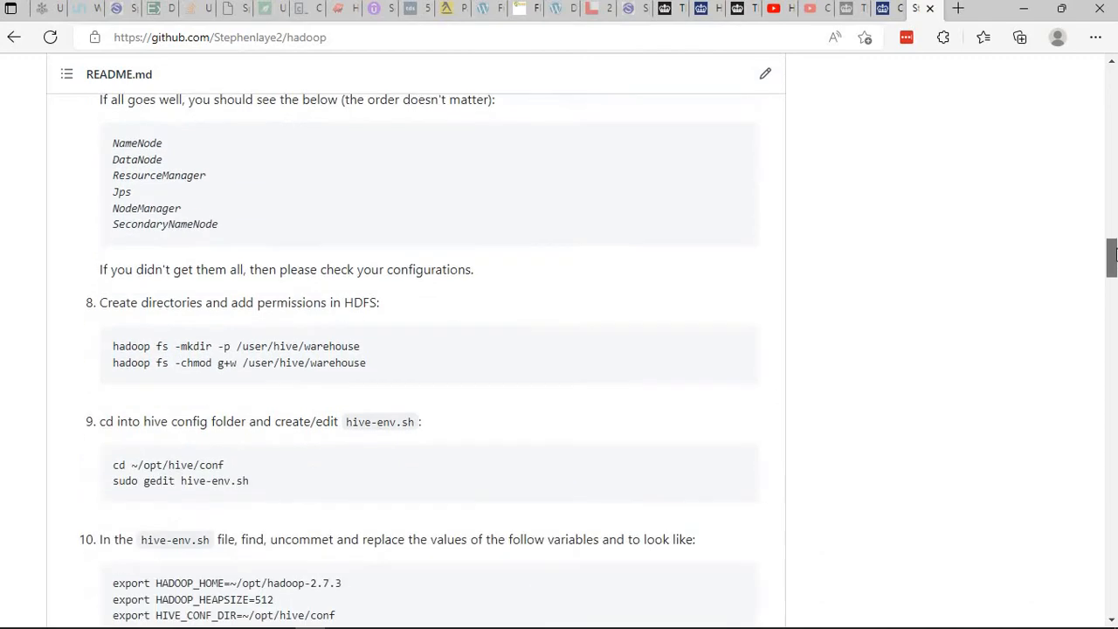
scroll("down", 3)
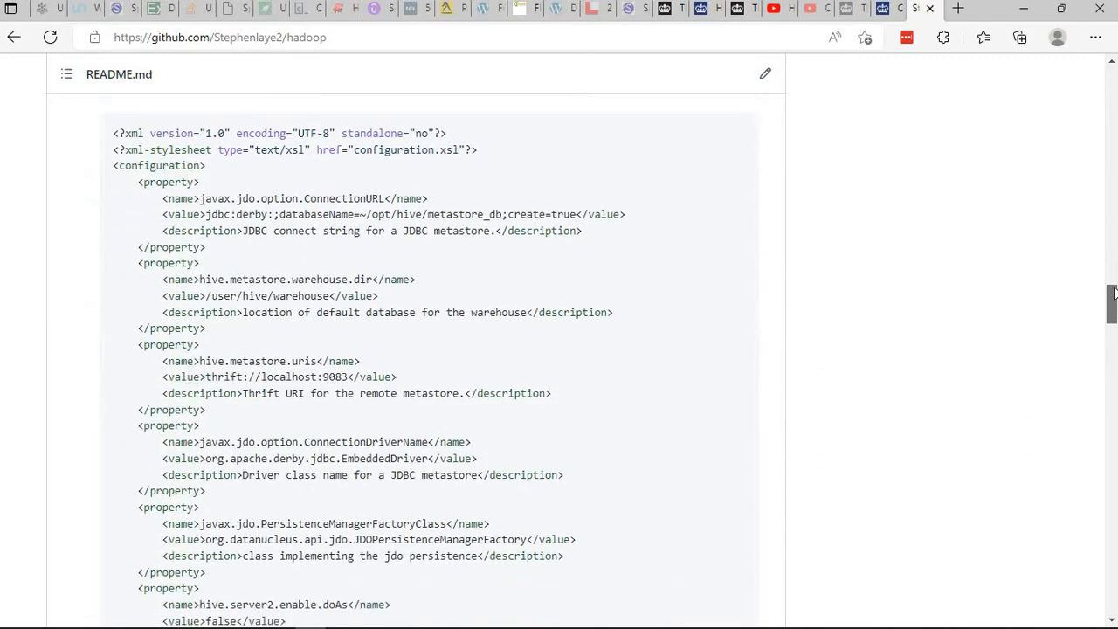
scroll("down", 3)
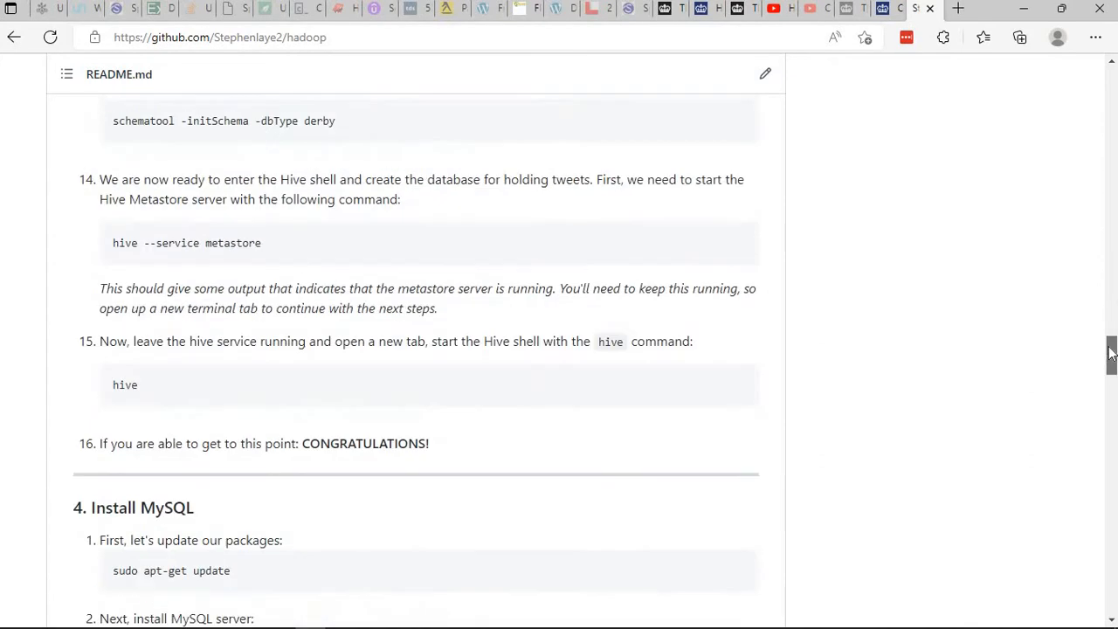
scroll("down", 3)
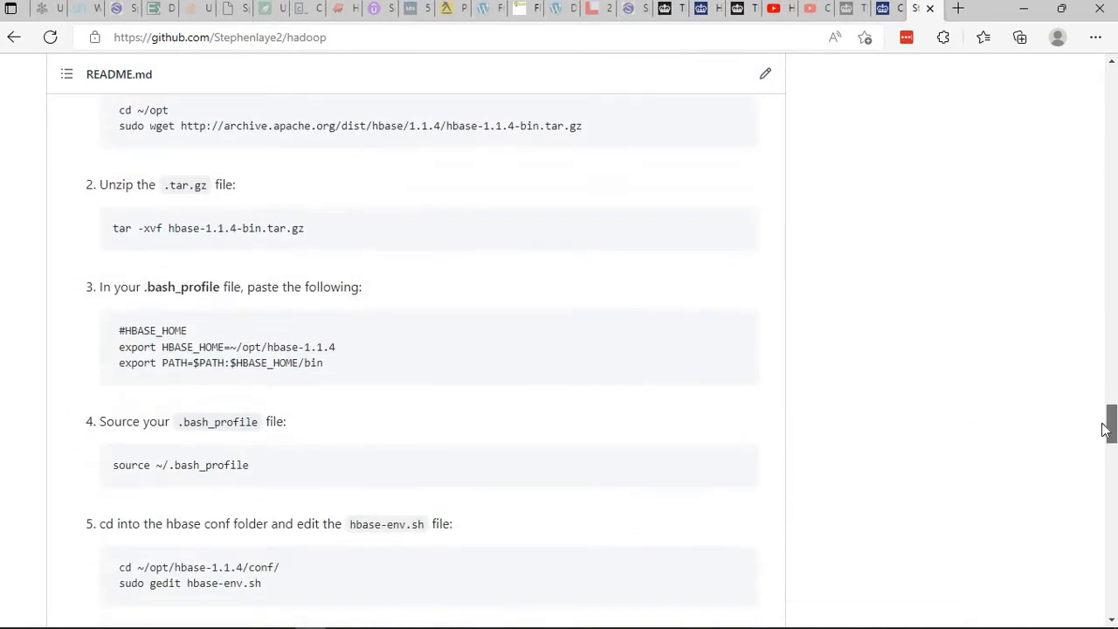
scroll("down", 3)
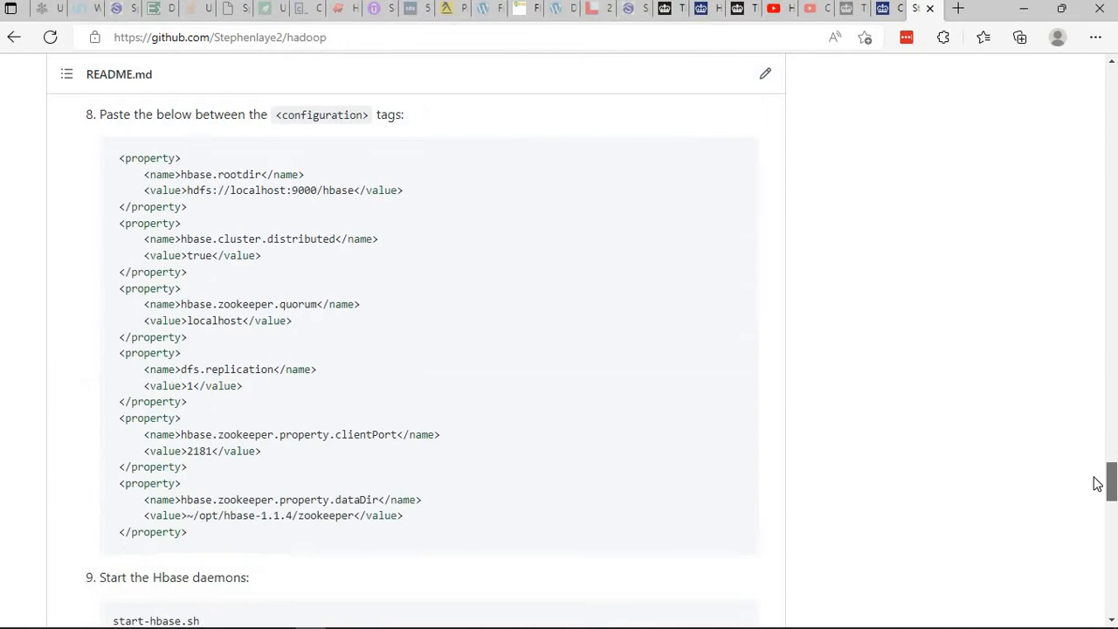
scroll("down", 3)
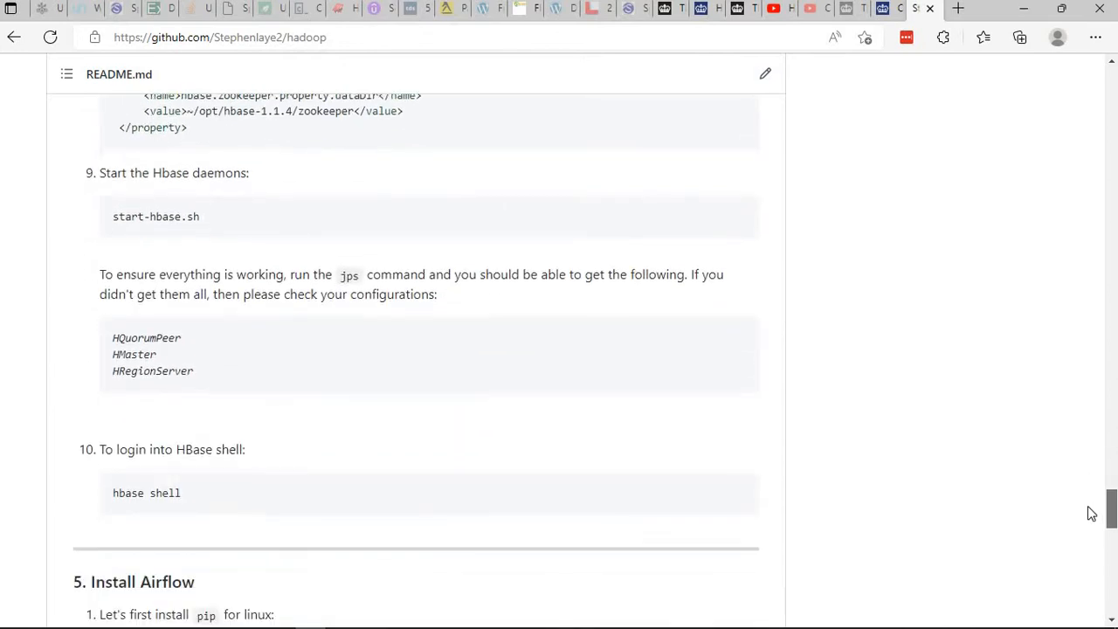
scroll("down", 3)
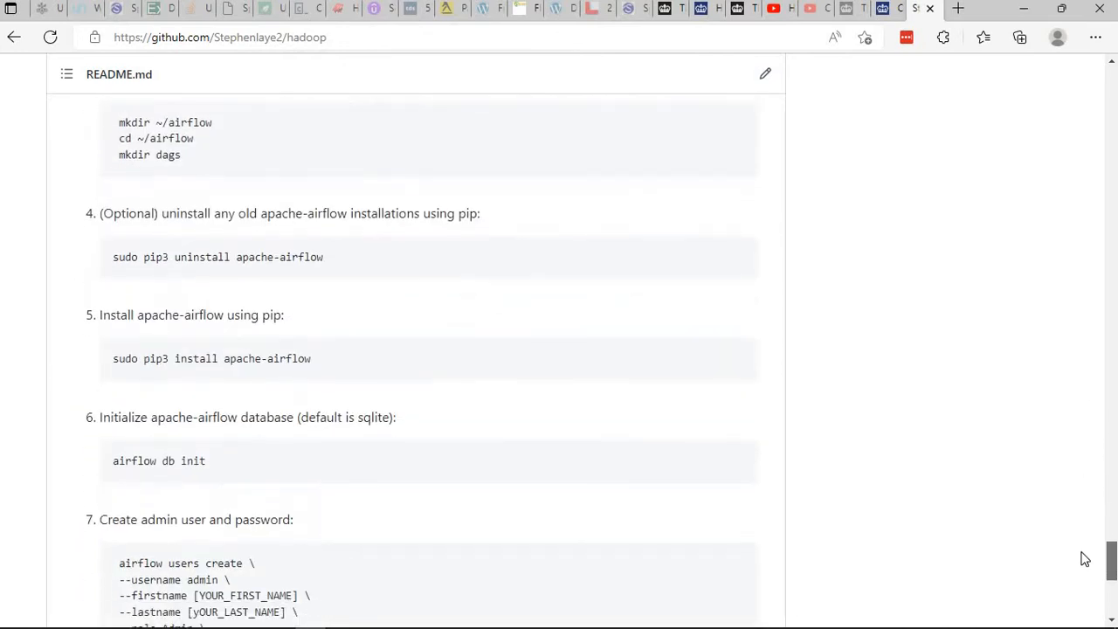
scroll("down", 3)
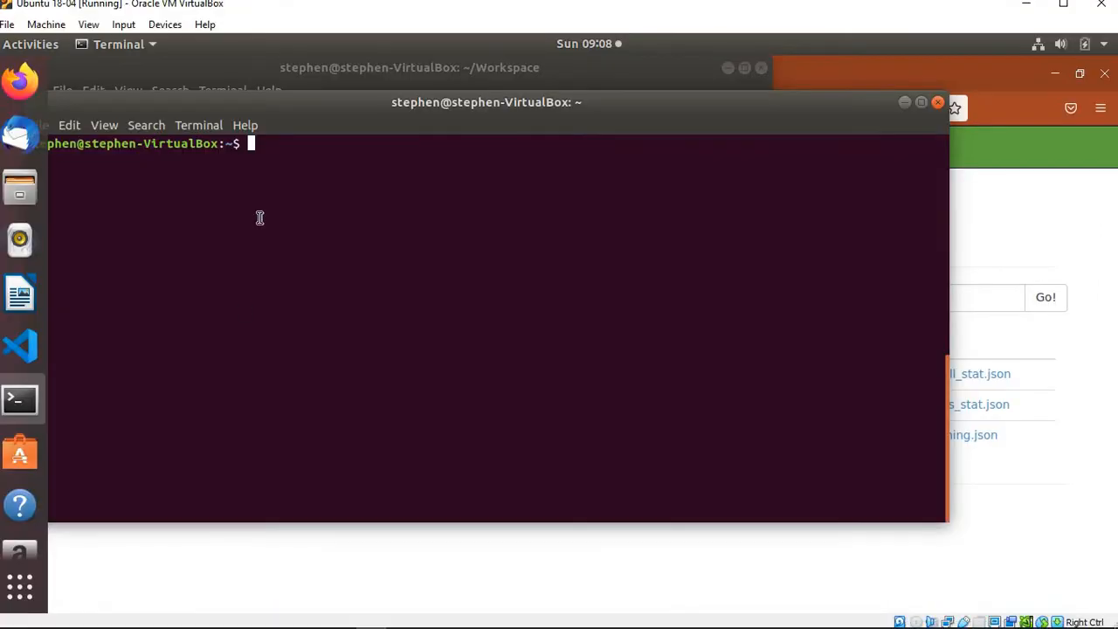
mouse_move(308, 173)
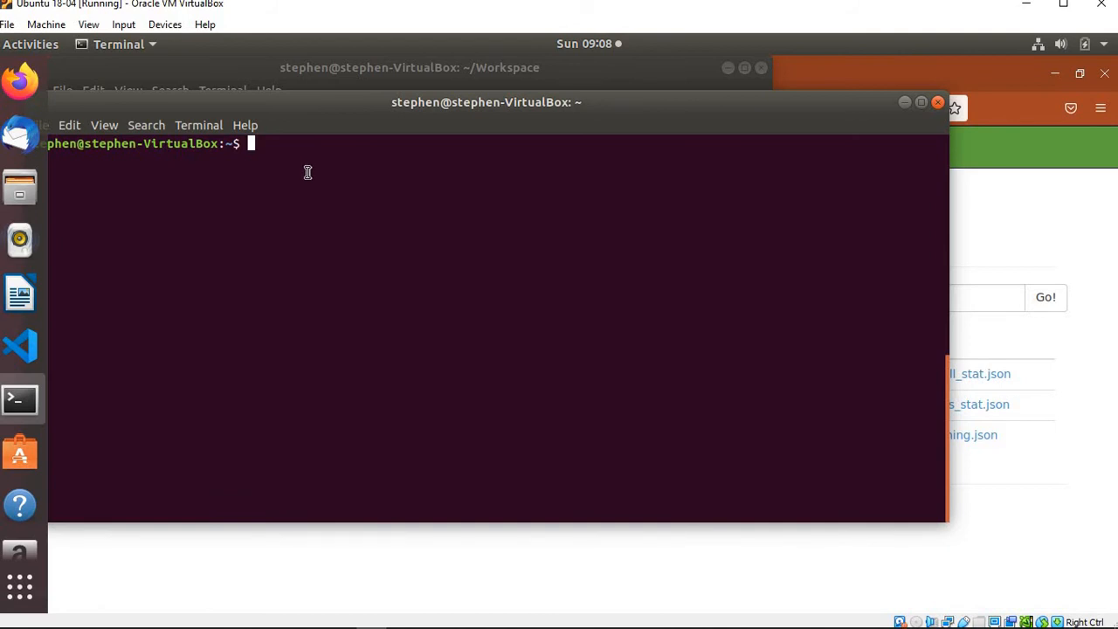
mouse_move(19, 398)
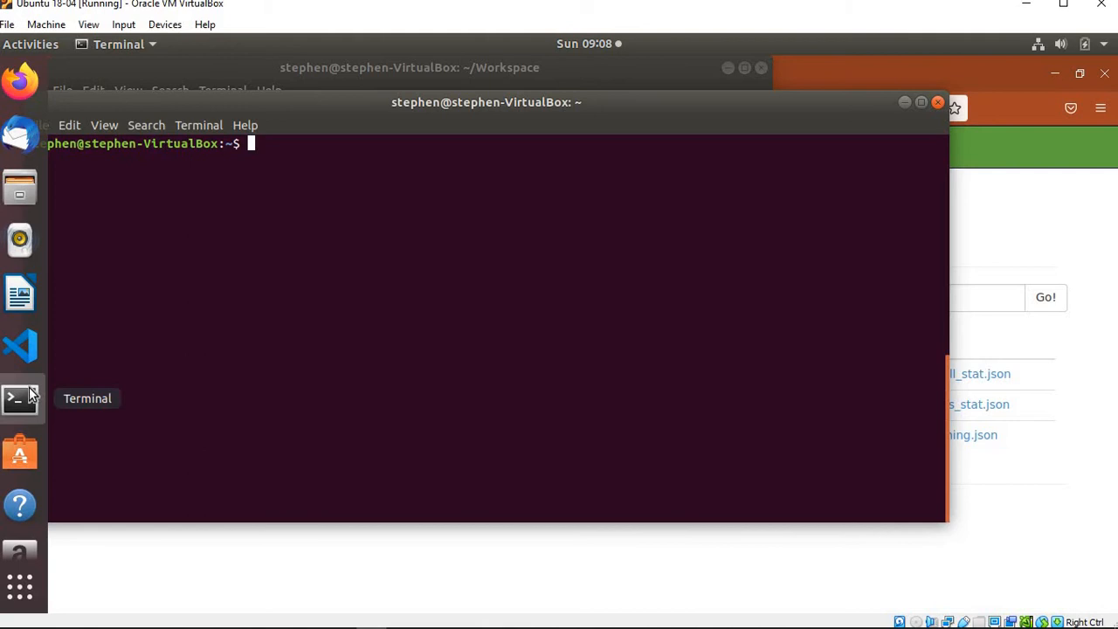
- Switch to the ~/opt/hive terminal window from the dock's terminal previews
left_click(19, 398)
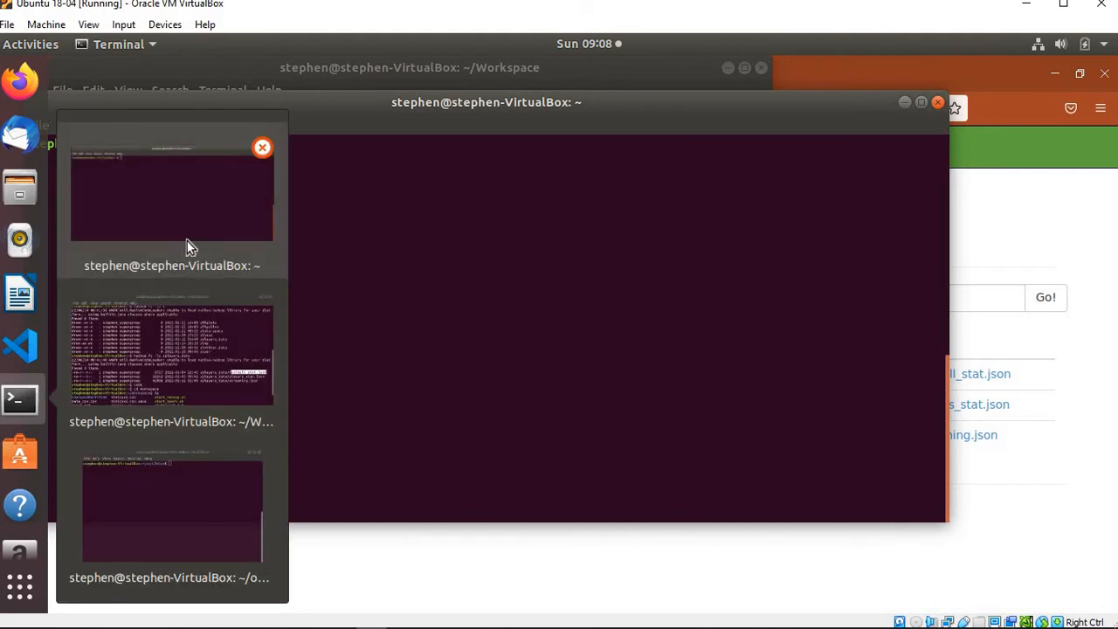
mouse_move(135, 470)
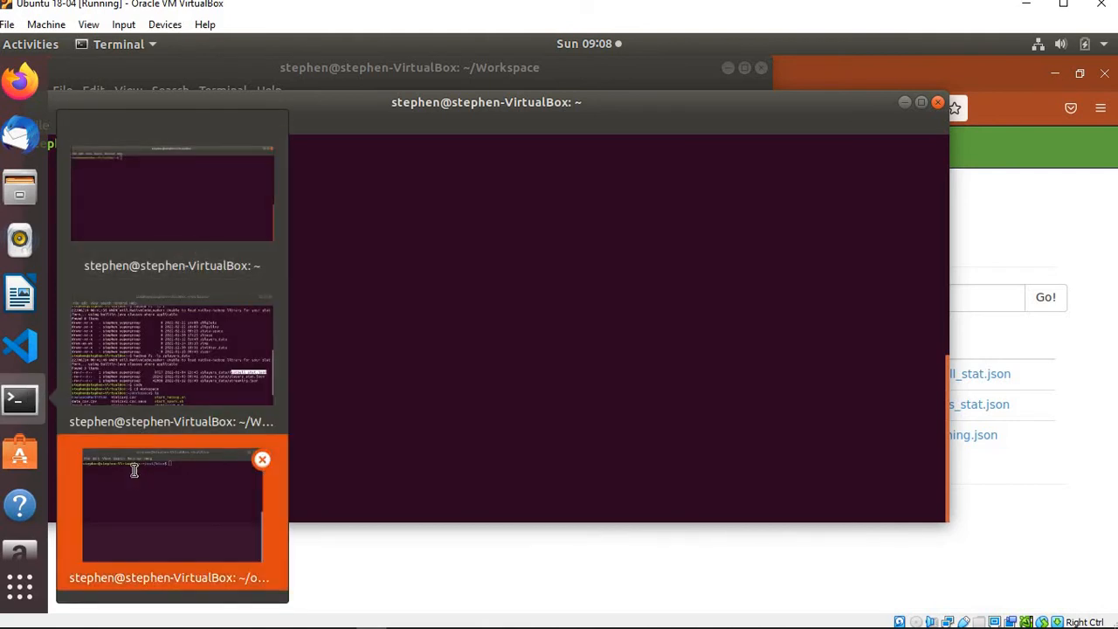
left_click(171, 506)
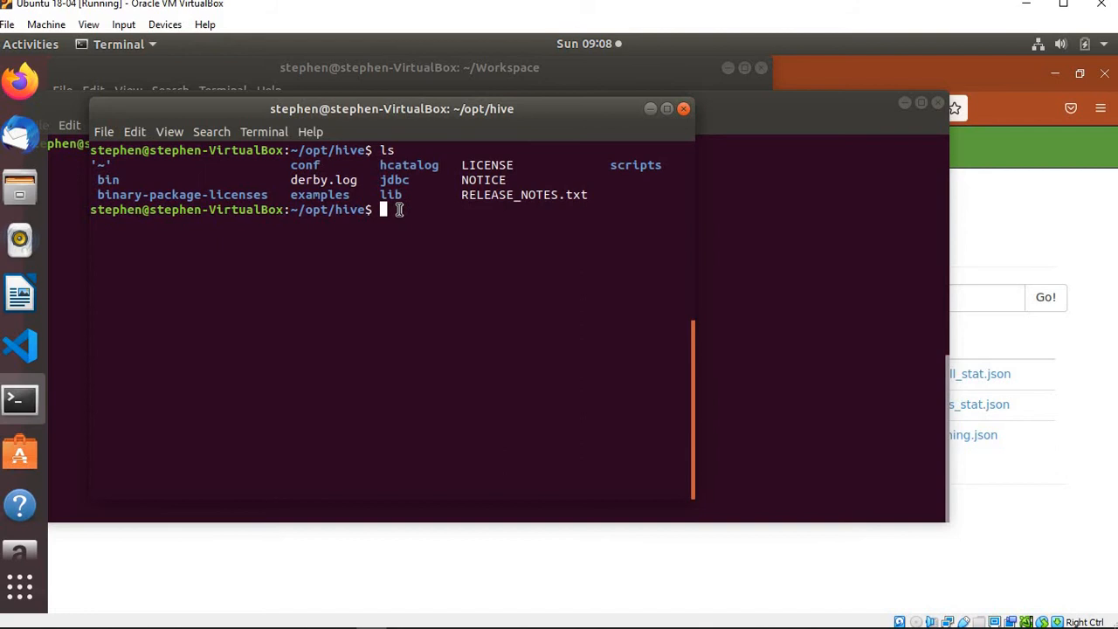
- Run hive --service metastore in the /opt/hive terminal
type("h")
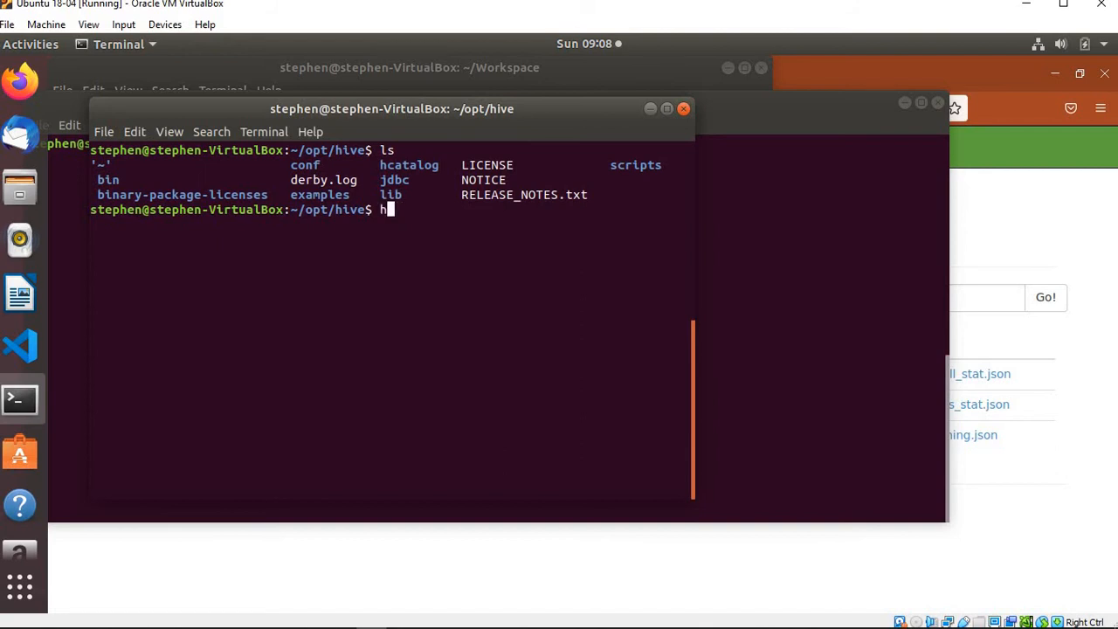
type("ive")
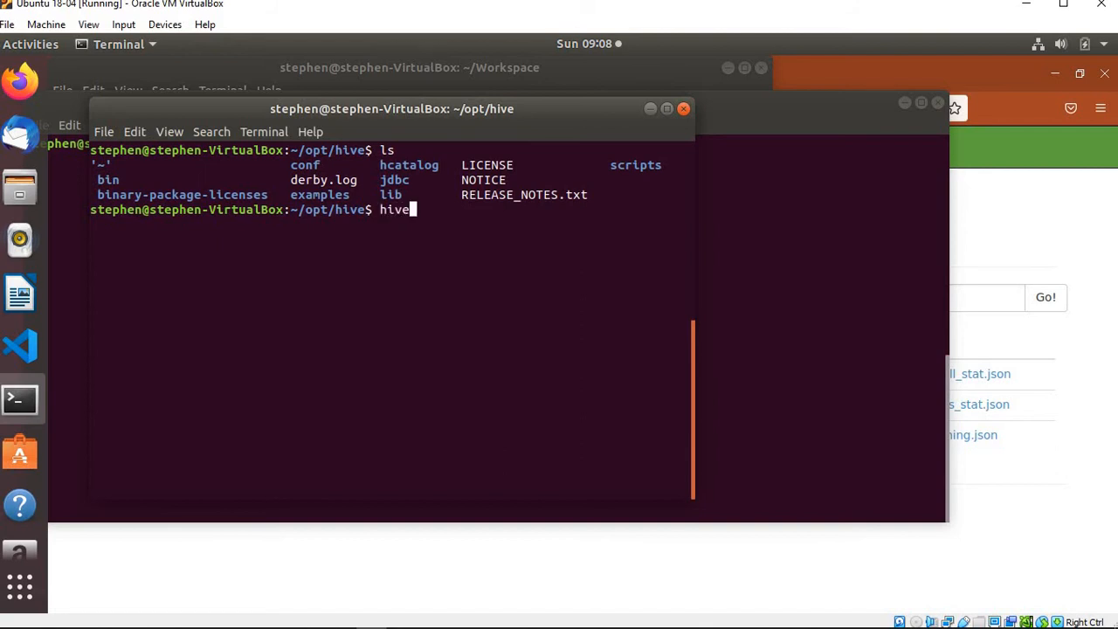
type("--serv")
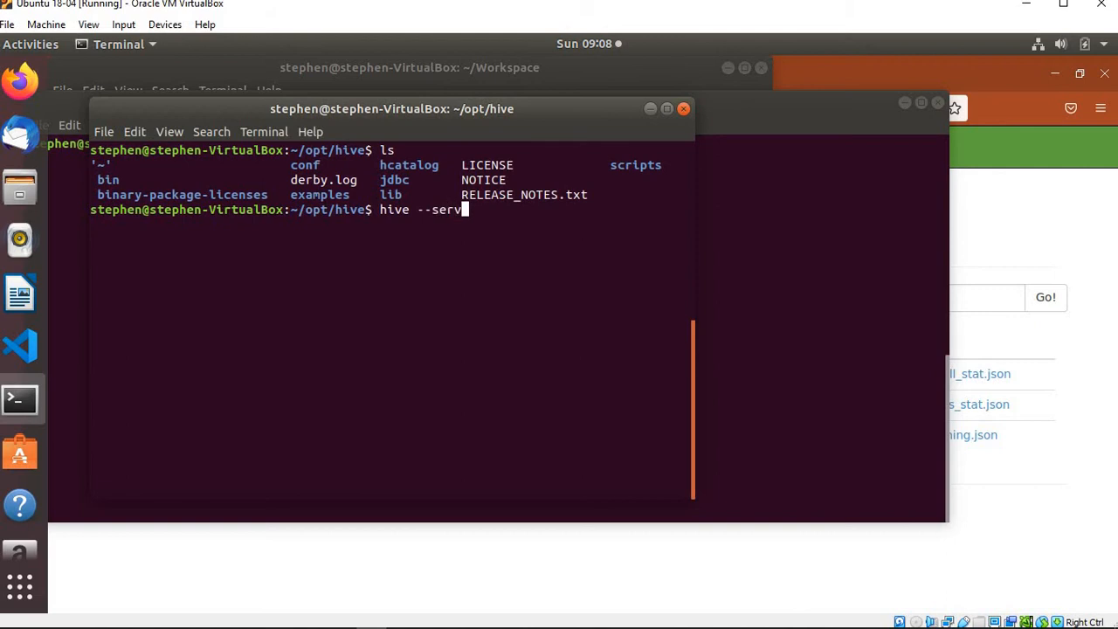
type("ice met")
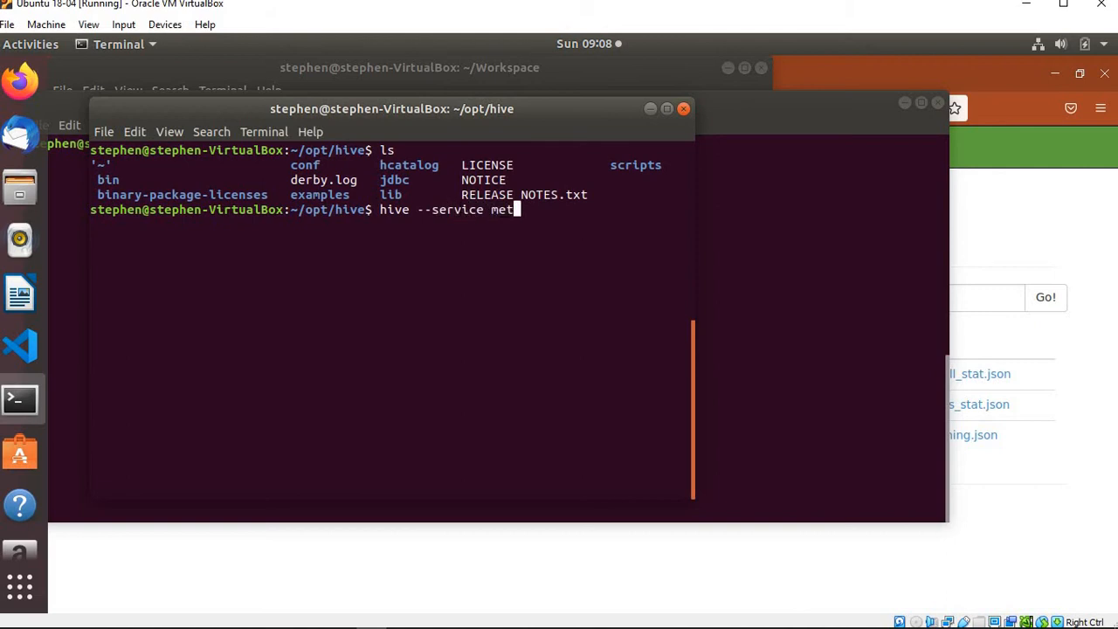
type("astore")
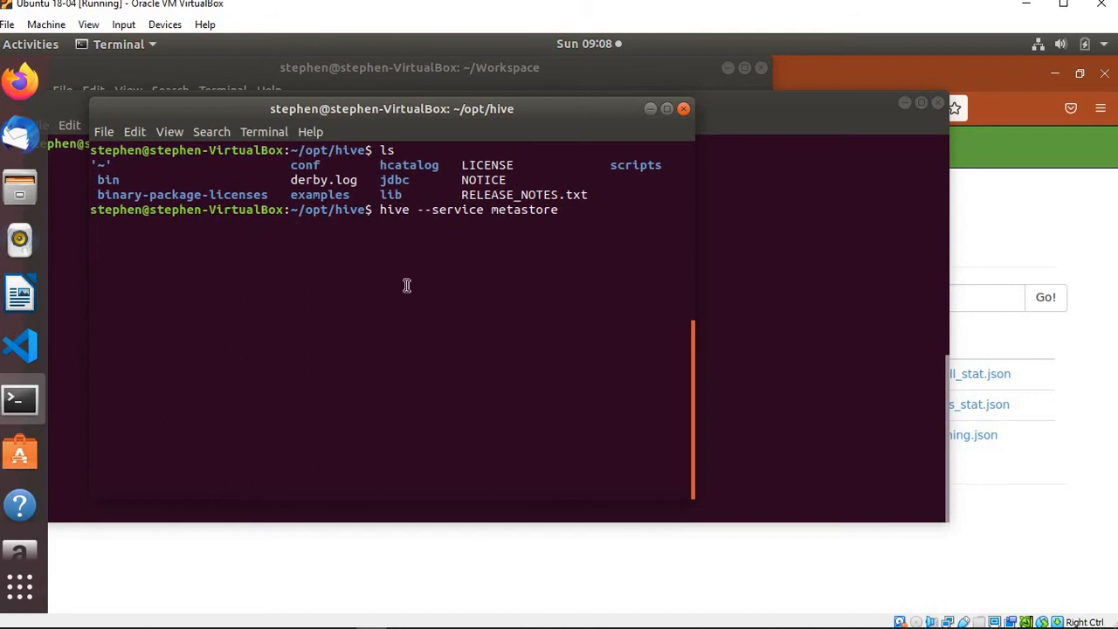
key("Return")
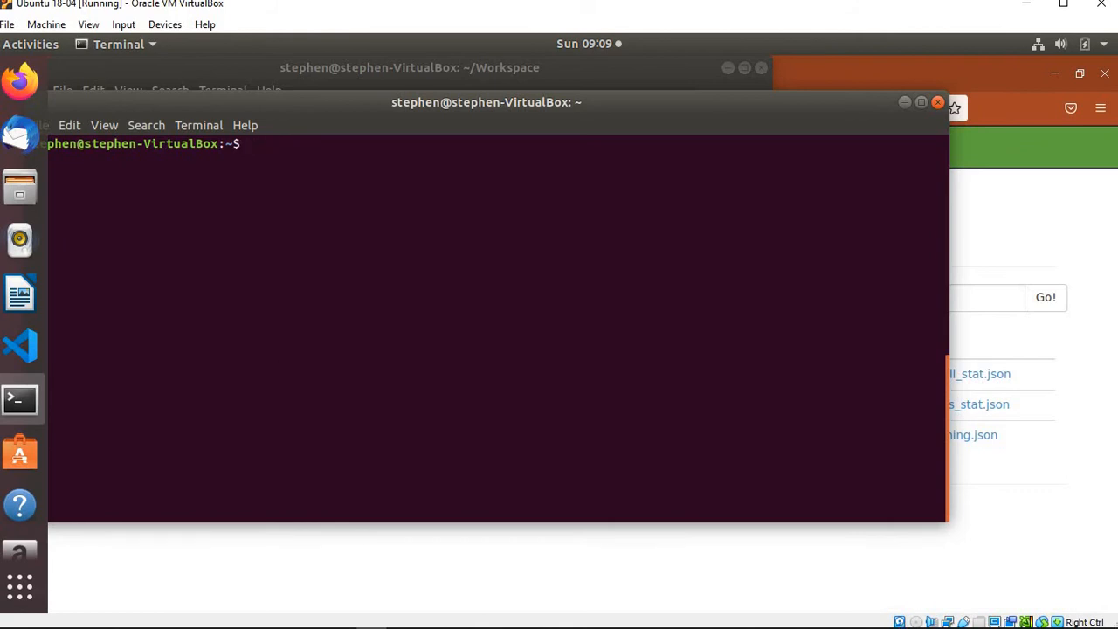
- Run echo $SPARK_HOME to print the /home/stephen/opt/spark-2.3.2 path
type("echo")
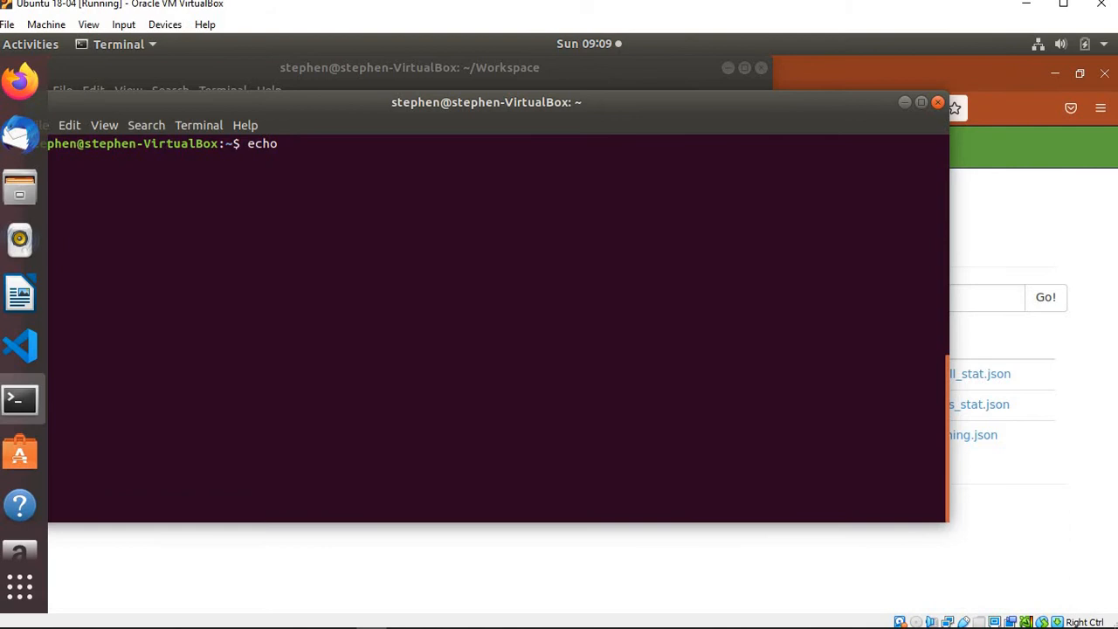
type("$SPARK_HOME")
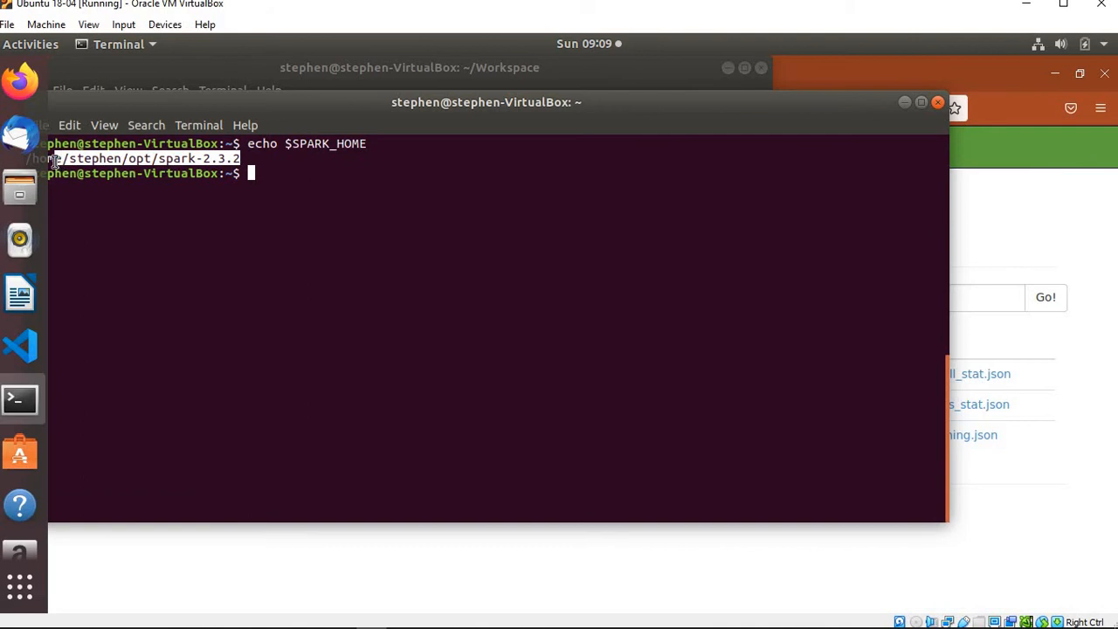
mouse_move(269, 174)
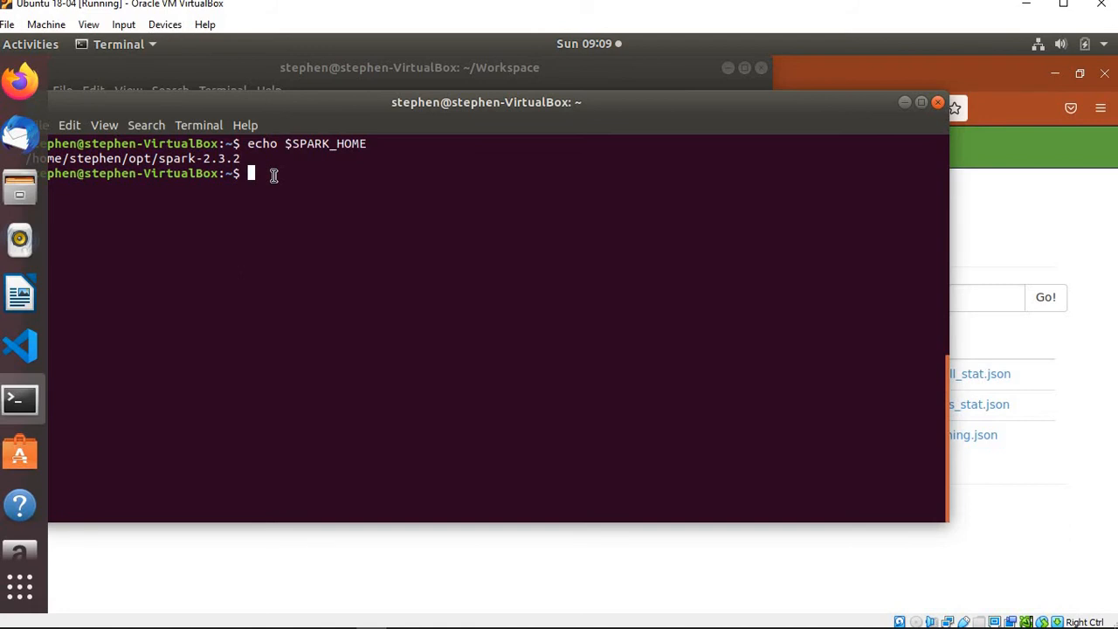
- Launch spark-shell and note the default WARN log level in its startup output
type("spar")
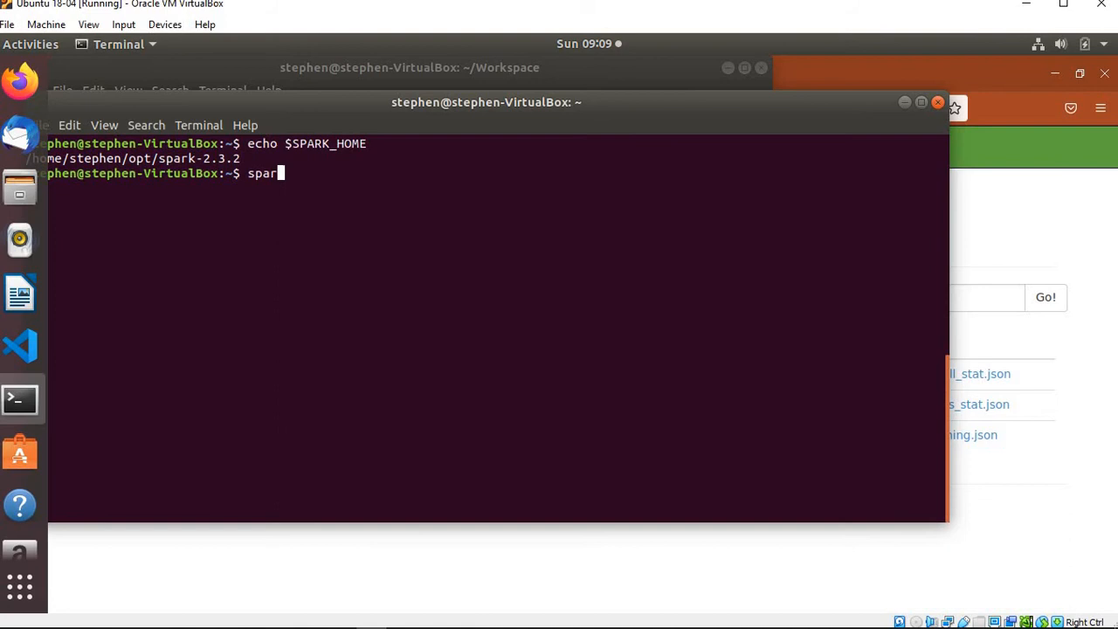
type("k")
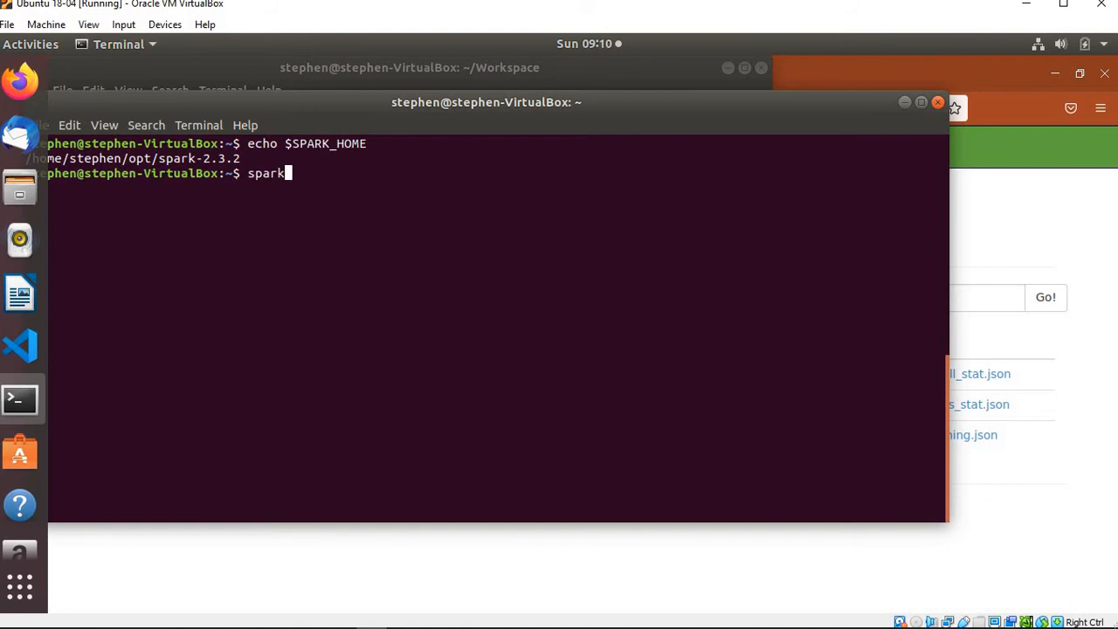
type("-shell")
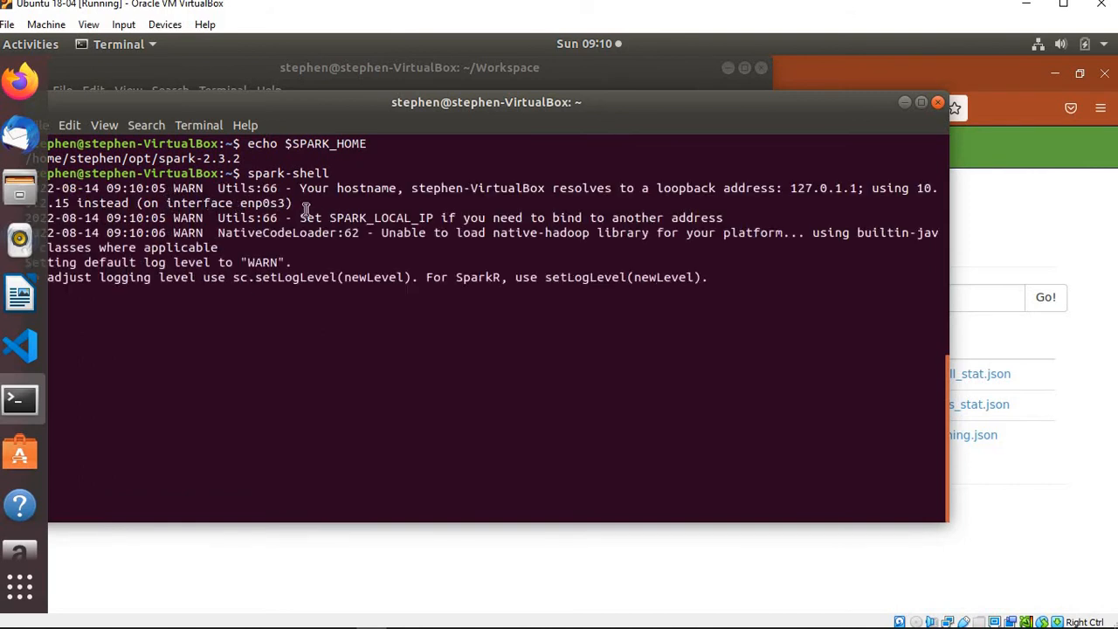
mouse_move(349, 262)
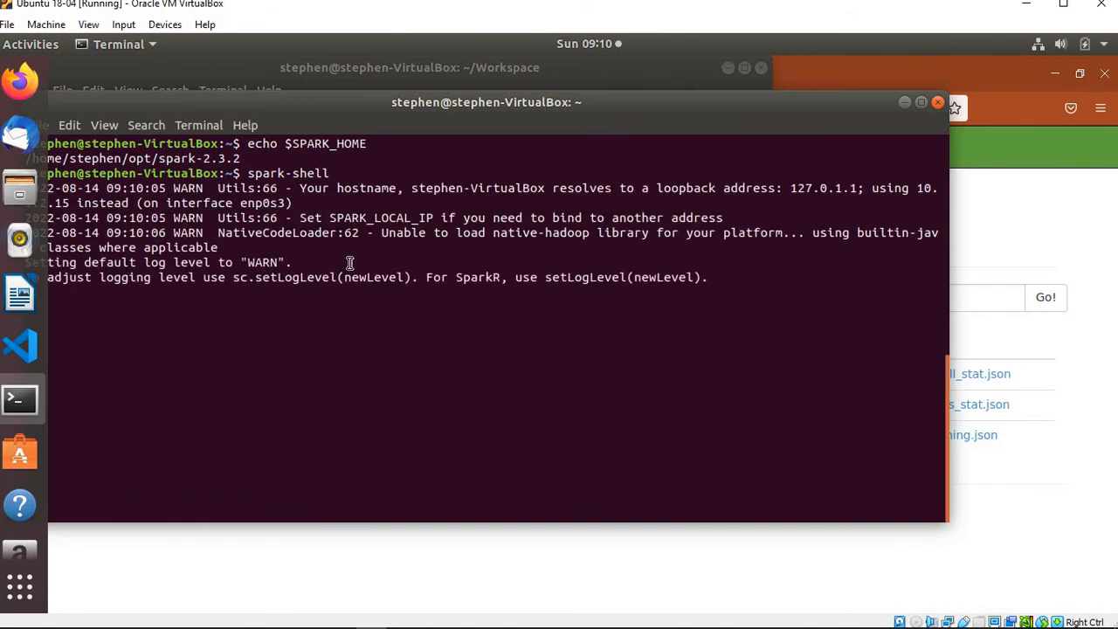
mouse_move(517, 290)
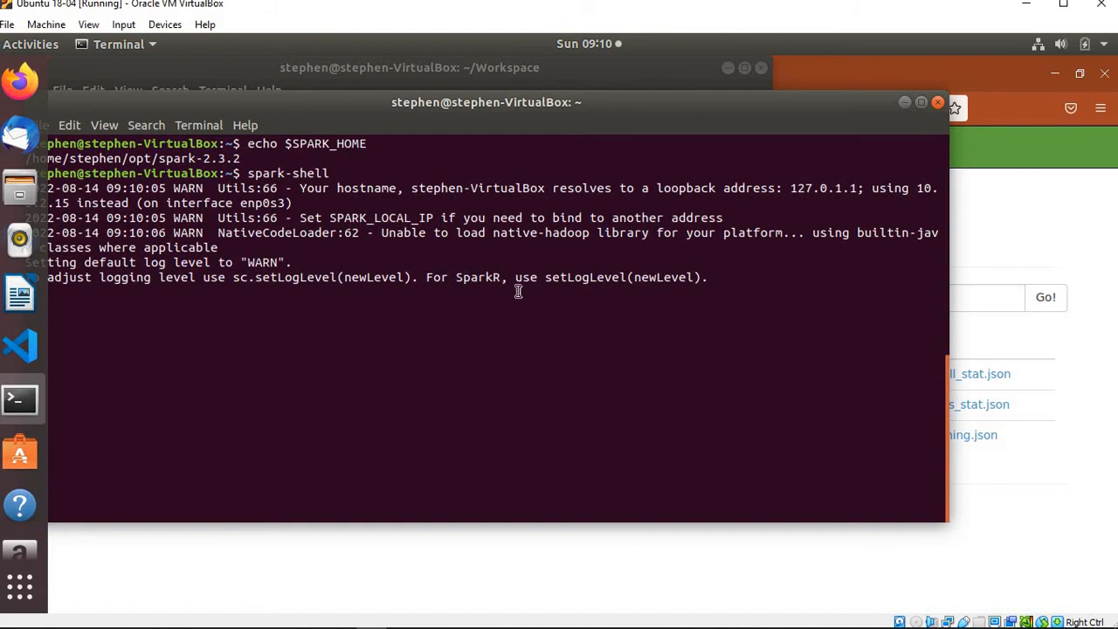
mouse_move(258, 283)
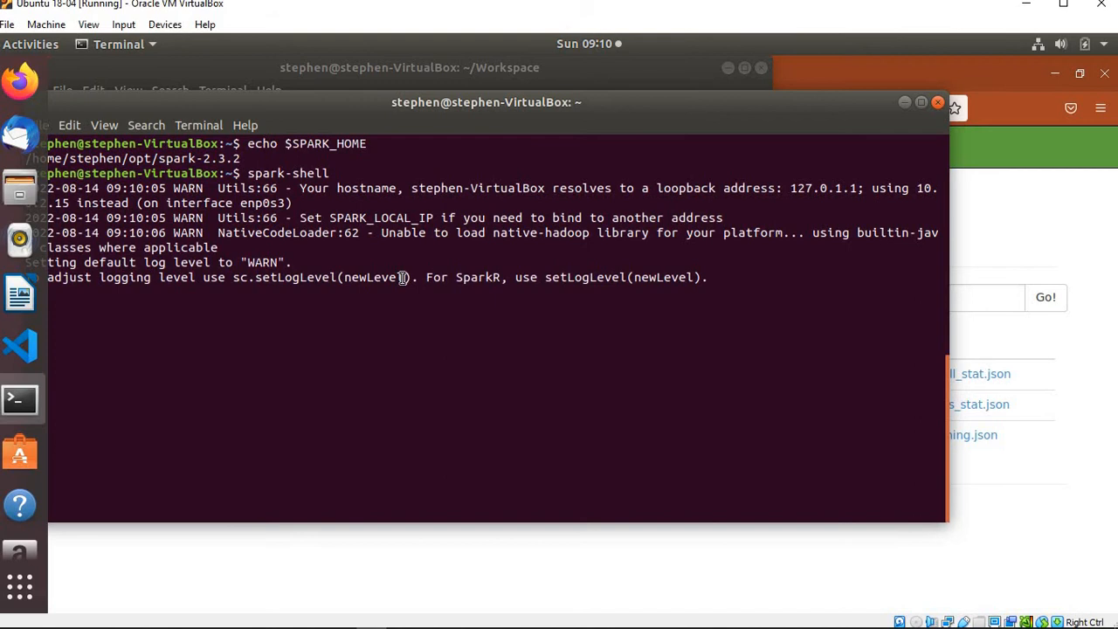
mouse_move(311, 242)
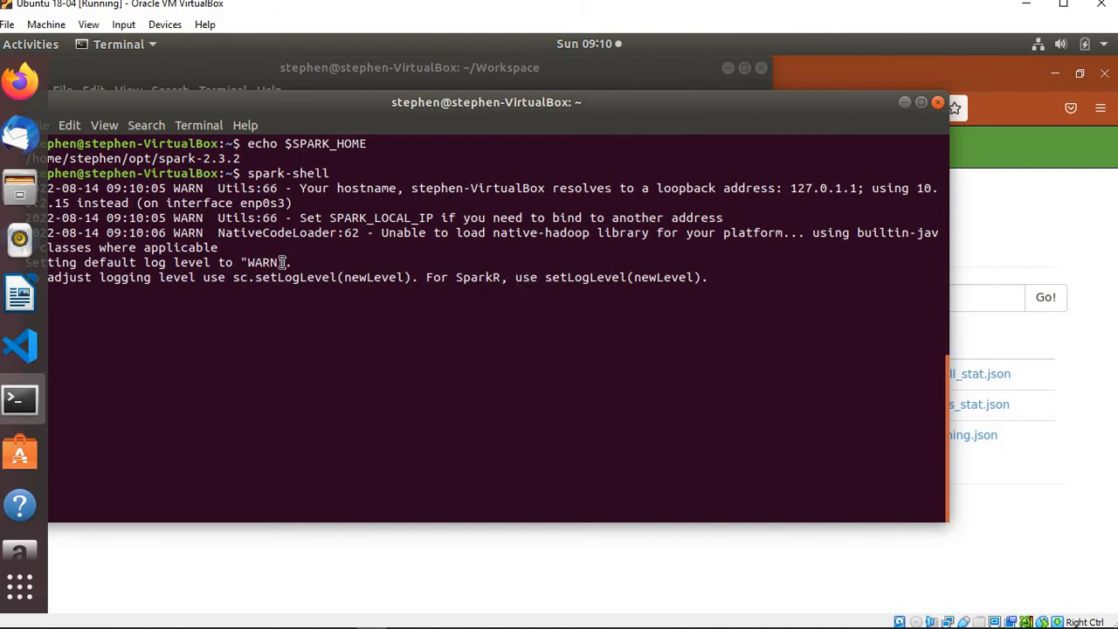
double_click(262, 262)
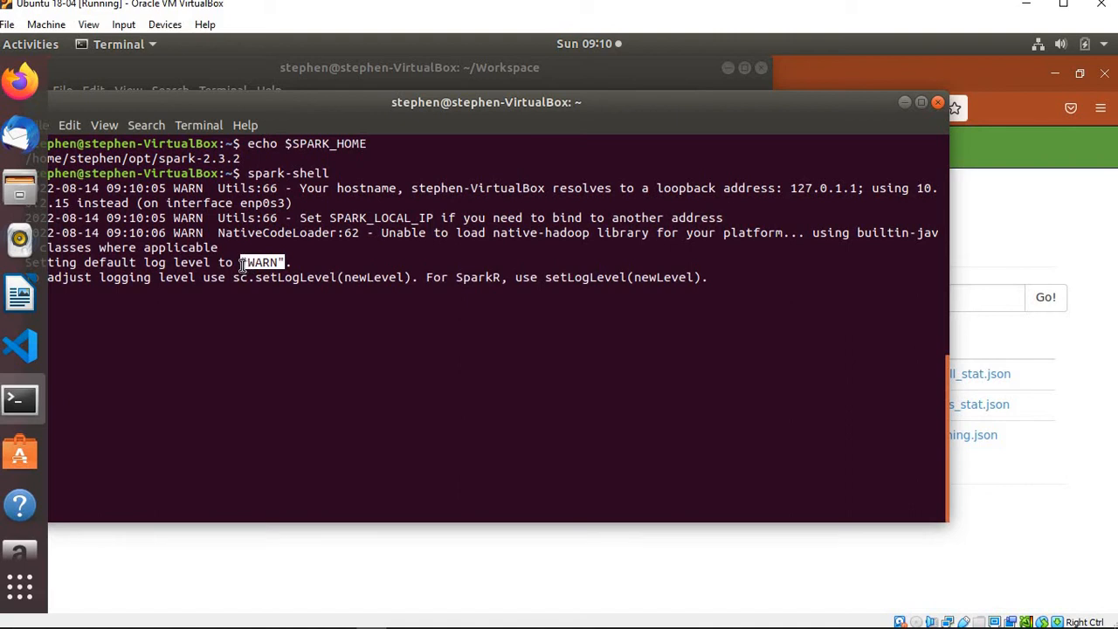
mouse_move(461, 304)
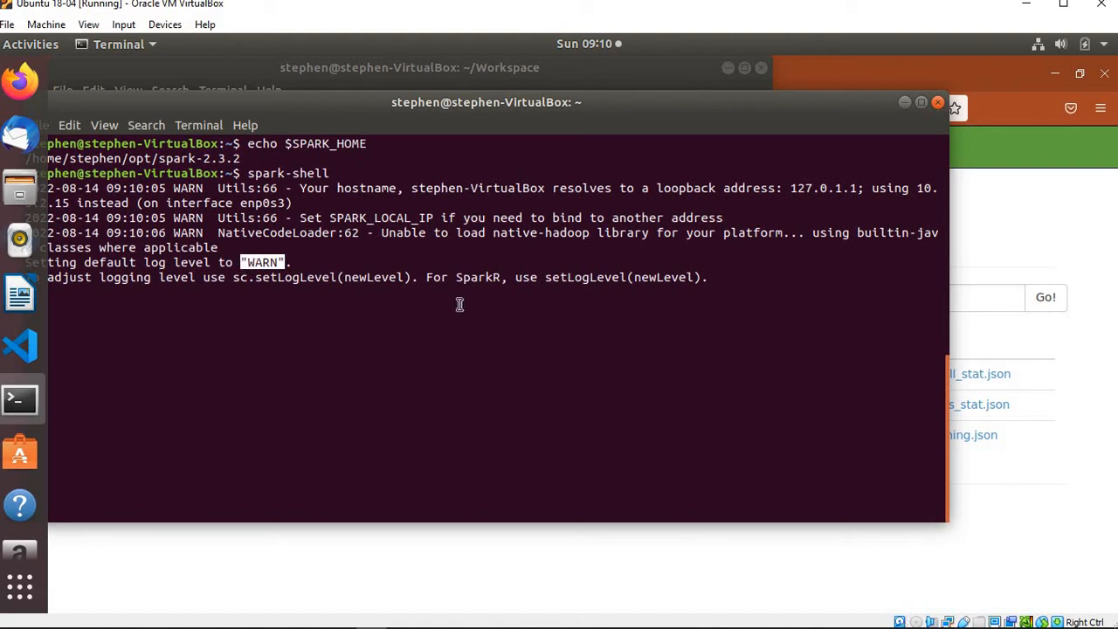
mouse_move(367, 278)
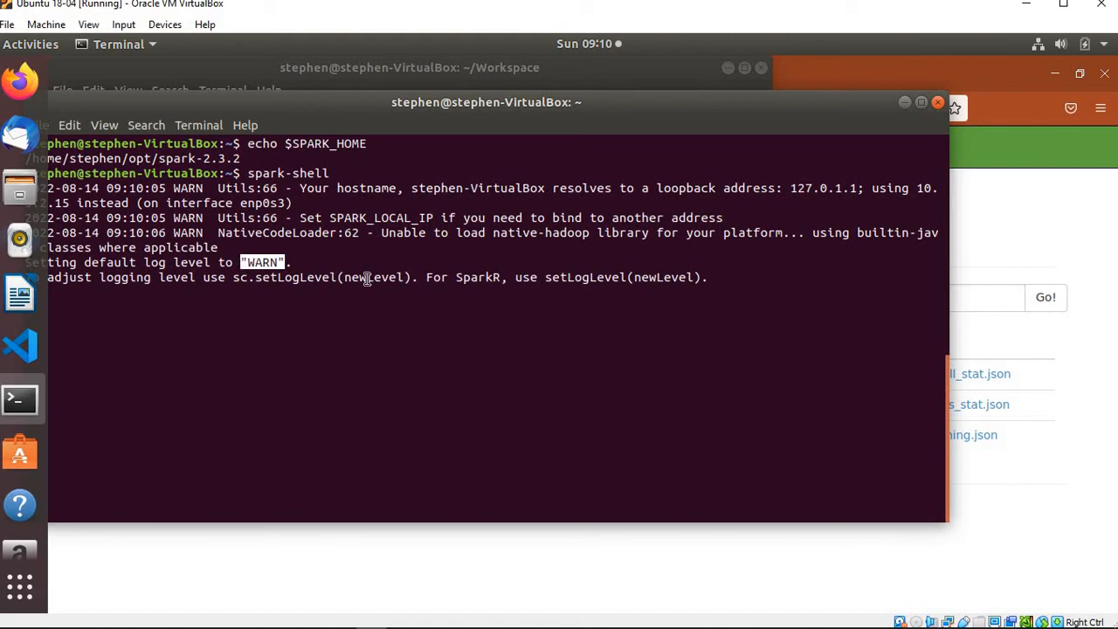
mouse_move(321, 262)
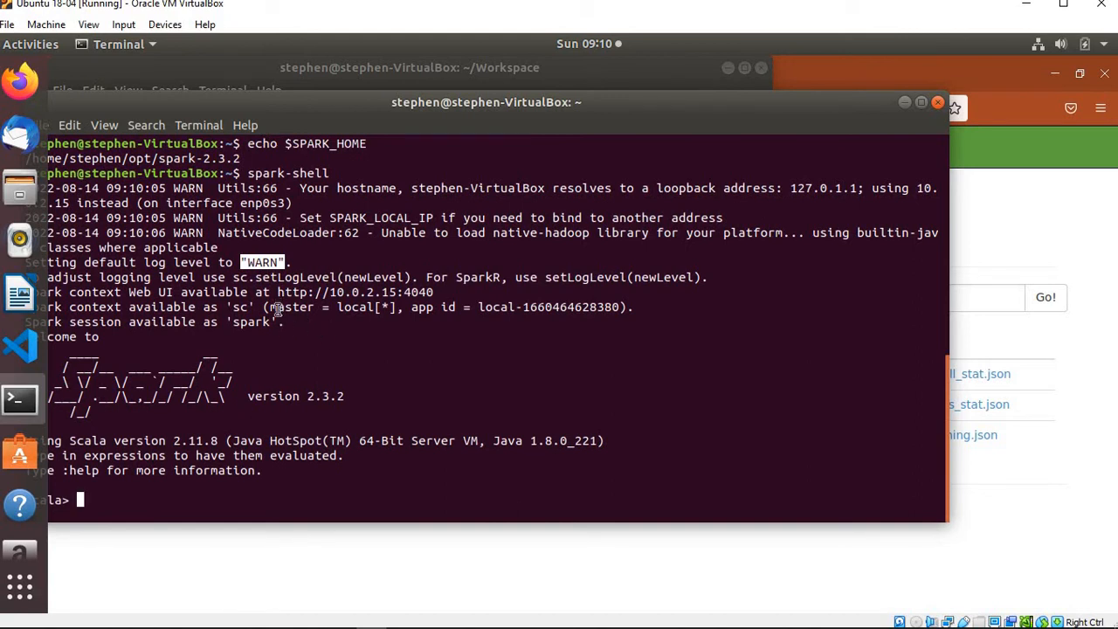
mouse_move(213, 337)
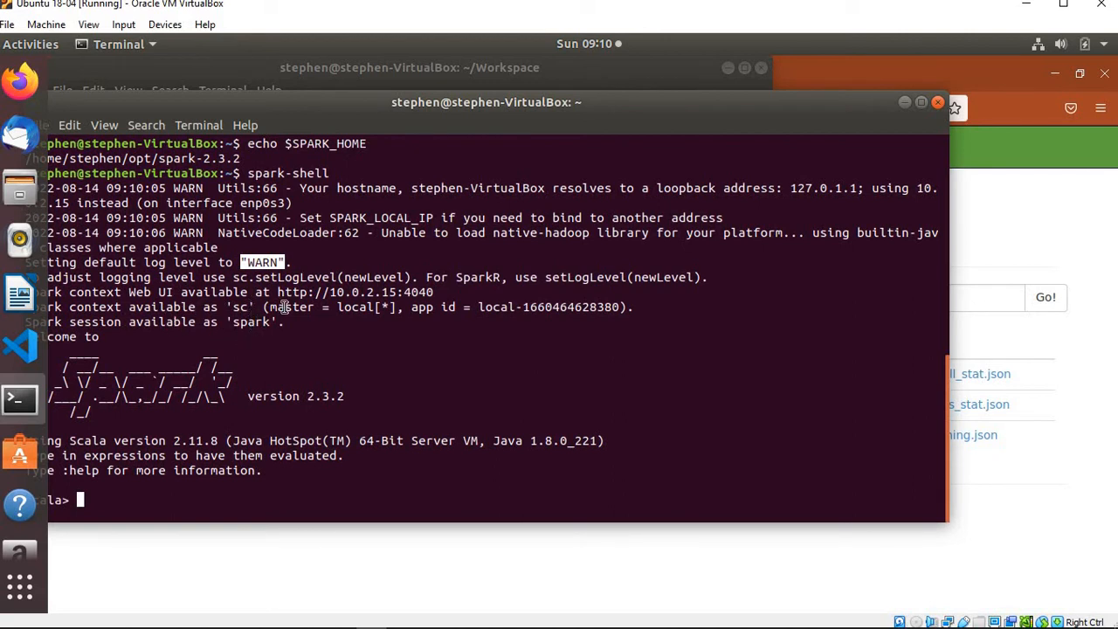
mouse_move(342, 307)
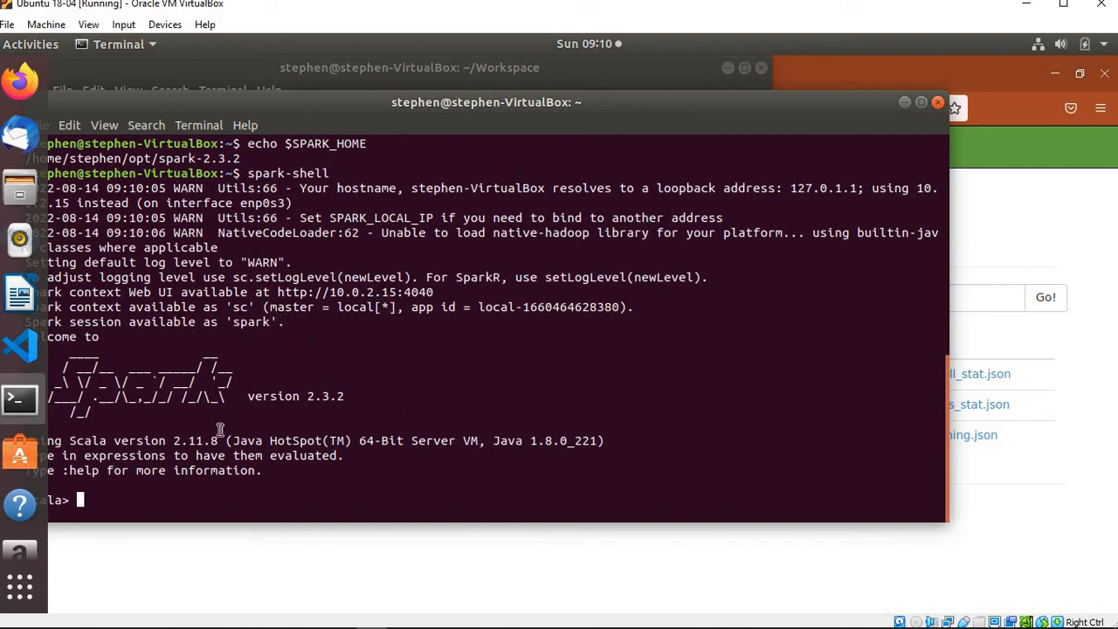
mouse_move(9, 376)
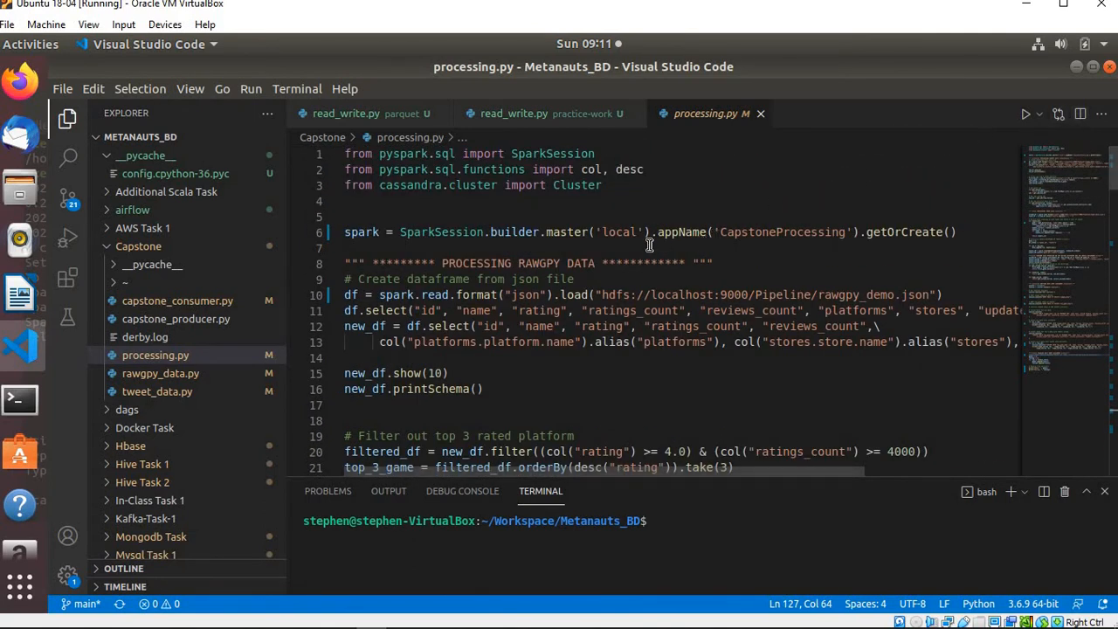
mouse_move(378, 232)
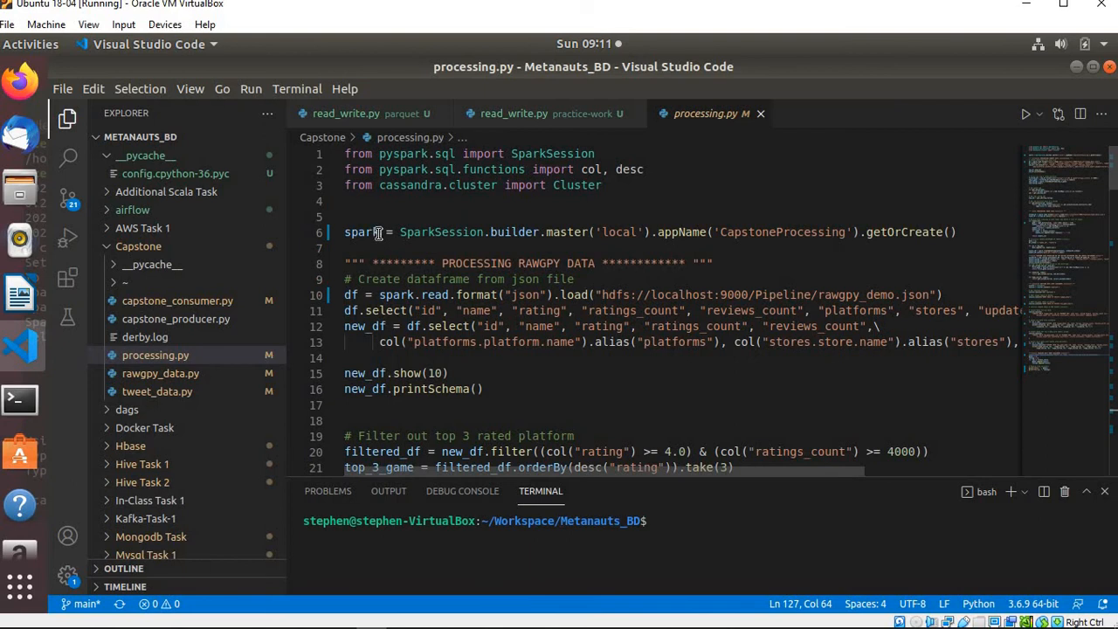
- Highlight the spark session variable in processing.py's SparkSession and HDFS read code
double_click(360, 231)
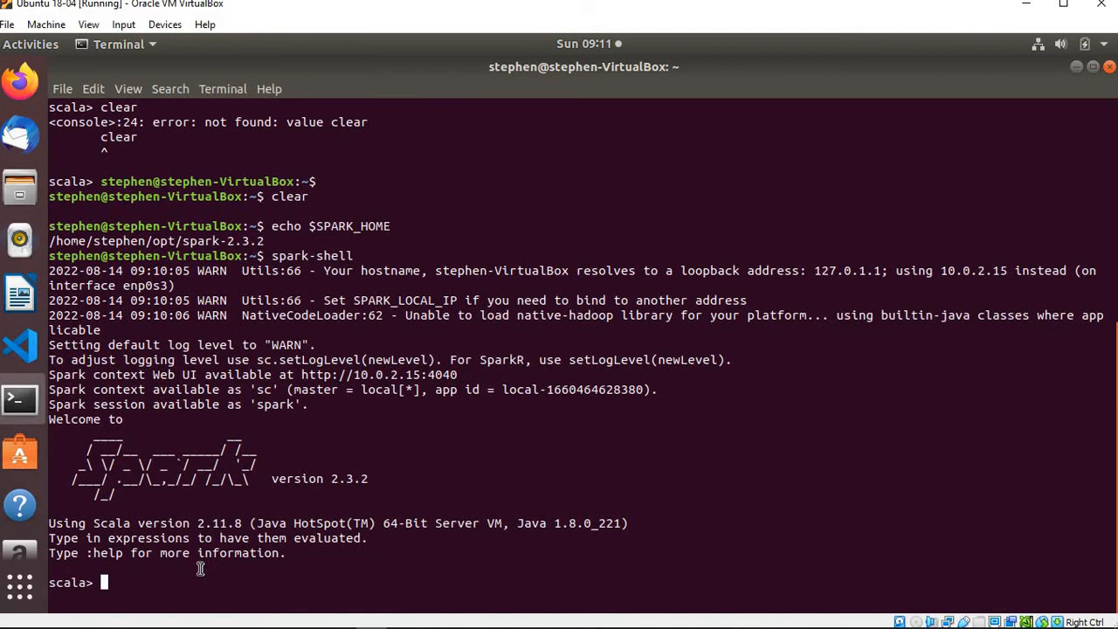
- Type val df = spark.read.format("json").load() at the scala> prompt
type("val")
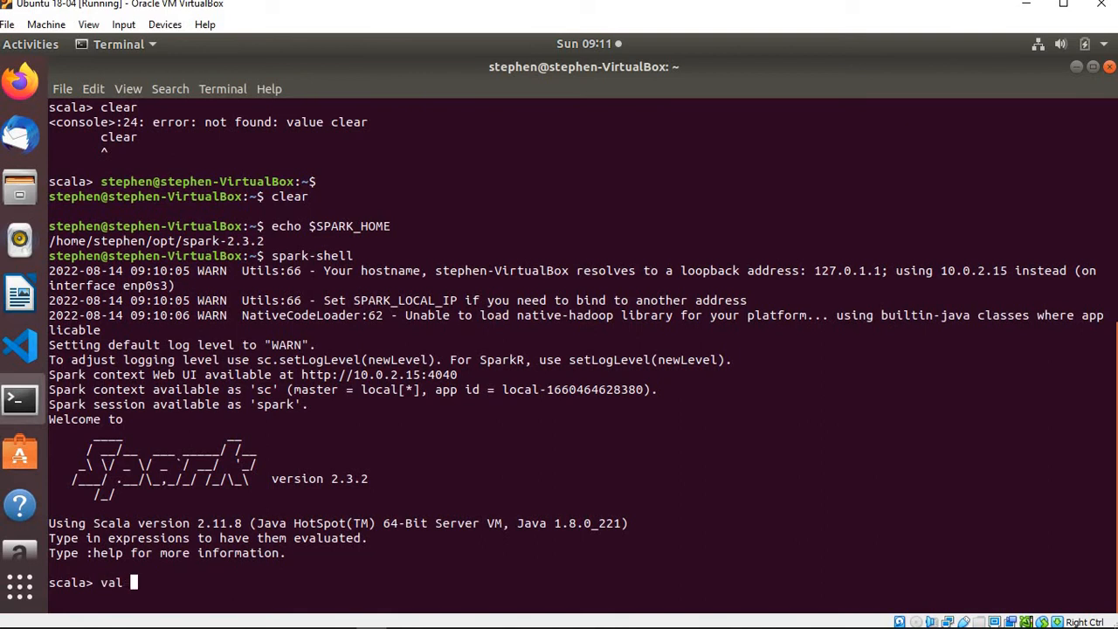
type("df")
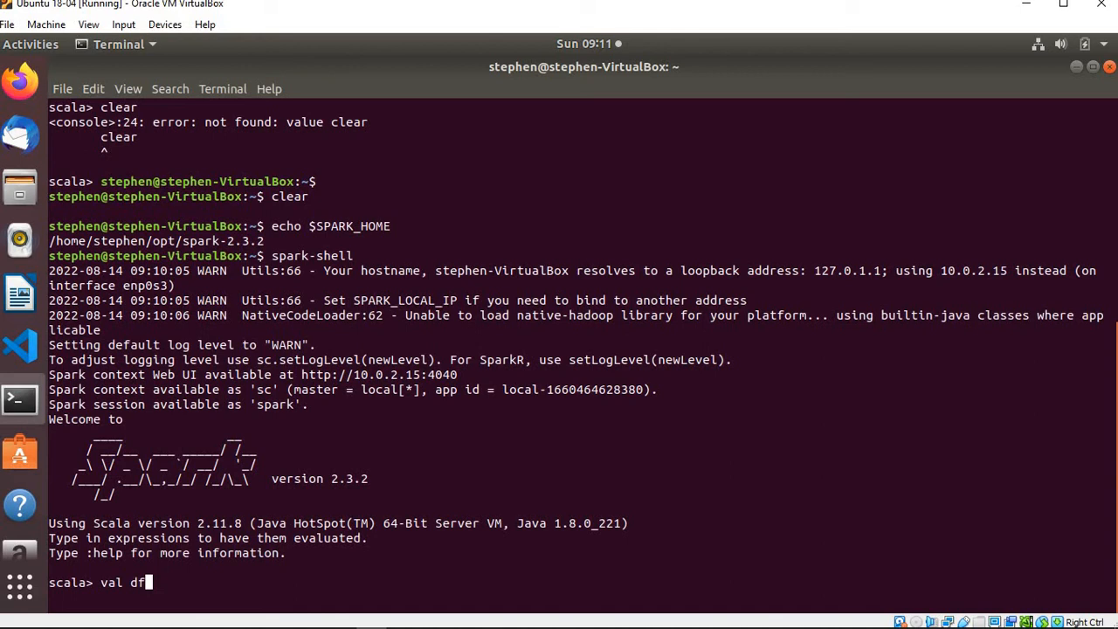
type("= s")
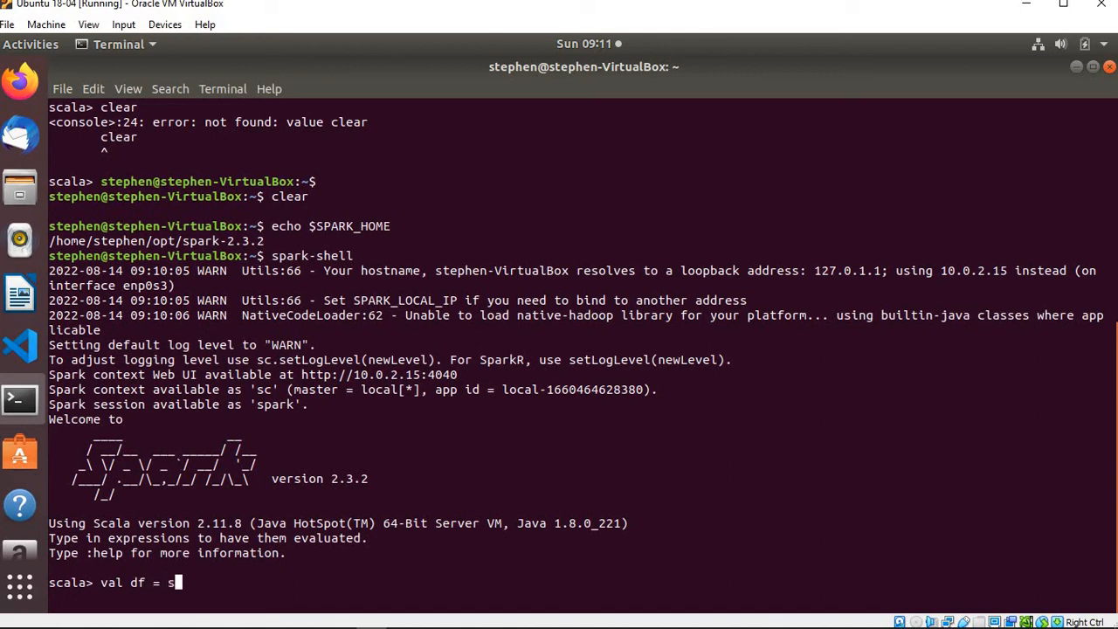
type("park.ra")
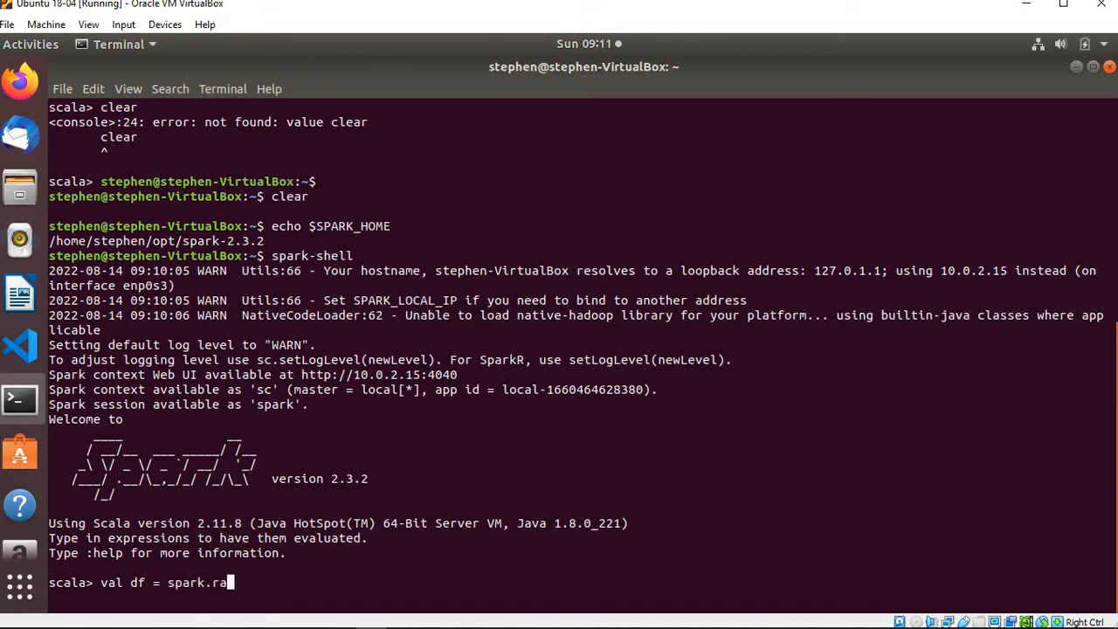
type("read.form")
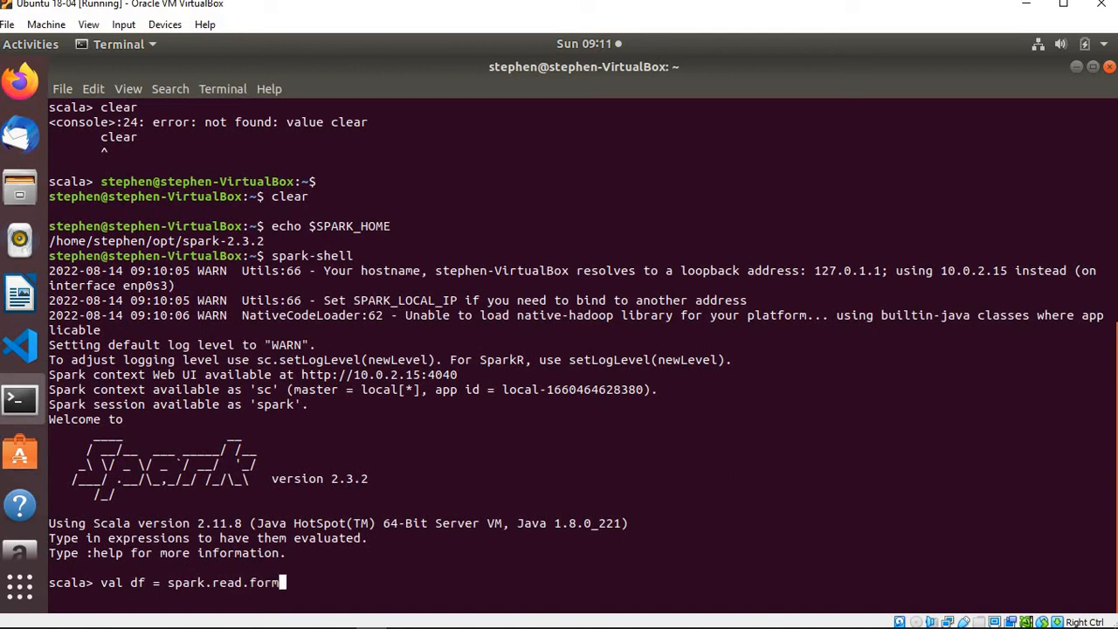
type("at()")
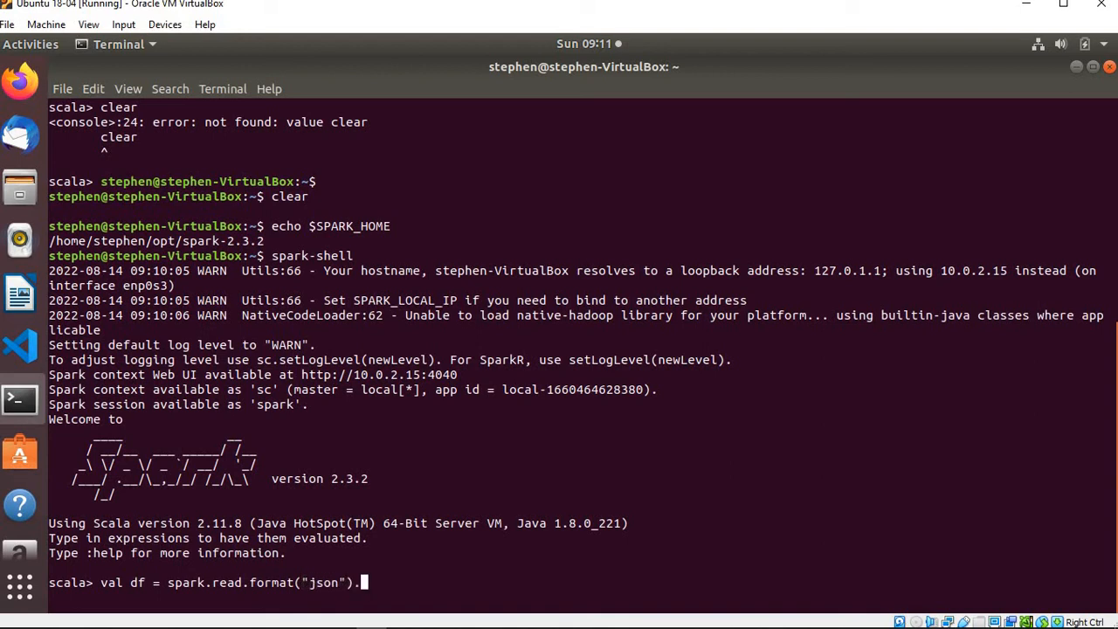
type("load()")
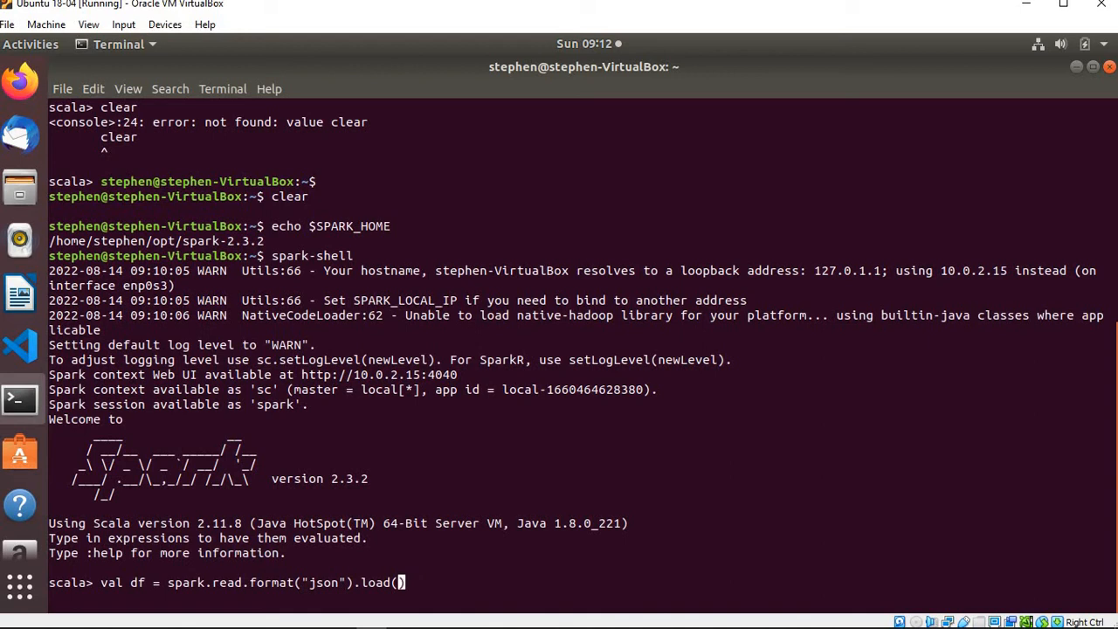
- Fill the load argument with hdfs://localhost:9000/ without running the statement
type("hd")
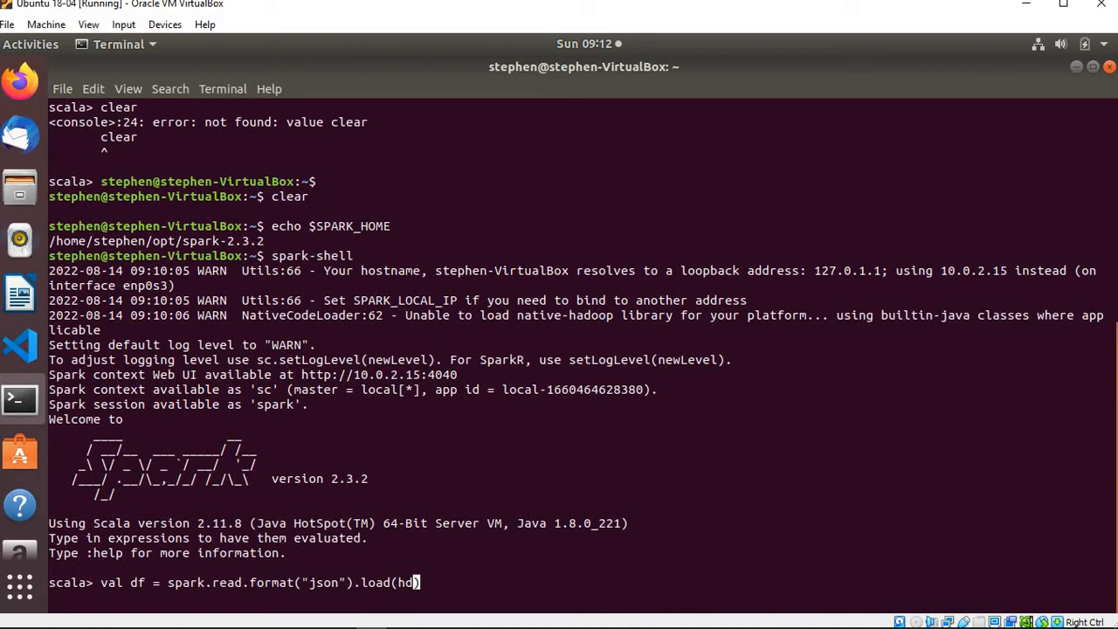
type("f")
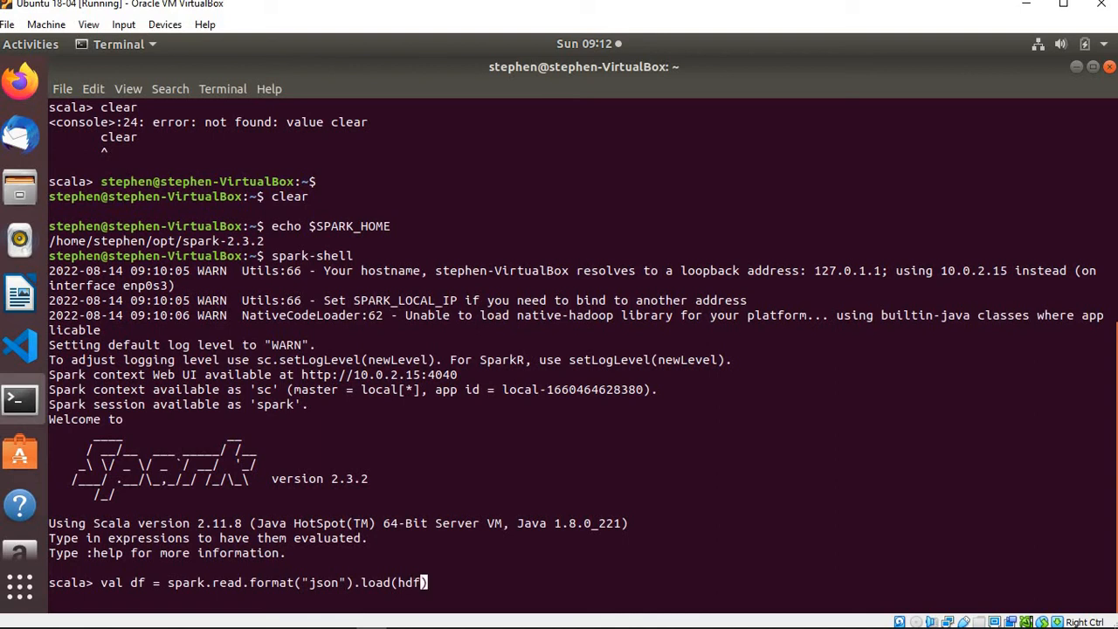
type("s")
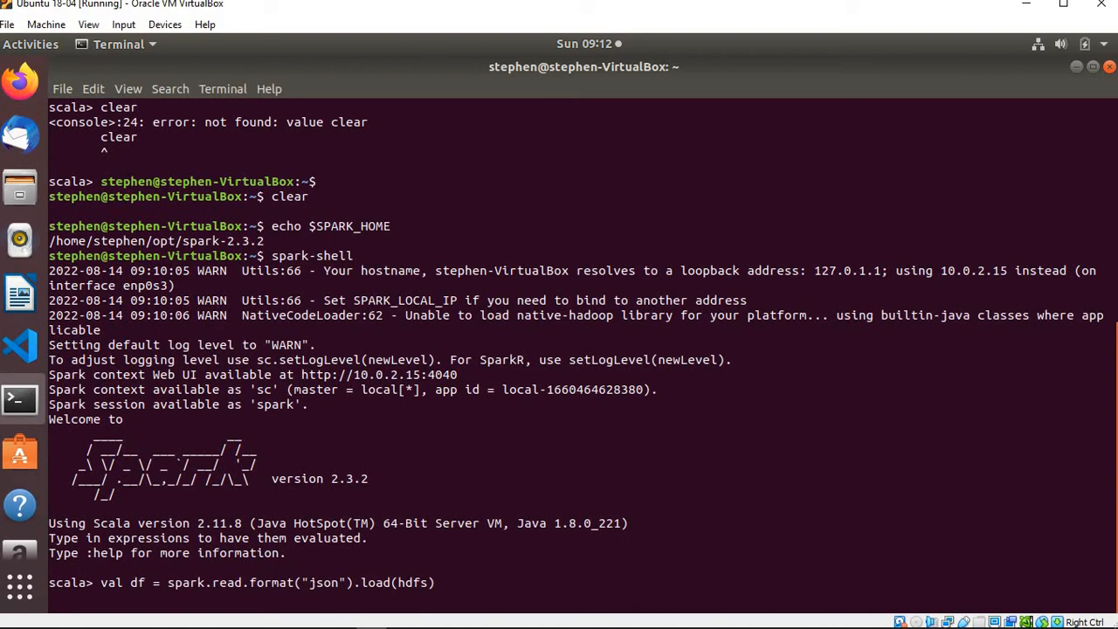
type(")")
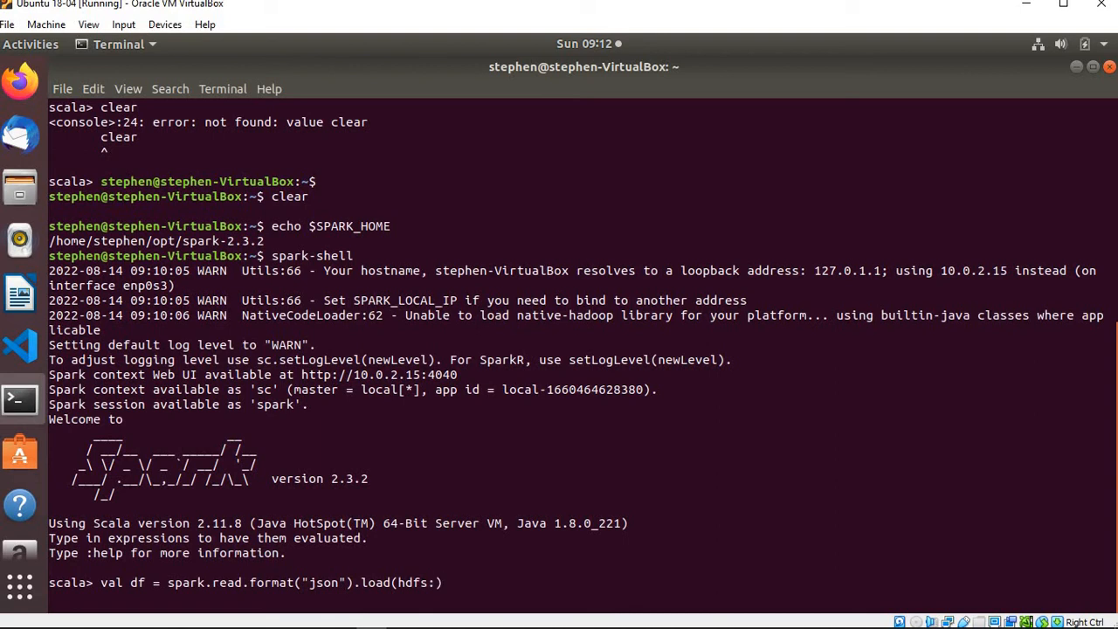
type("//")
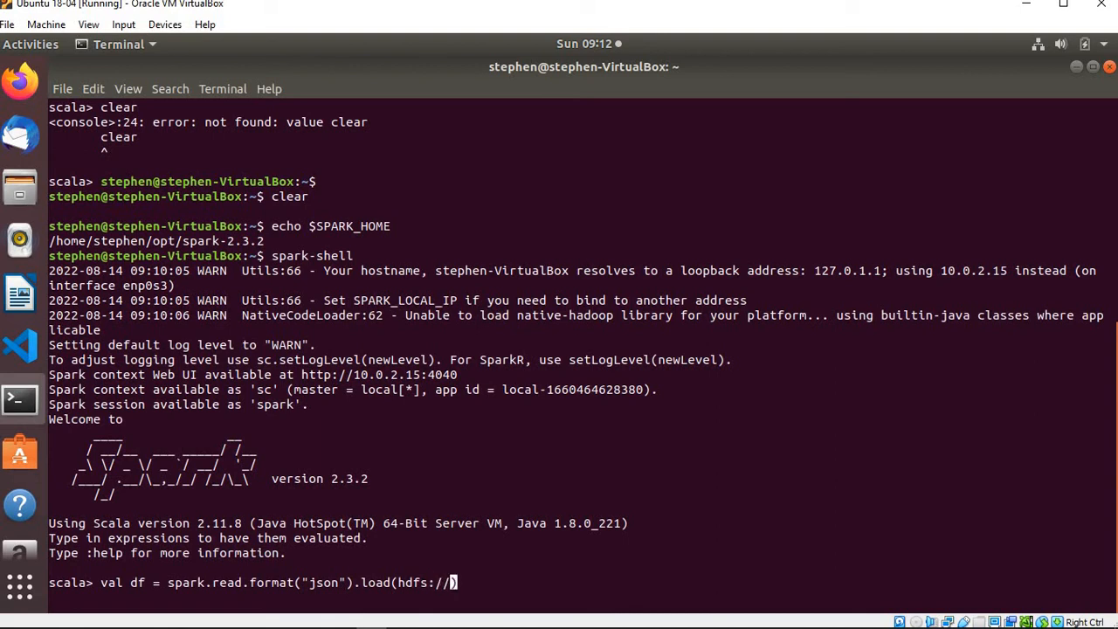
type("l")
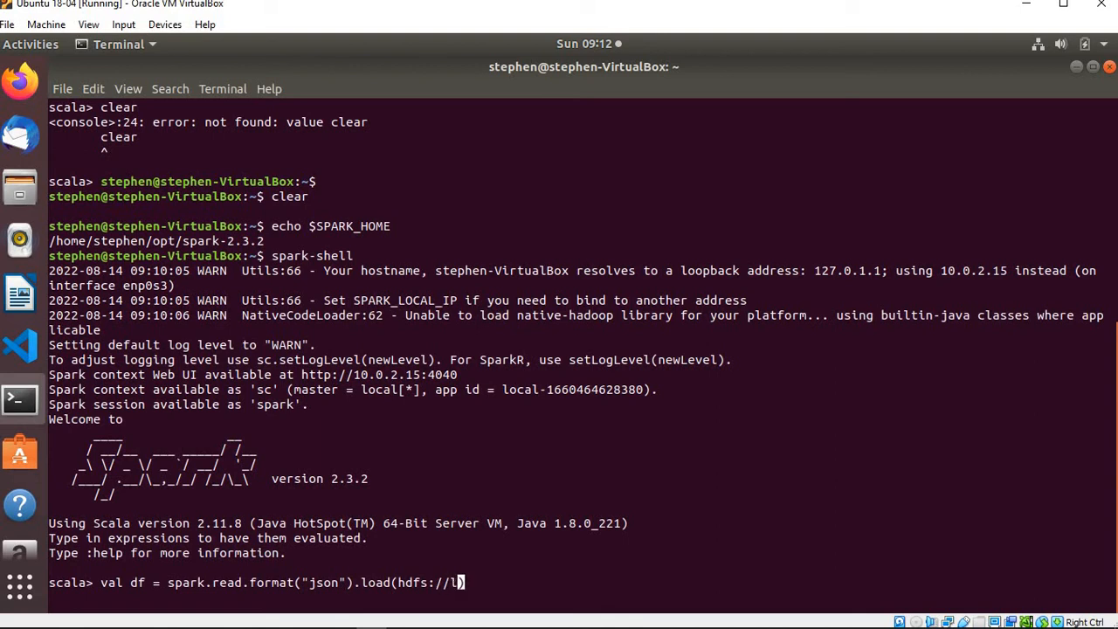
type("ocal)")
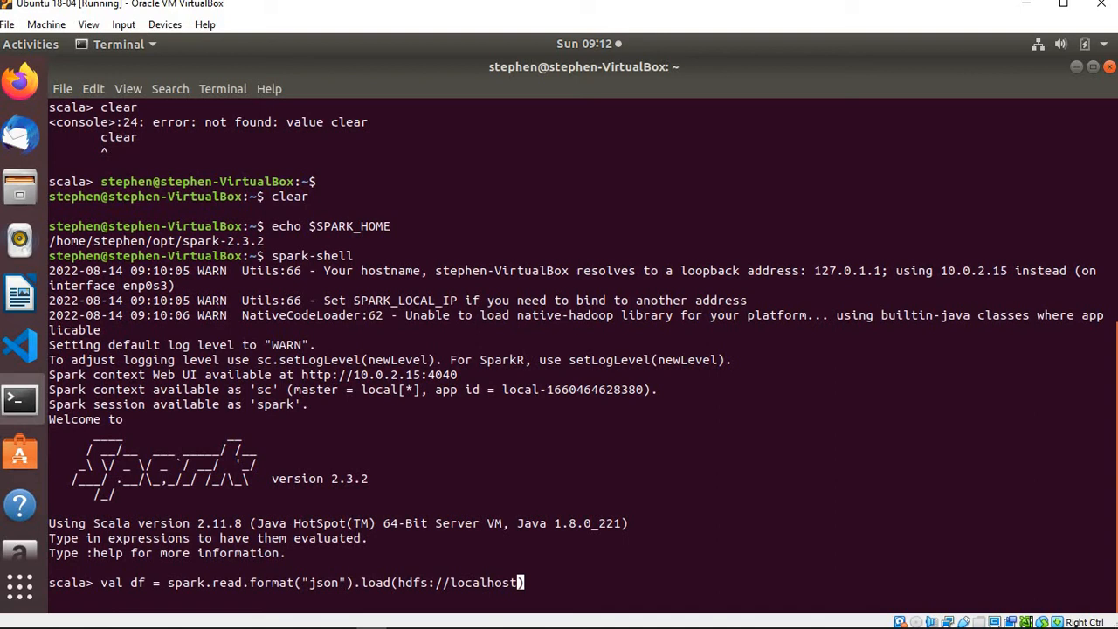
type(":9000")
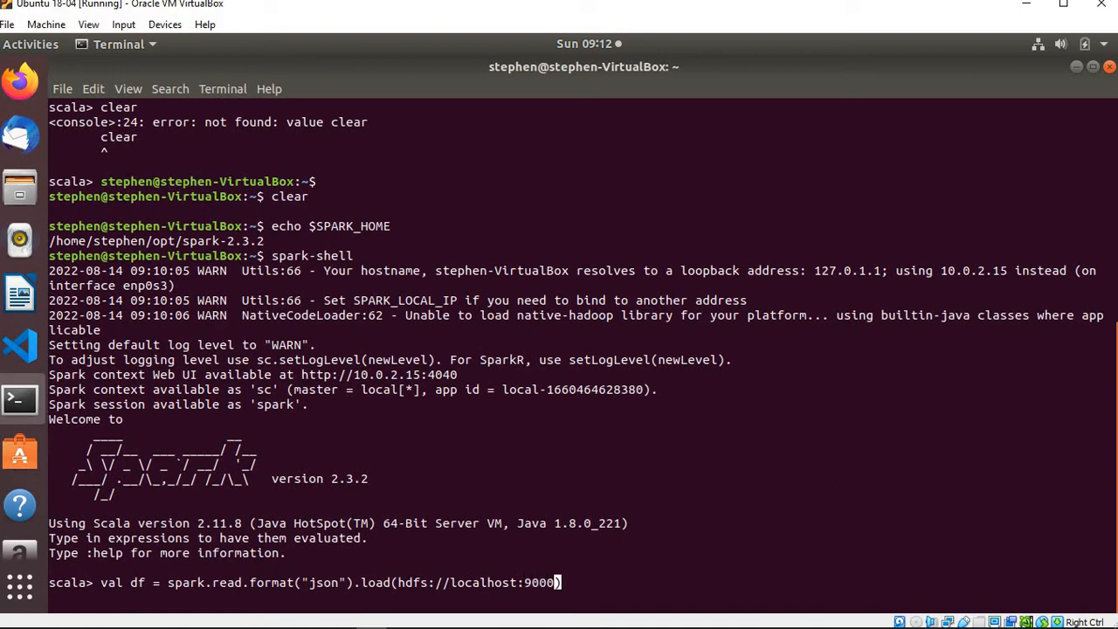
type("/")
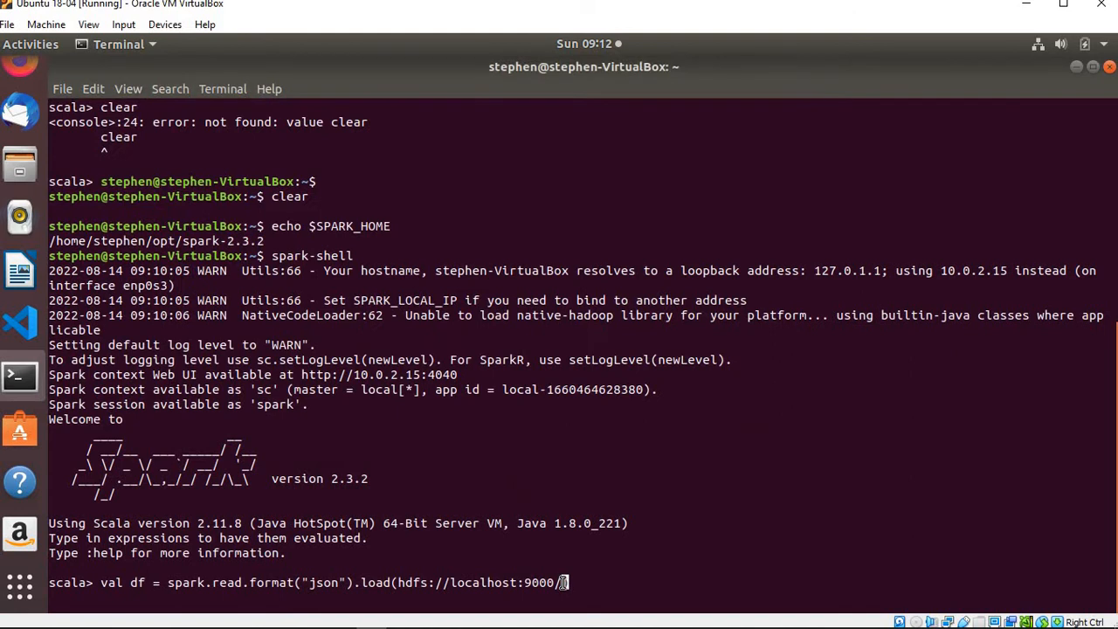
- Paste players_data/football_stat.json into the load path and run it twice, hitting unquoted-path syntax errors, then retype the command
right_click(563, 584)
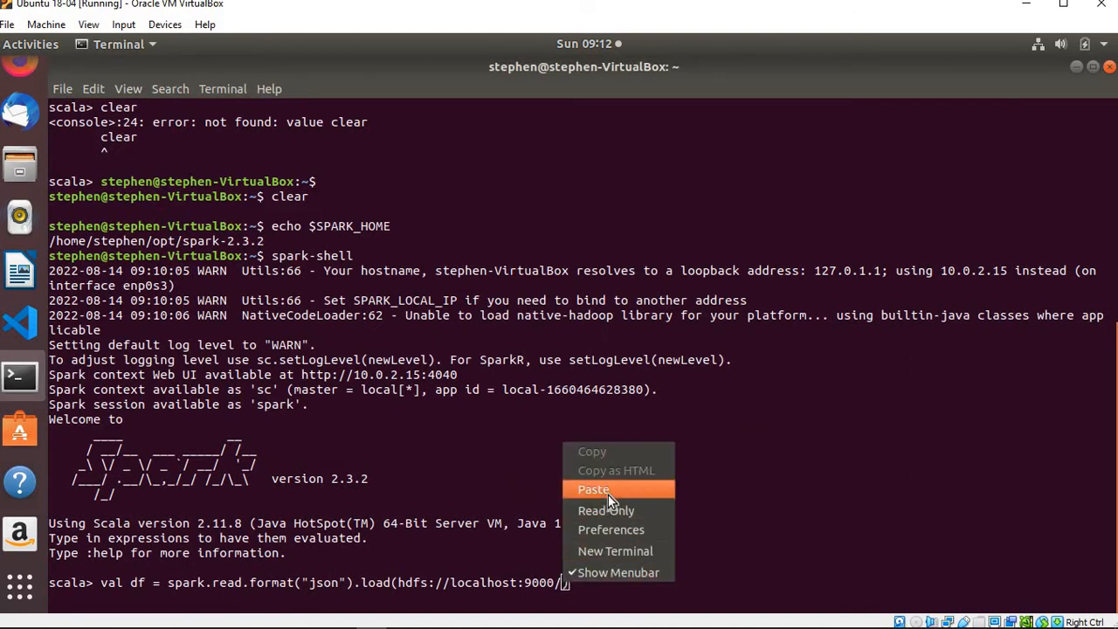
left_click(594, 489)
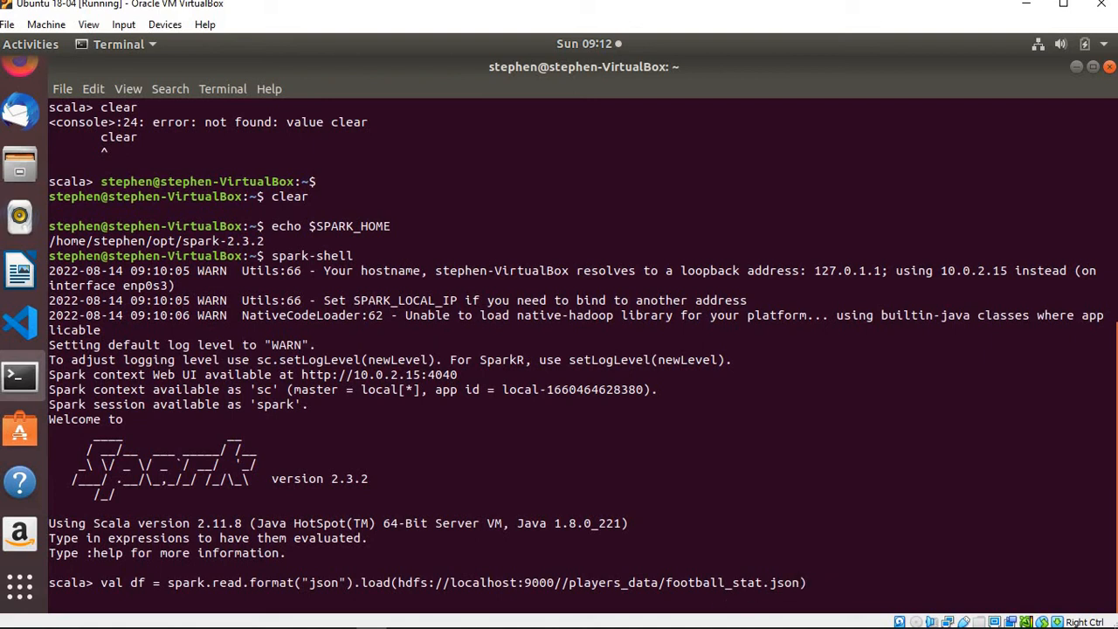
type(";")
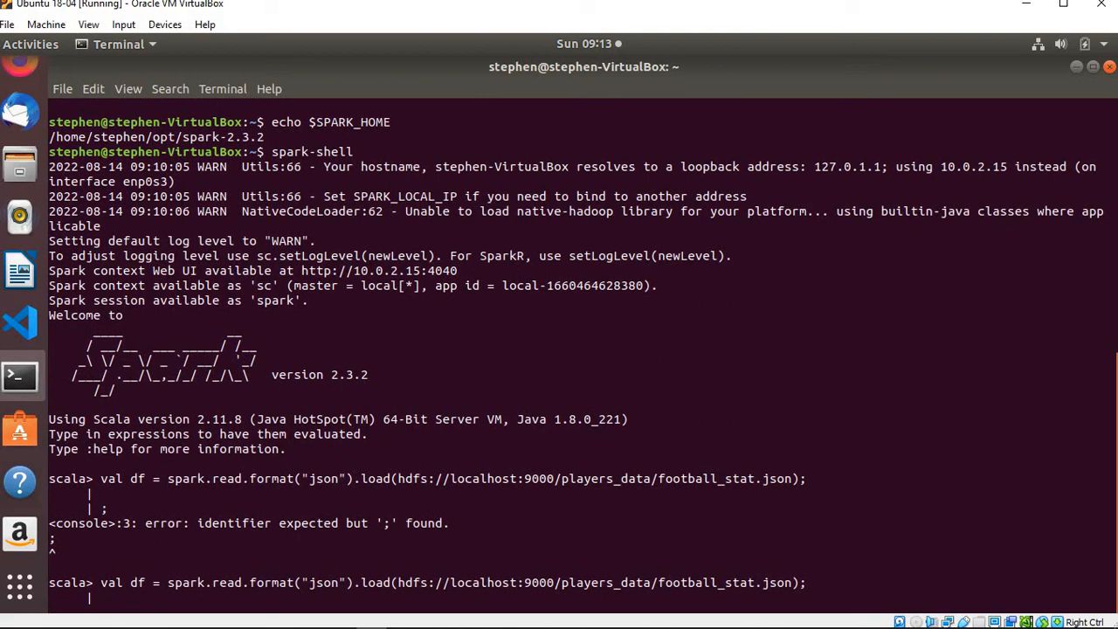
type(";")
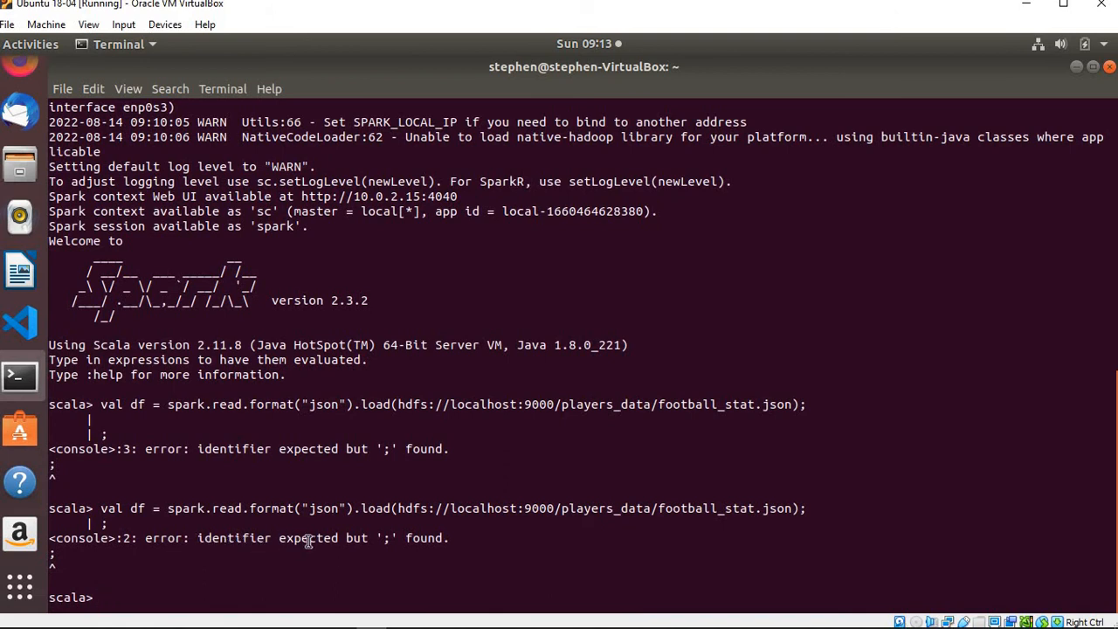
mouse_move(381, 555)
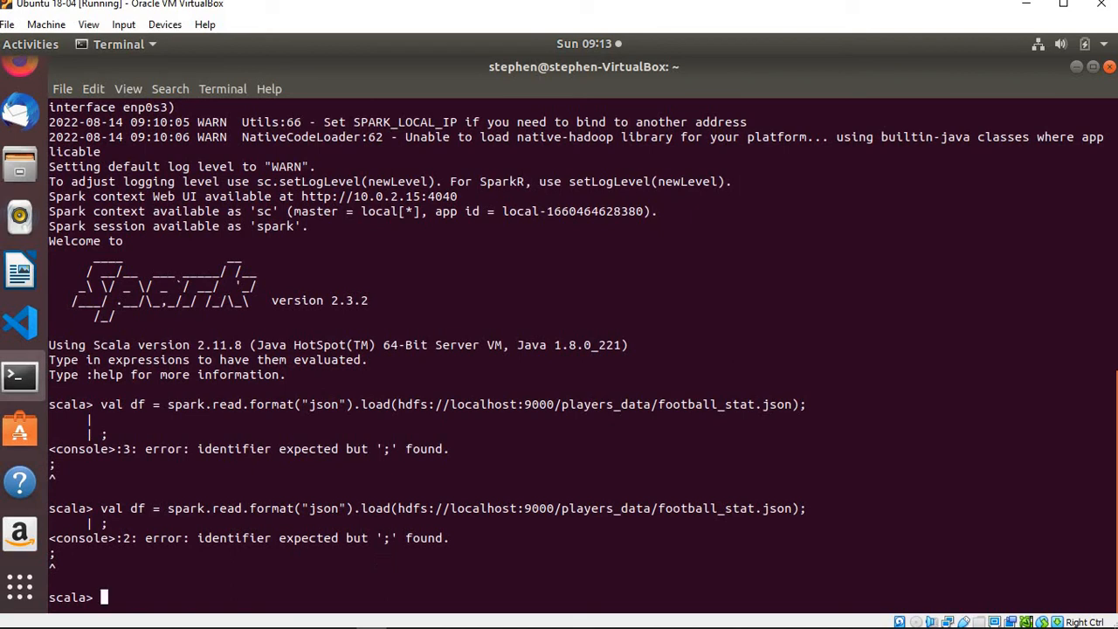
type("val df = spark.read.format(\"json\").load(hdfs://localhost:9000/players_data/football_stat.json);")
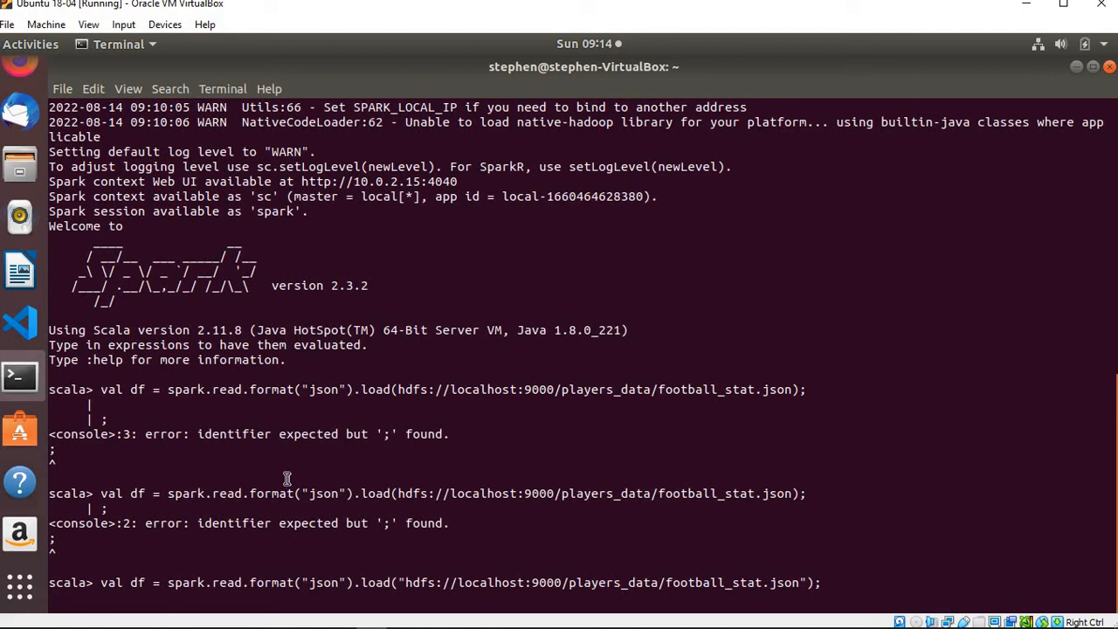
mouse_move(482, 576)
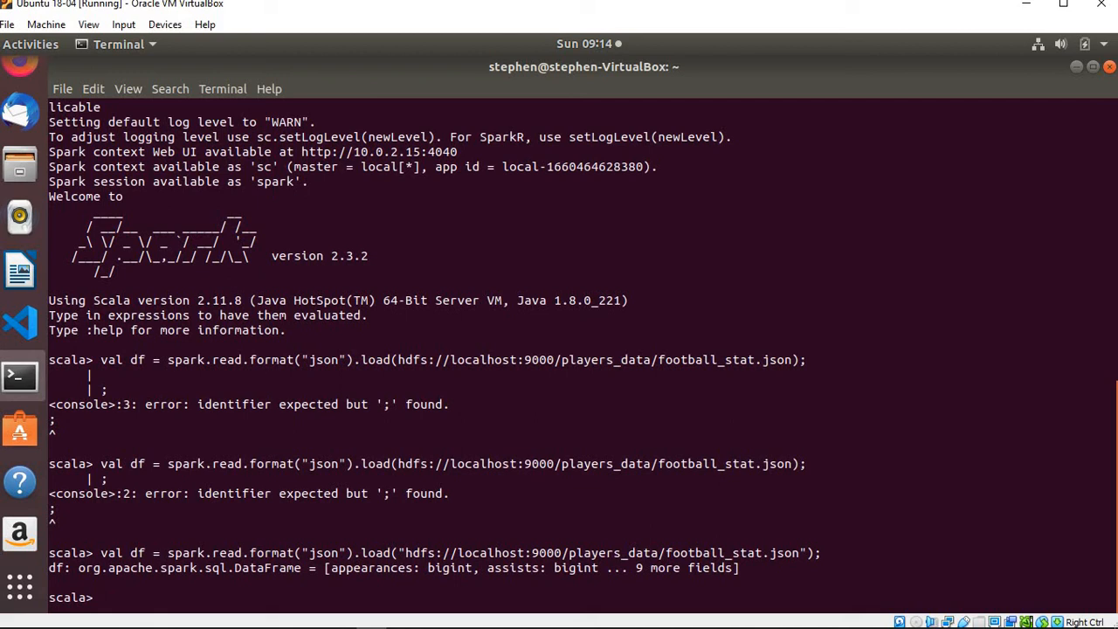
- Run df.show() to print the first 20 player rows and highlight DataFrame in the load result
type("df.show")
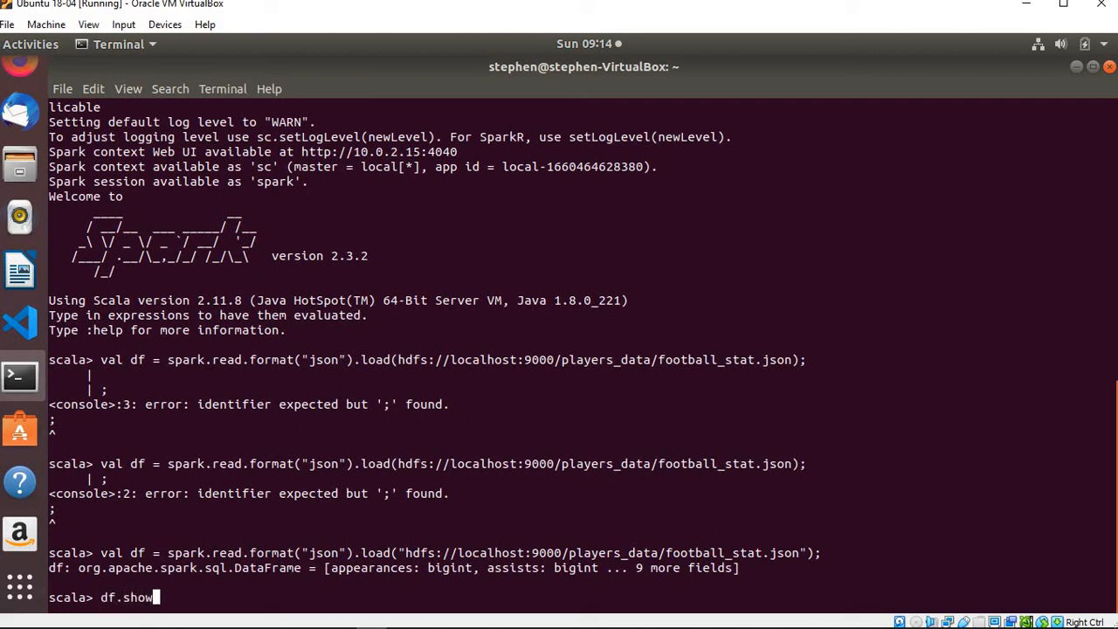
type("()")
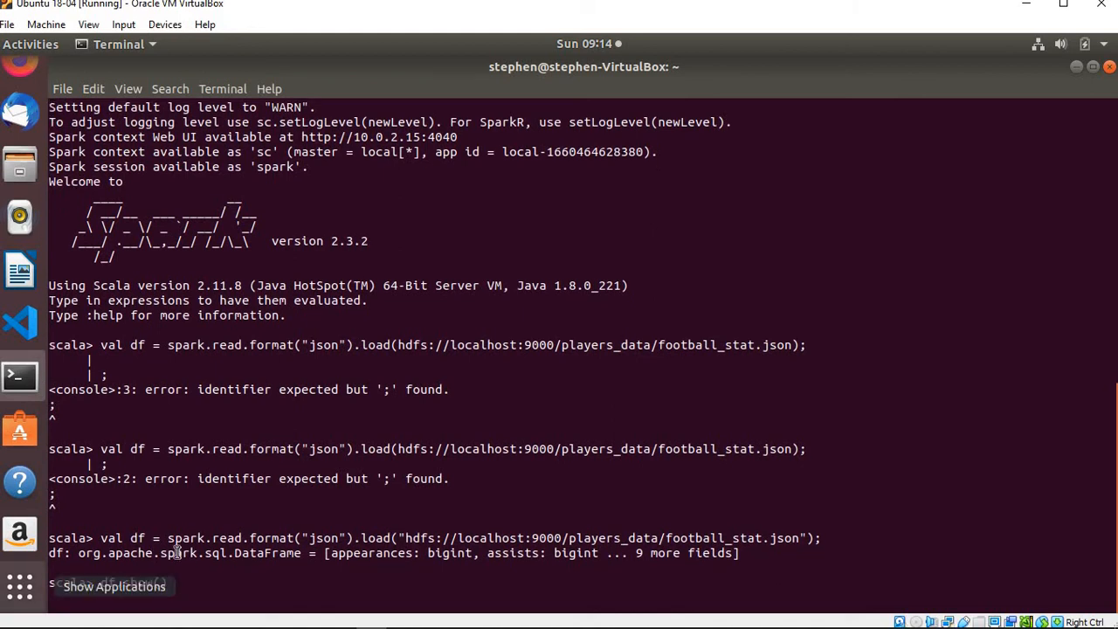
type("df.show()")
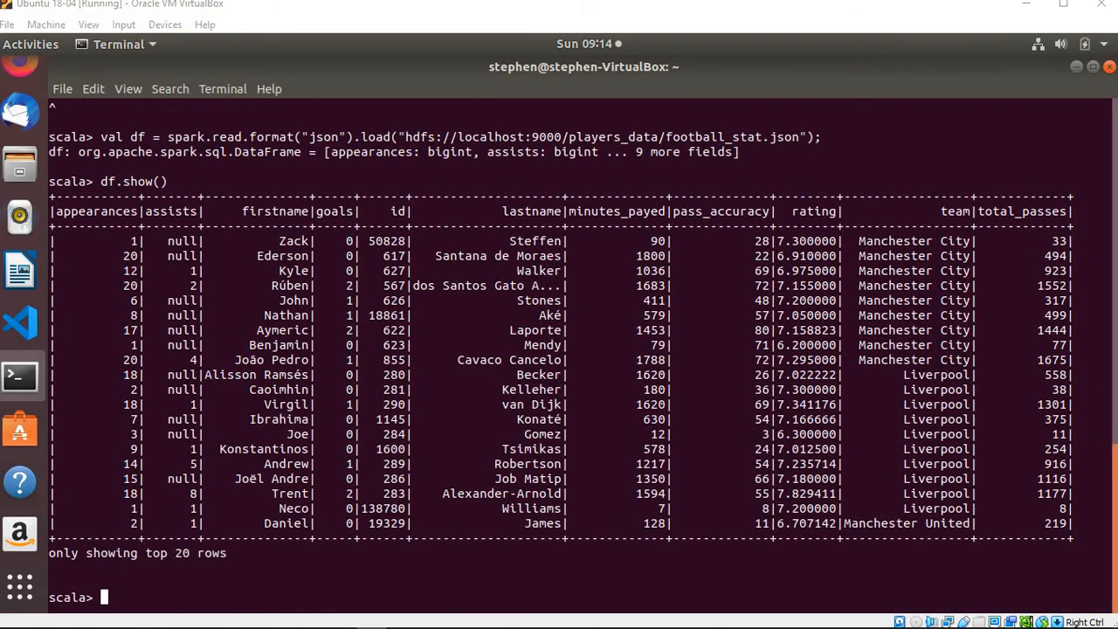
scroll("up", 3)
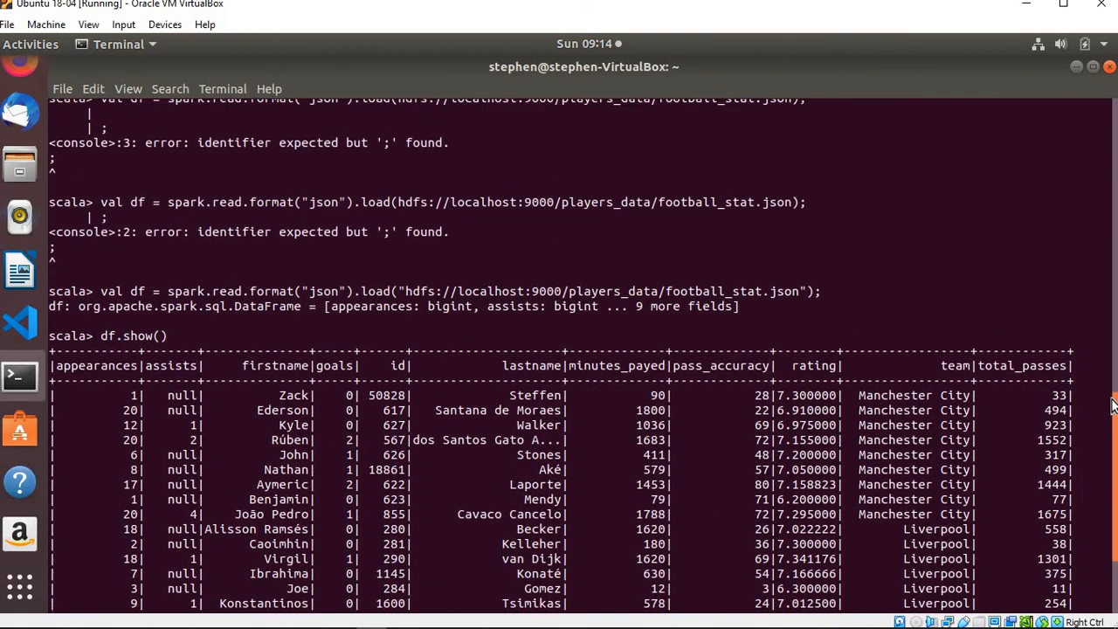
scroll("down", 3)
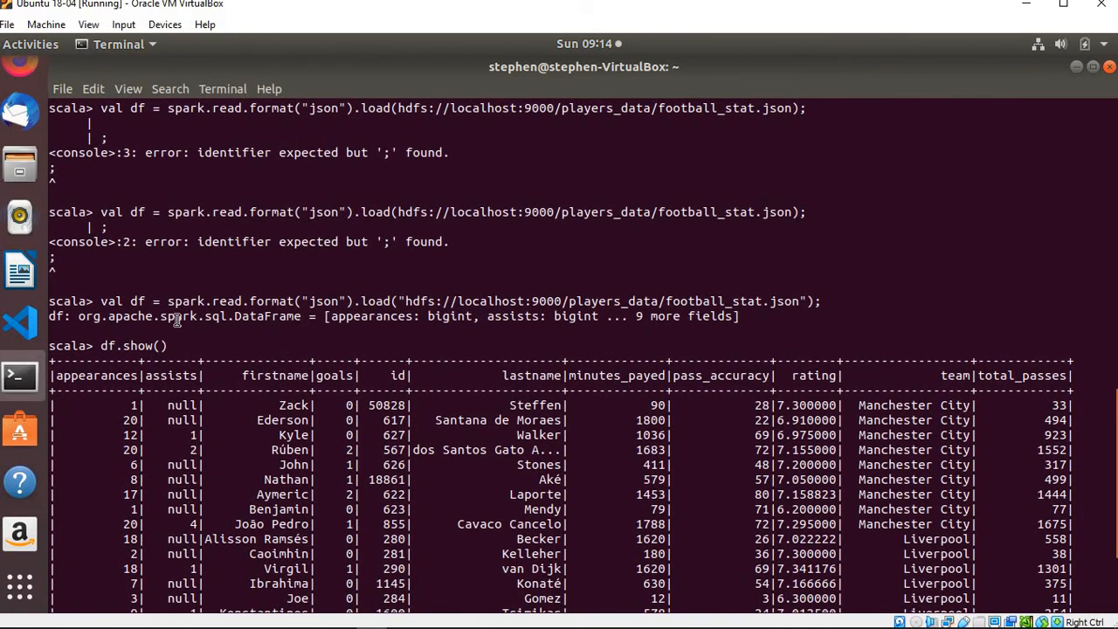
mouse_move(304, 316)
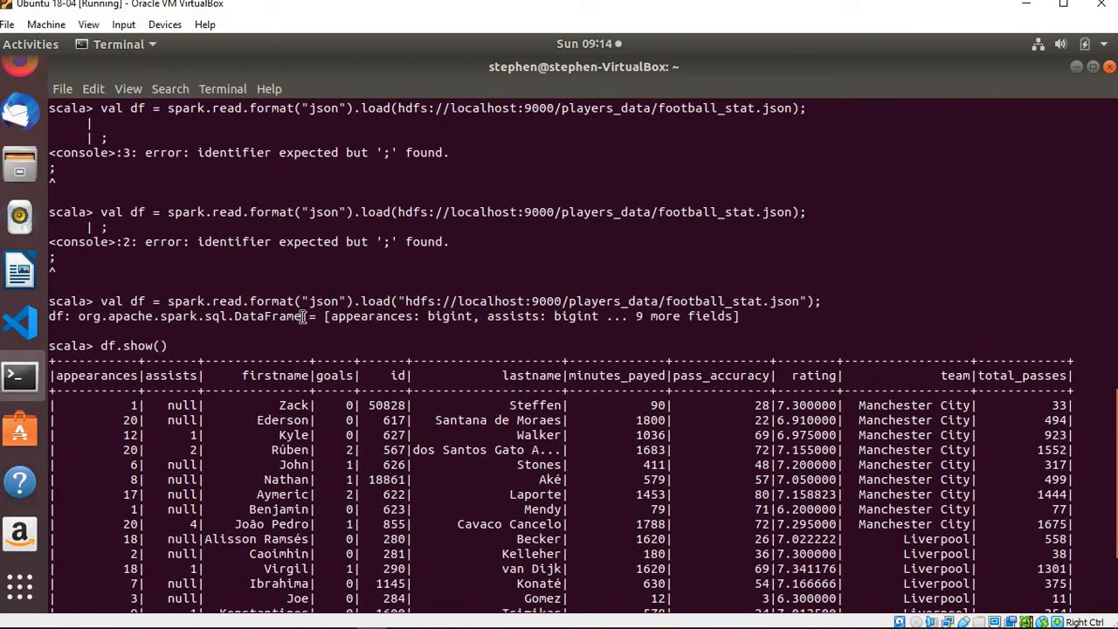
double_click(266, 316)
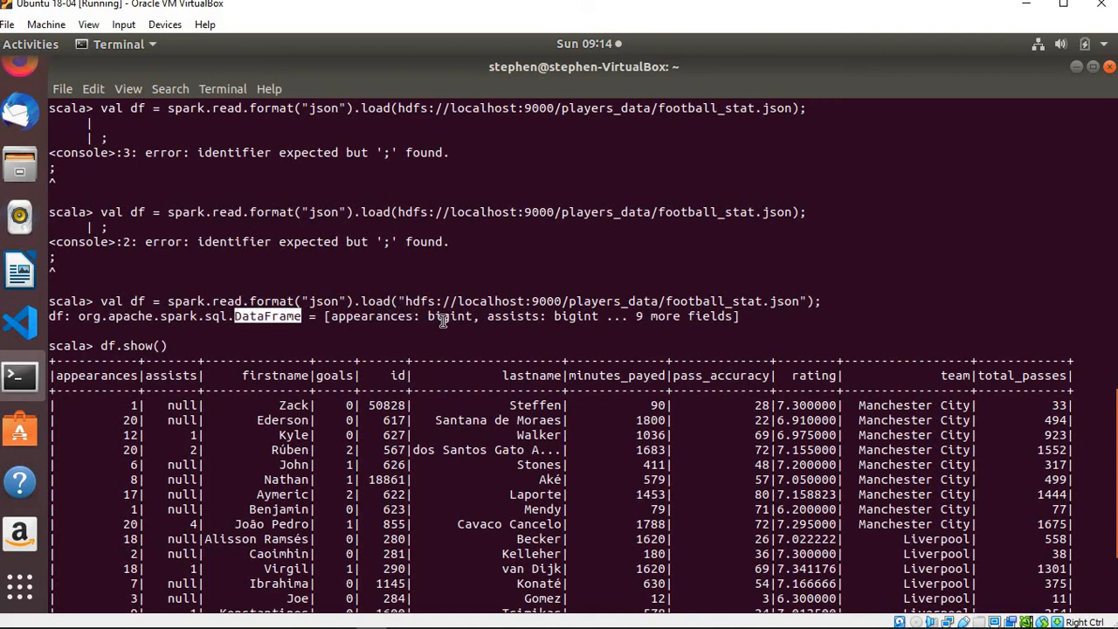
mouse_move(507, 317)
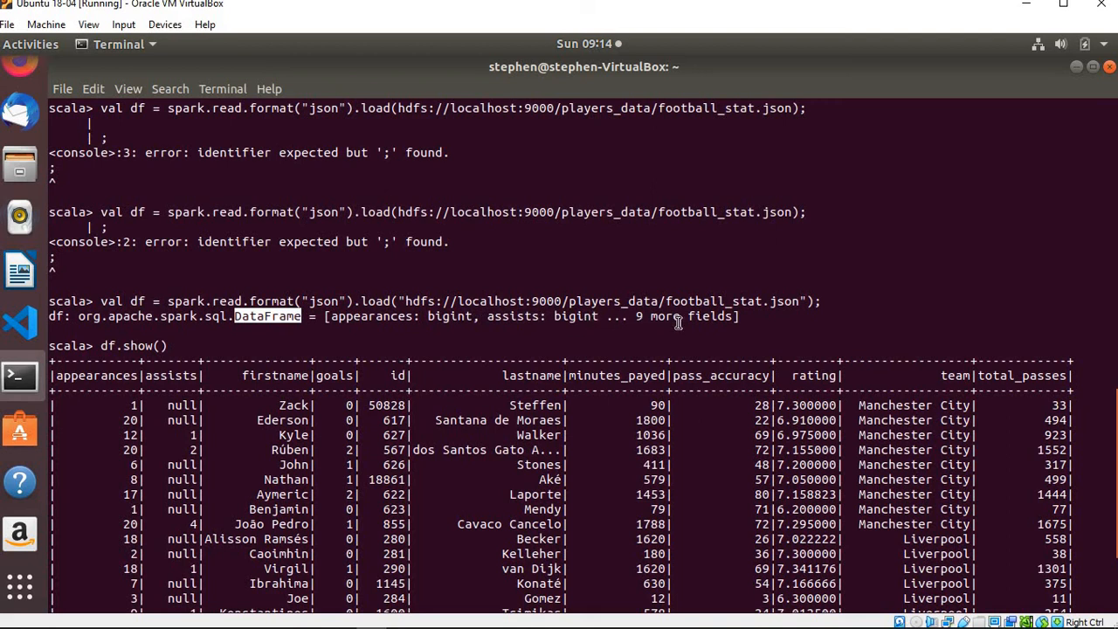
mouse_move(96, 391)
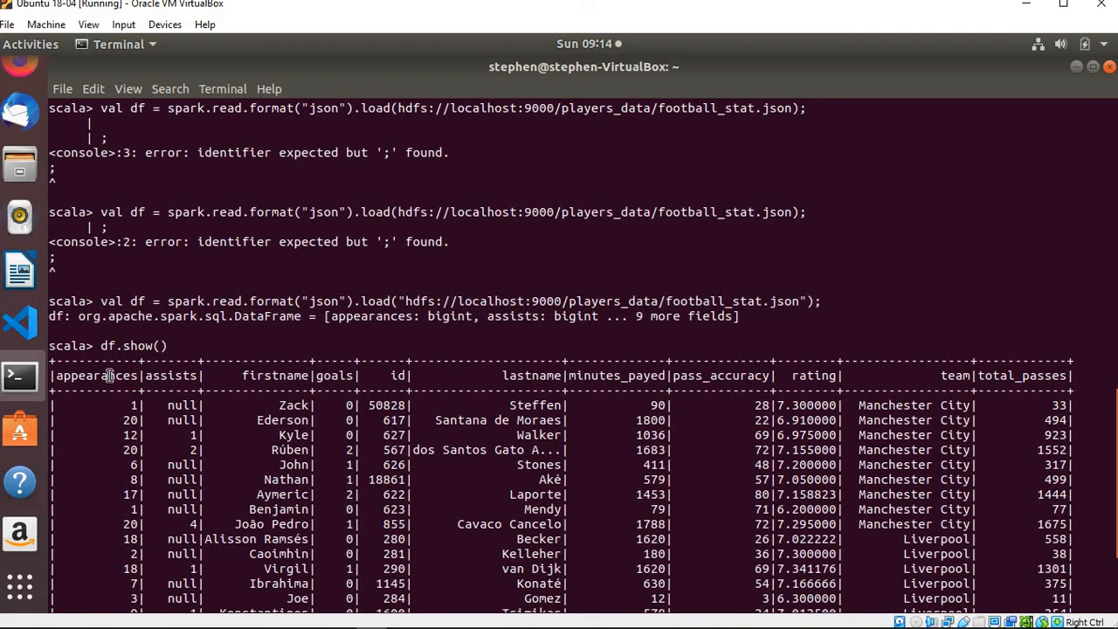
double_click(94, 374)
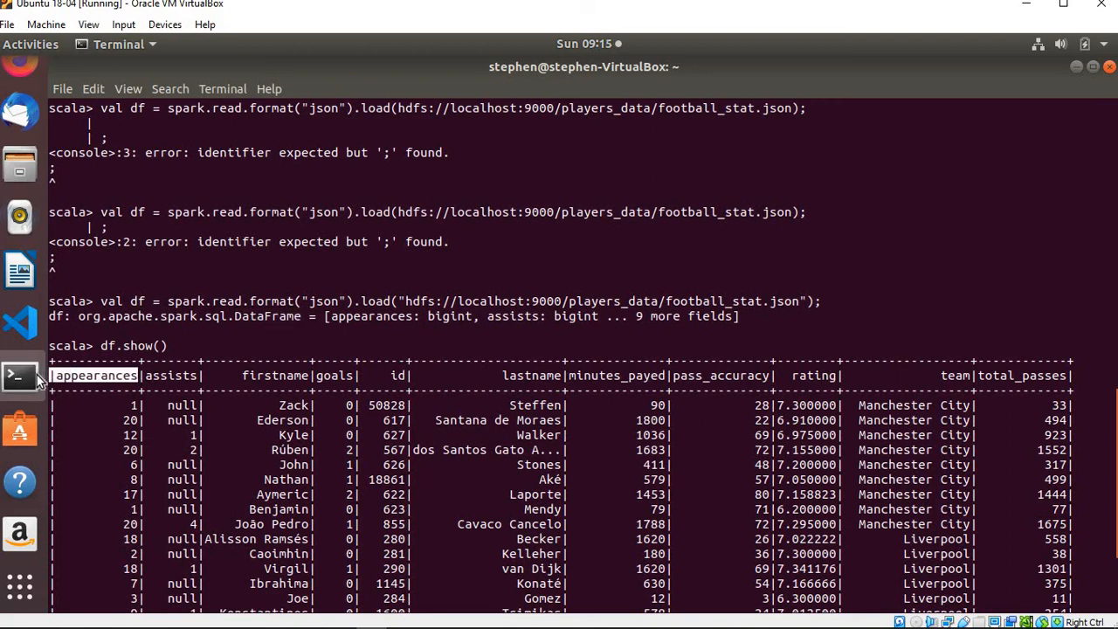
mouse_move(615, 321)
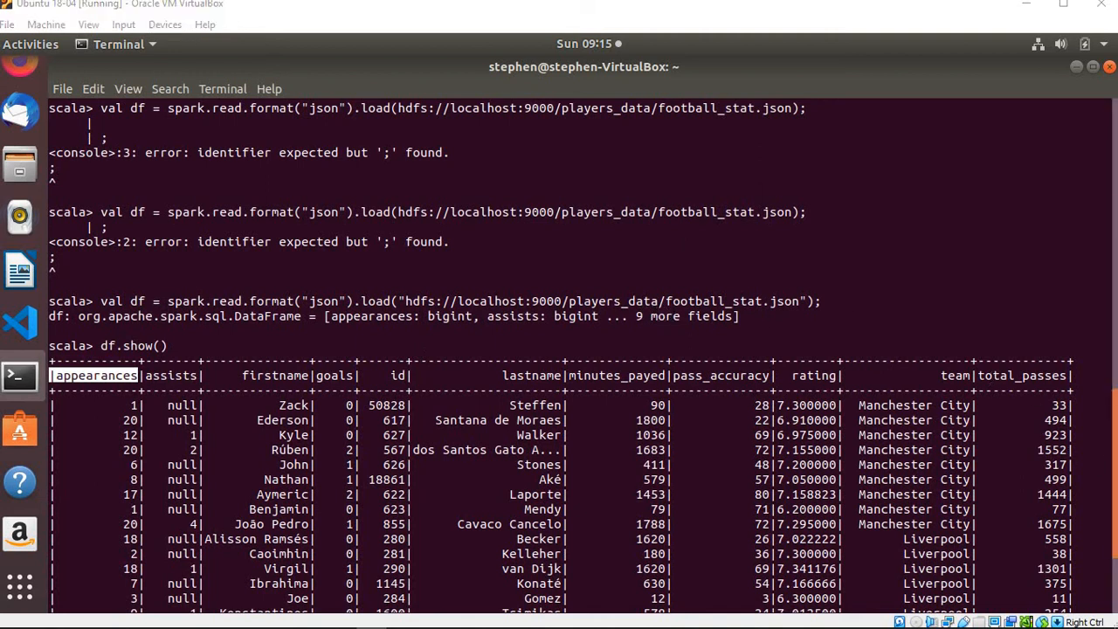
scroll("down", 3)
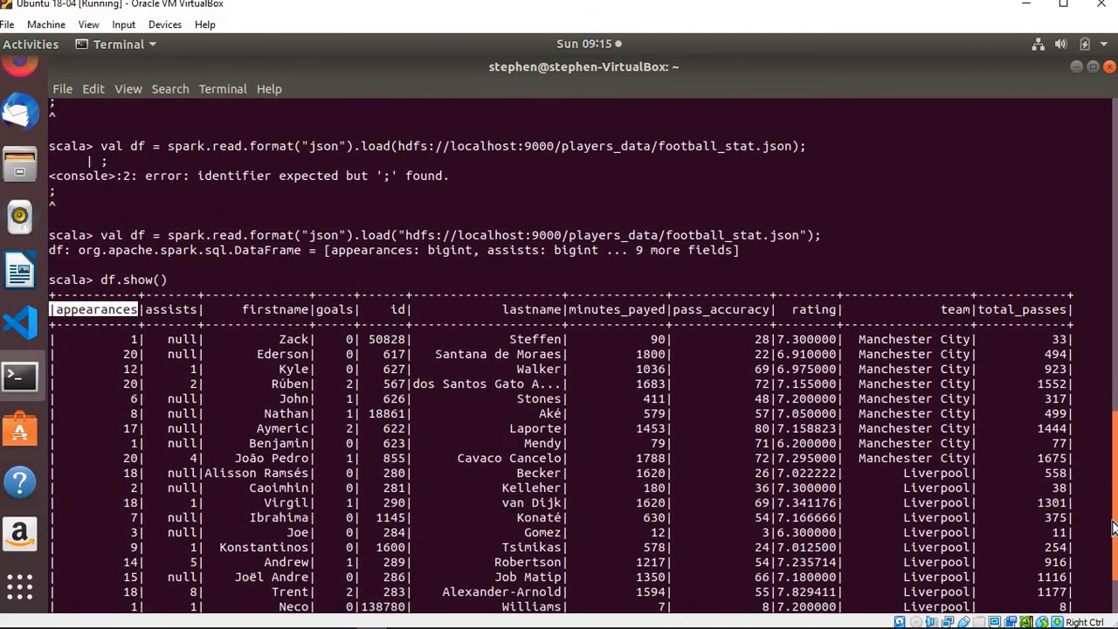
scroll("down", 3)
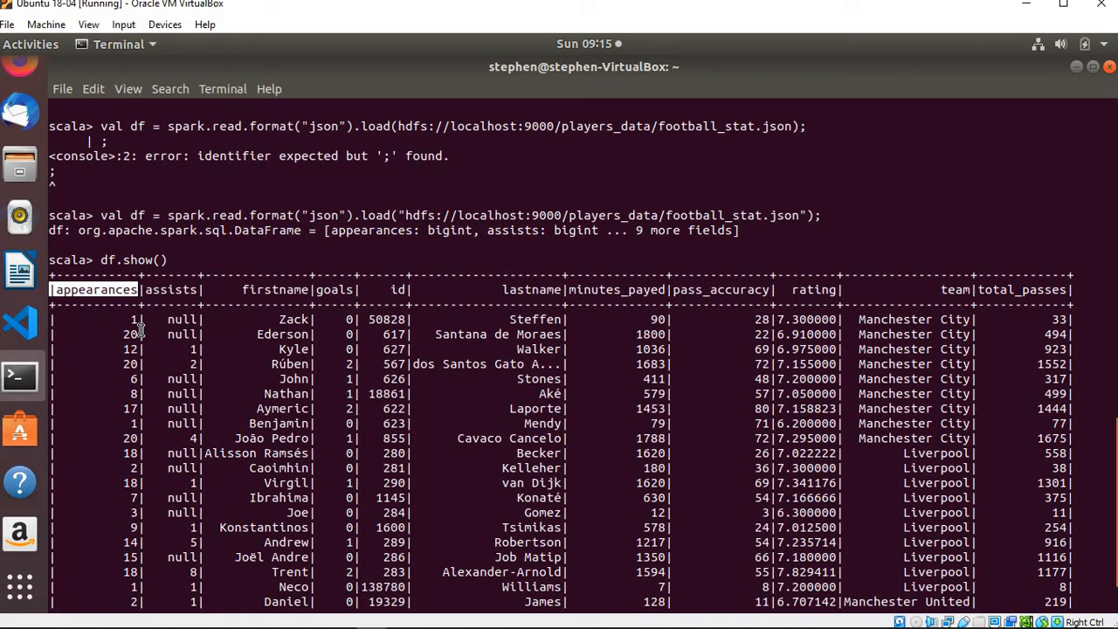
mouse_move(138, 325)
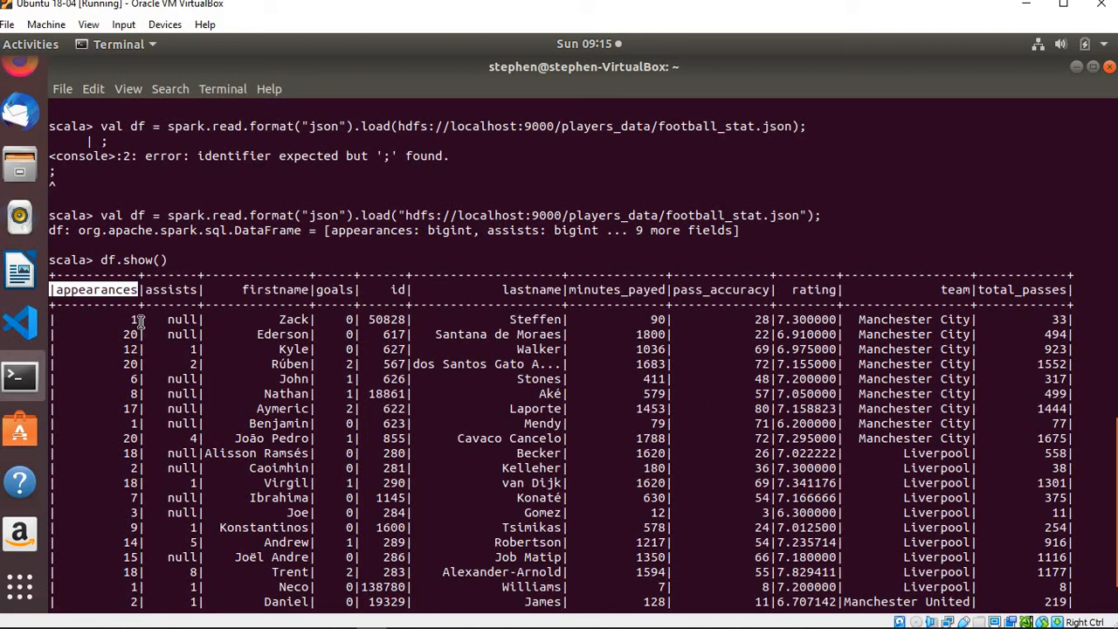
mouse_move(182, 306)
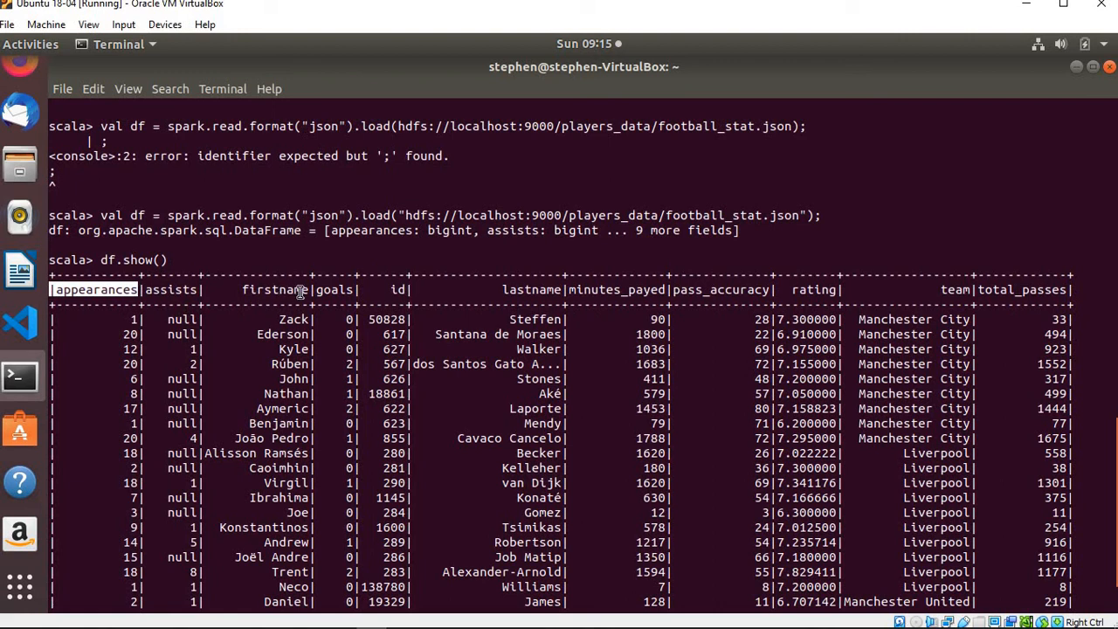
mouse_move(335, 311)
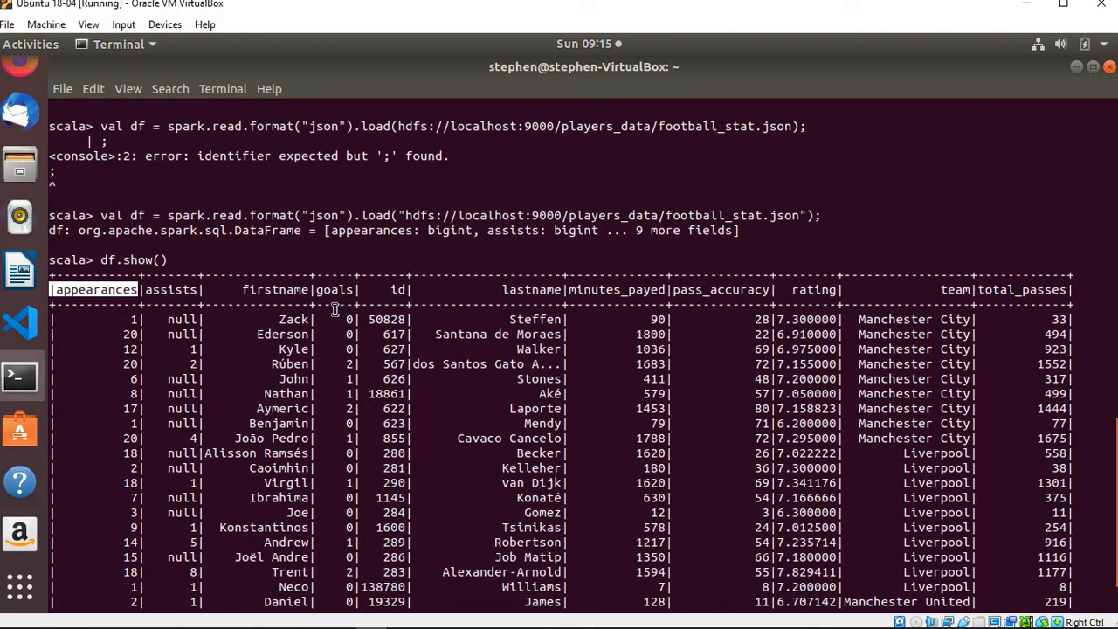
mouse_move(414, 304)
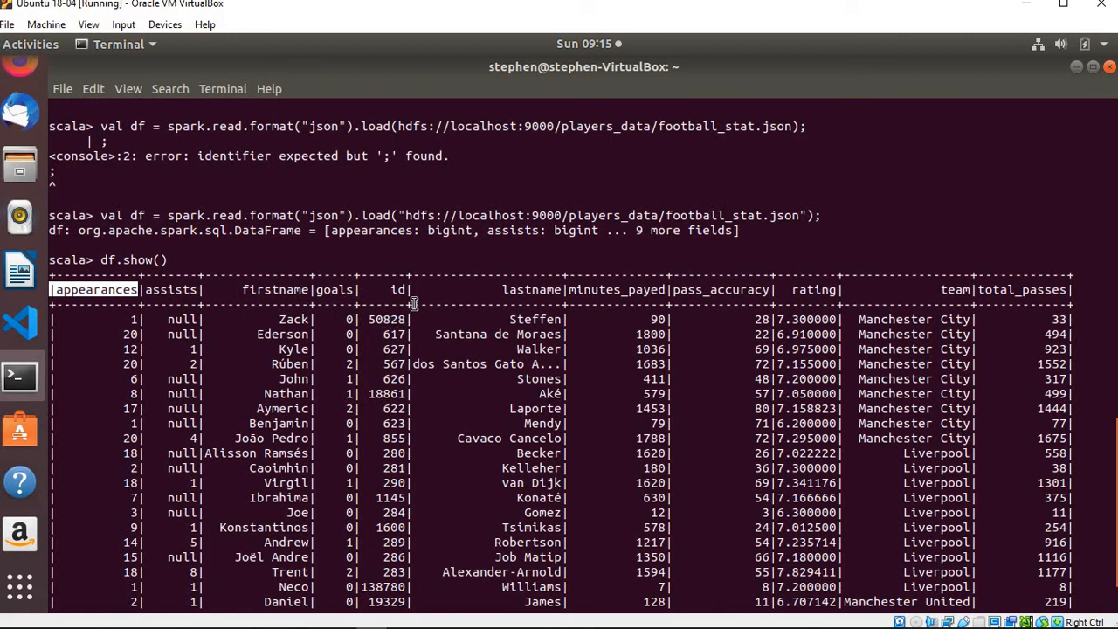
mouse_move(545, 297)
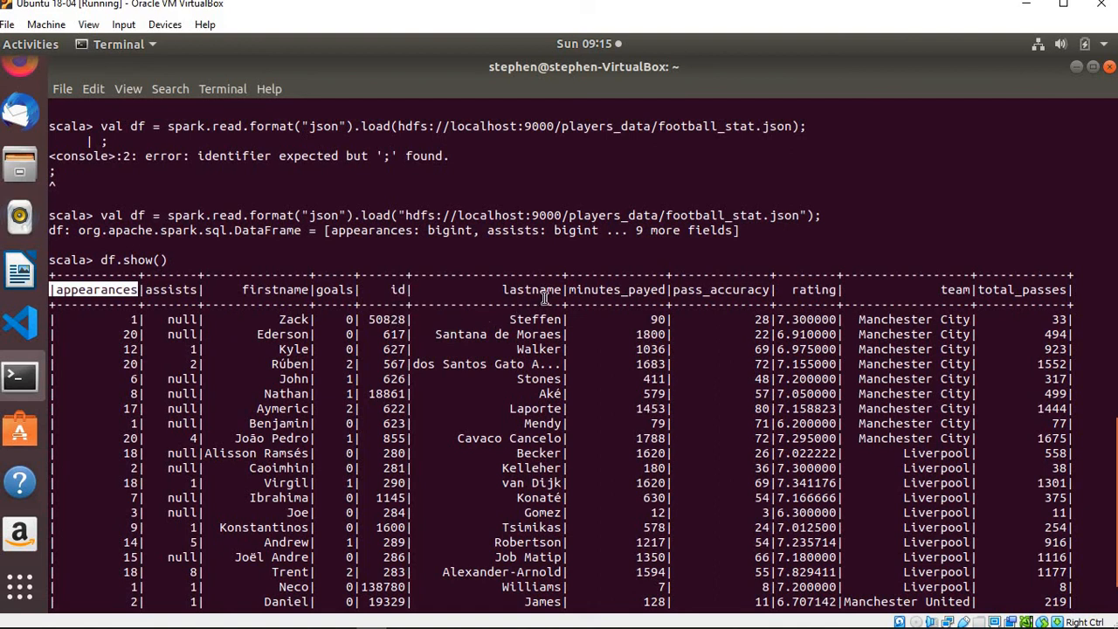
mouse_move(646, 323)
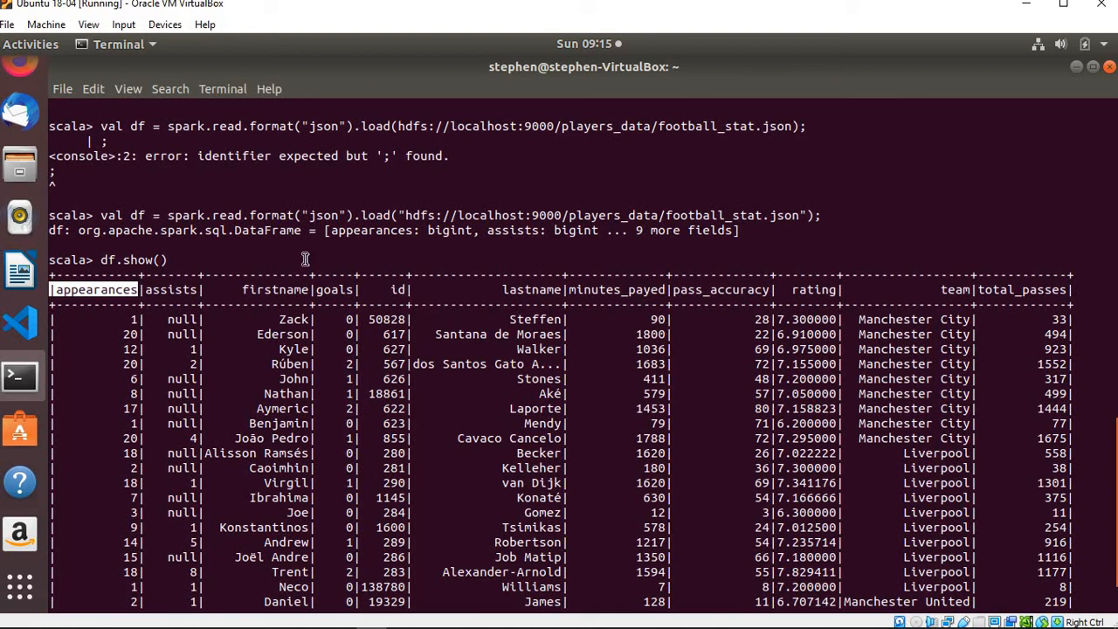
mouse_move(882, 325)
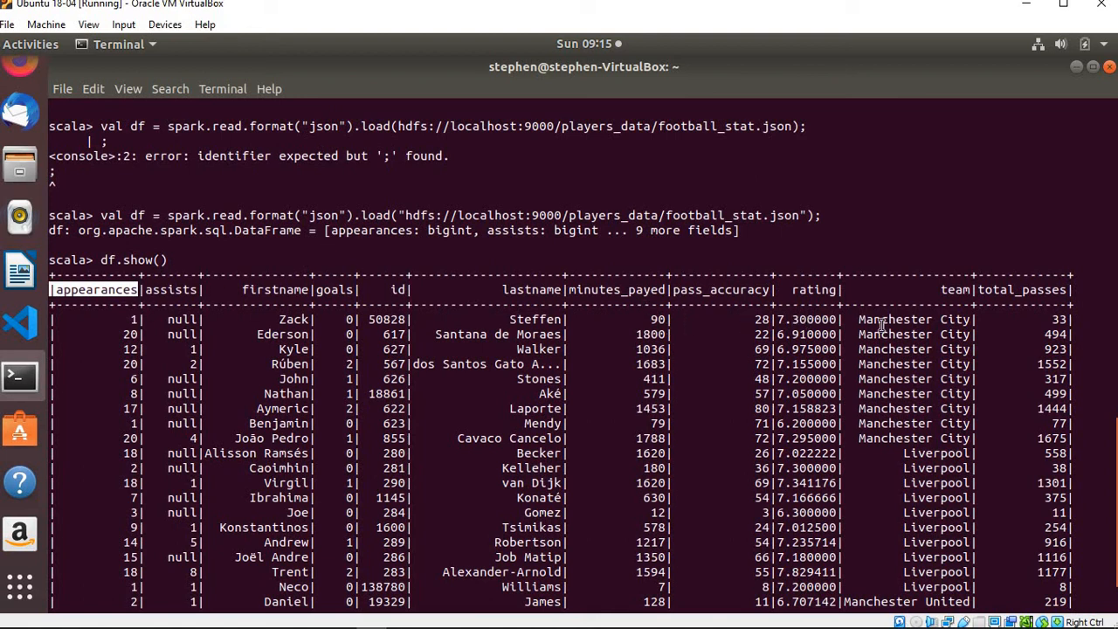
mouse_move(1104, 377)
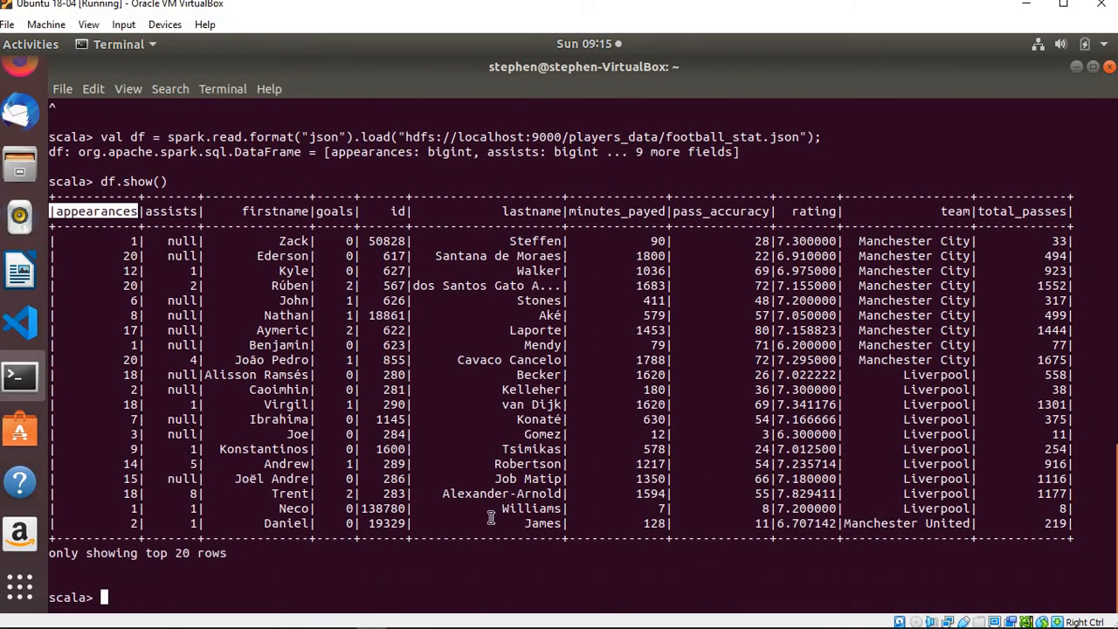
mouse_move(192, 560)
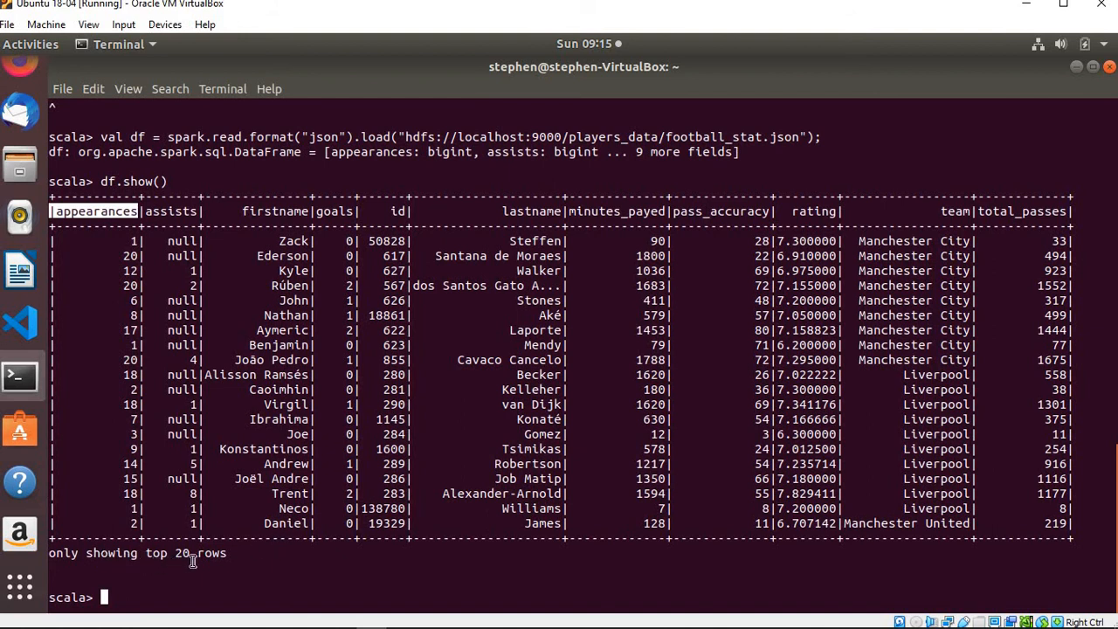
mouse_move(198, 573)
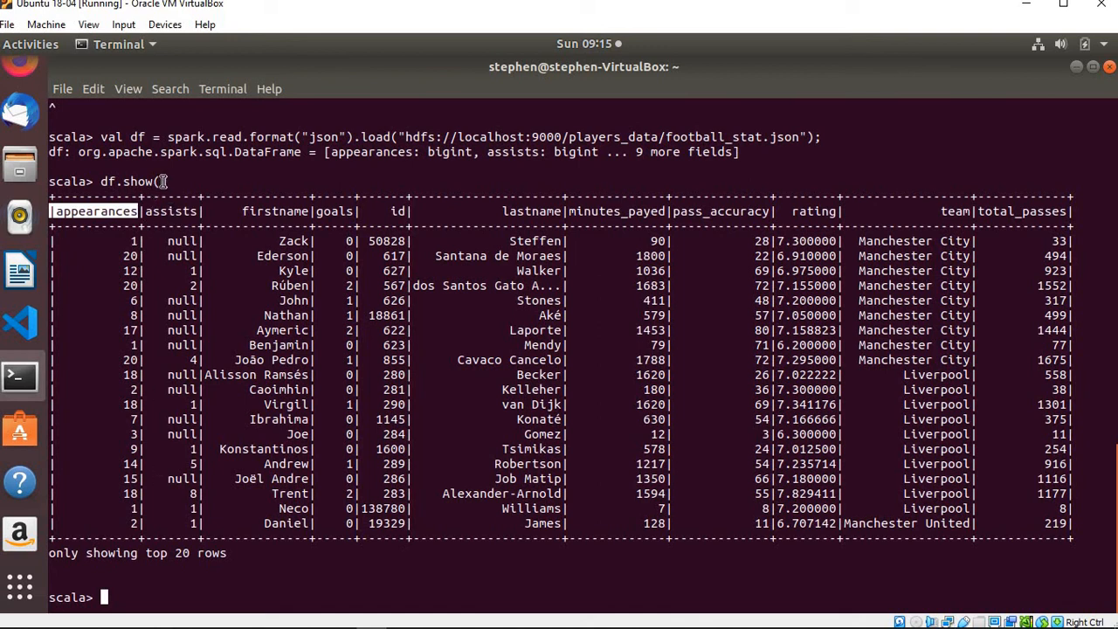
mouse_move(149, 181)
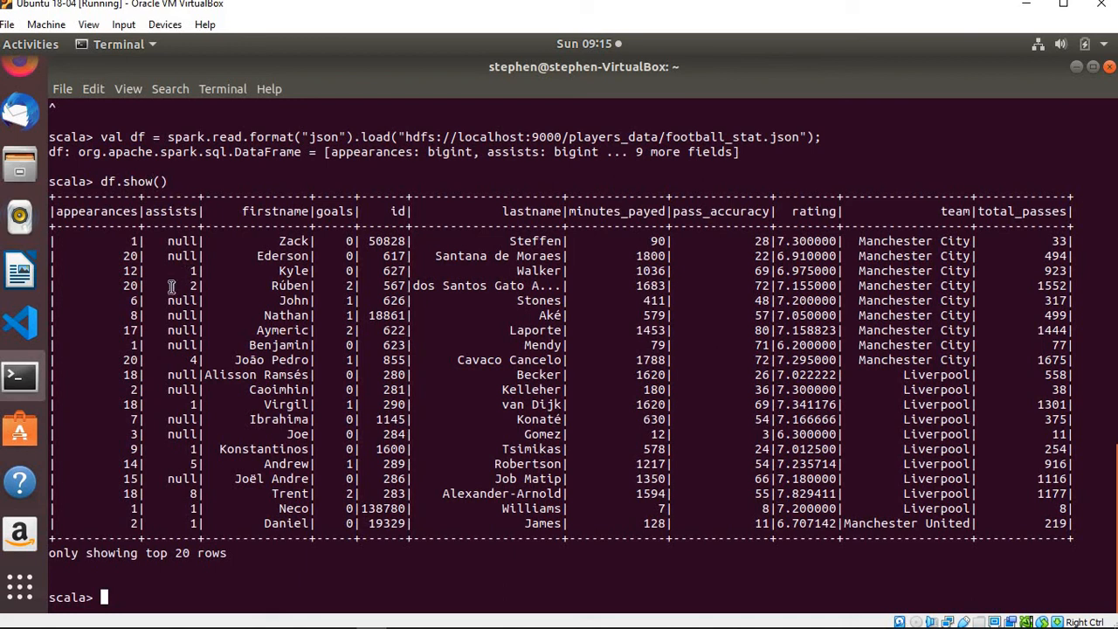
mouse_move(155, 241)
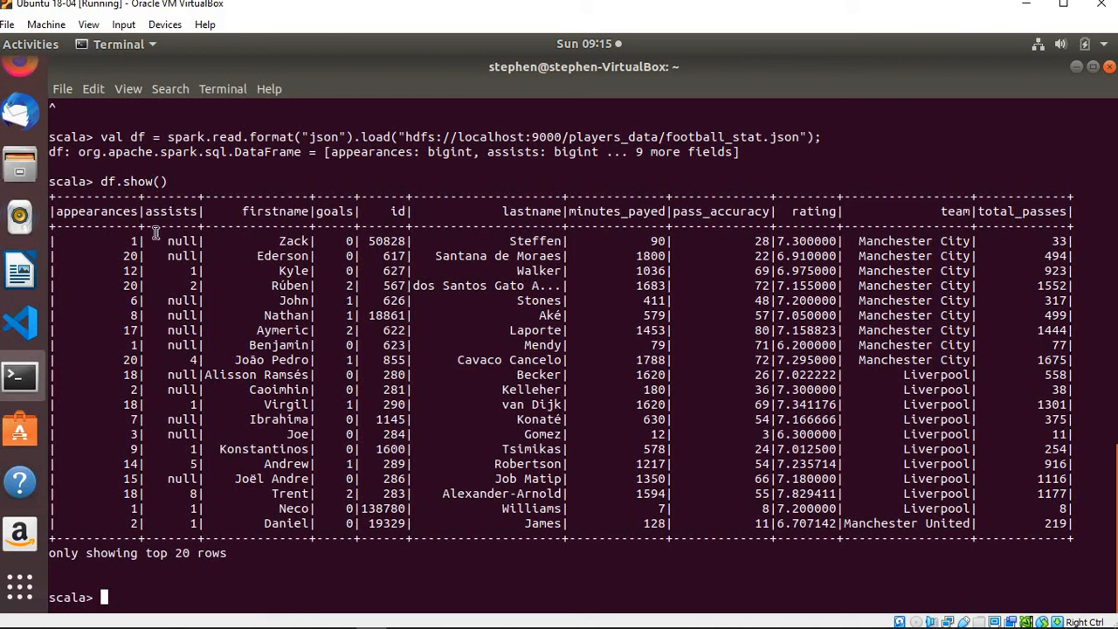
mouse_move(168, 199)
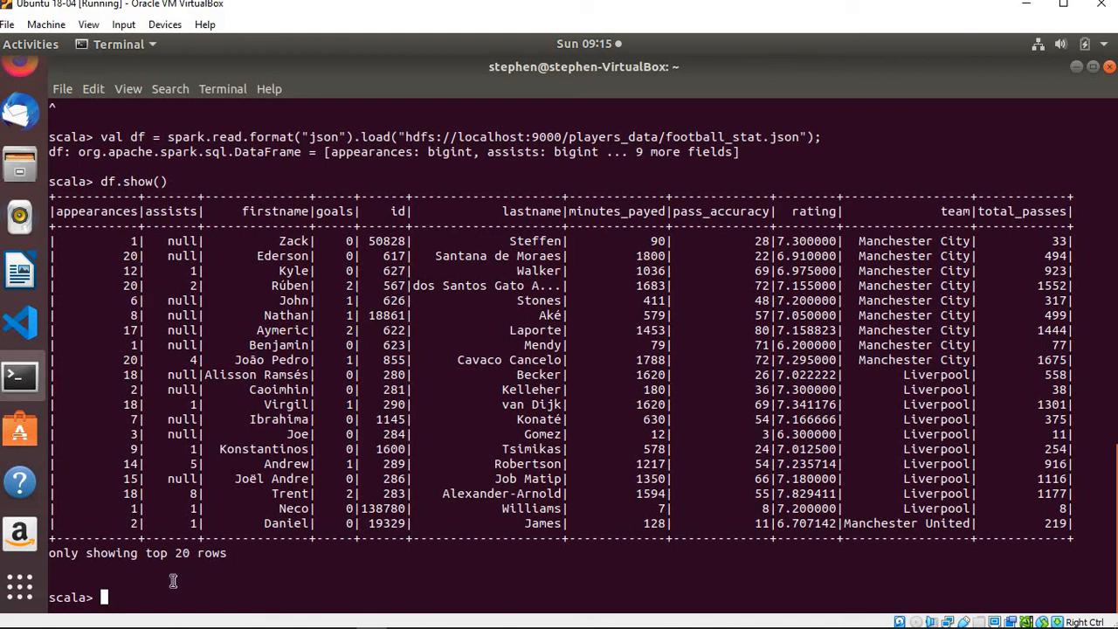
mouse_move(318, 496)
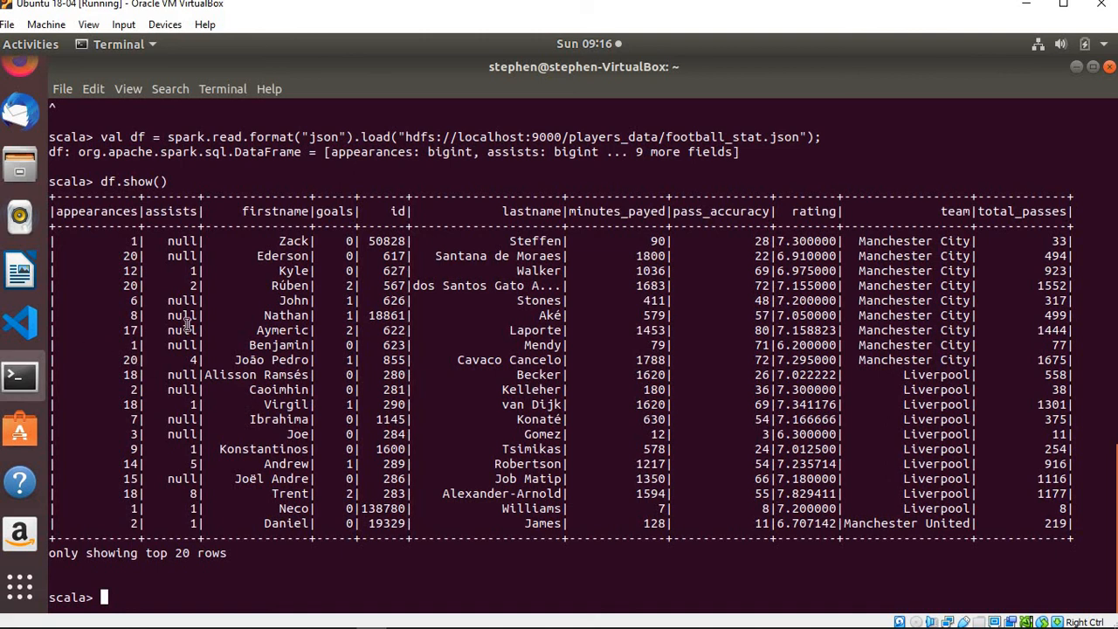
mouse_move(20, 323)
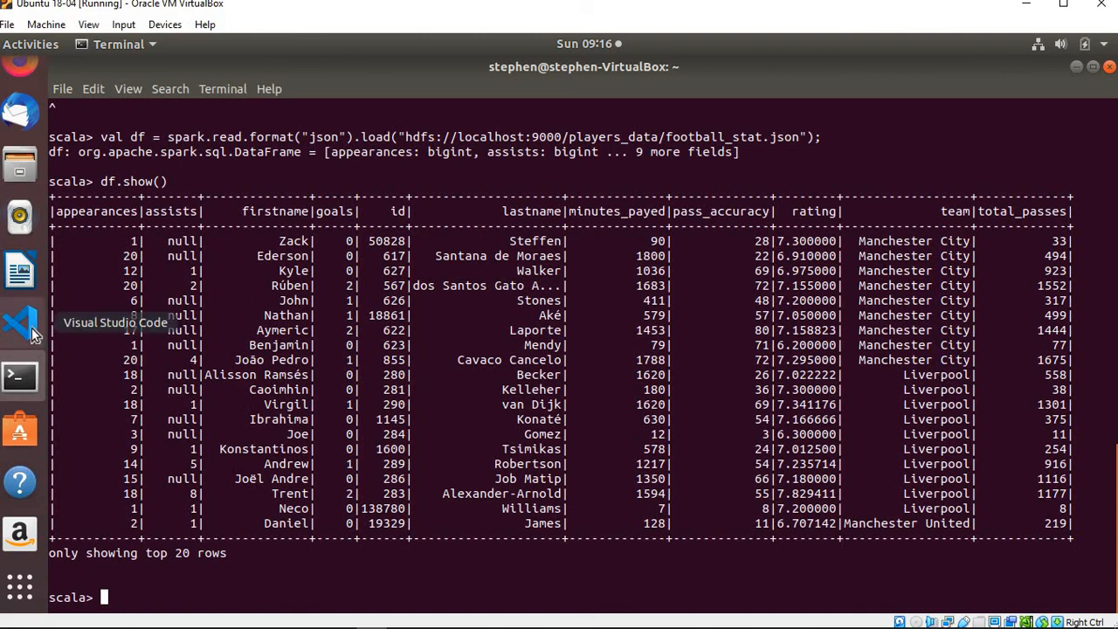
- Switch from the terminal to Visual Studio Code showing processing.py
left_click(19, 323)
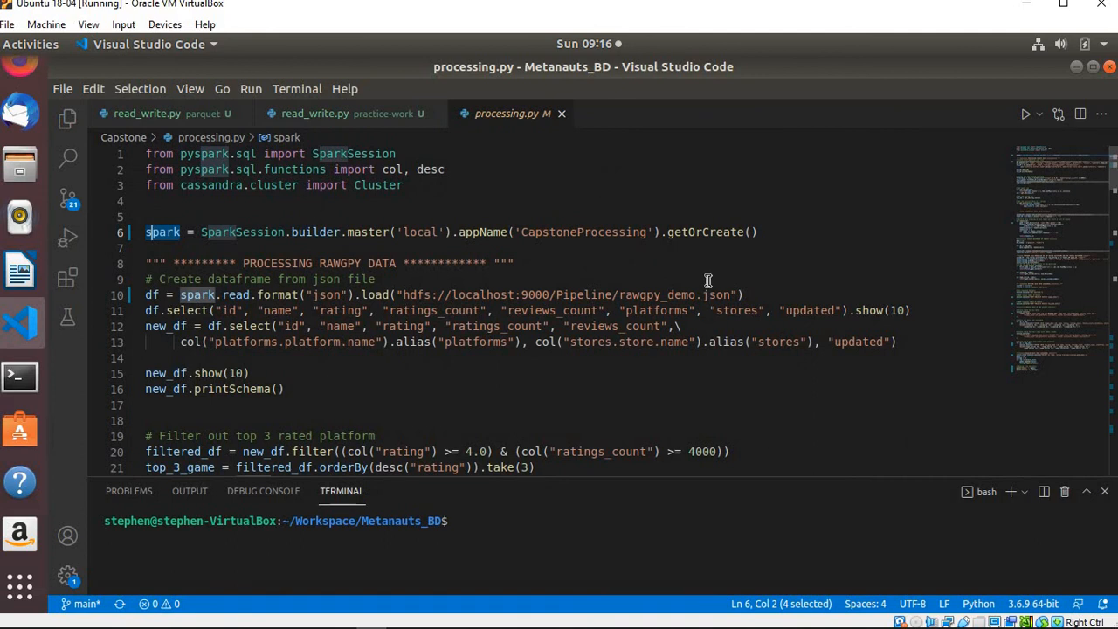
mouse_move(787, 279)
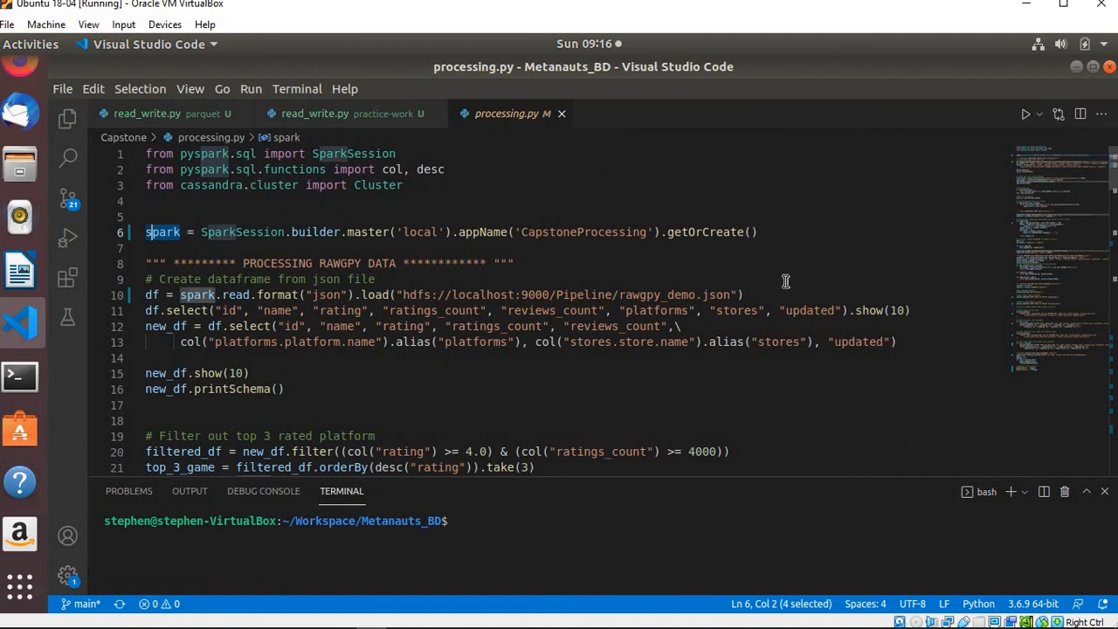
mouse_move(496, 222)
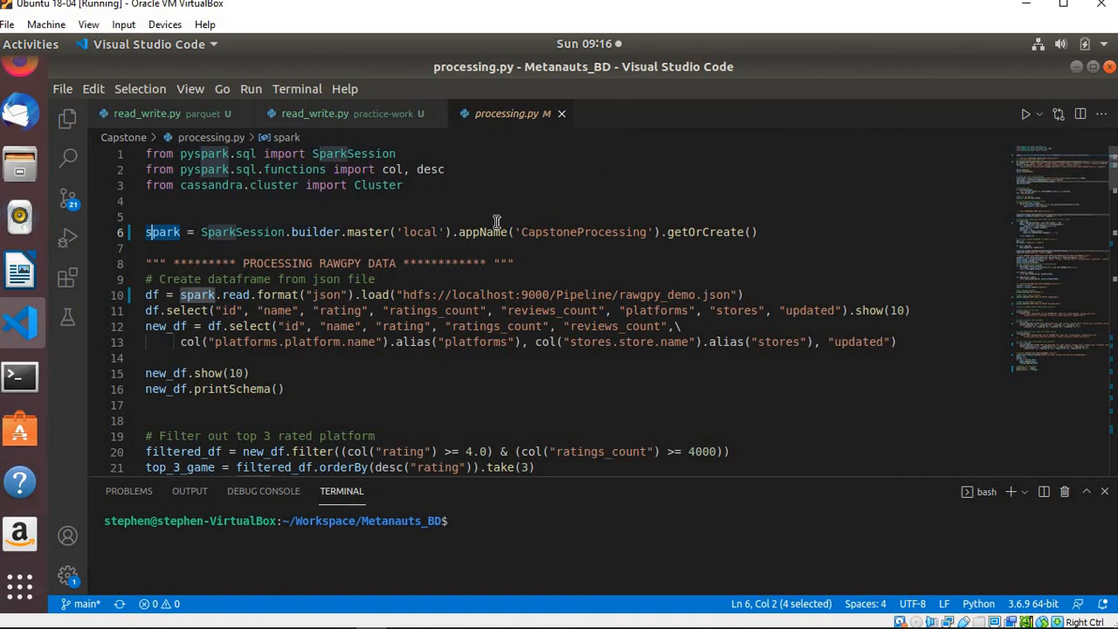
mouse_move(531, 231)
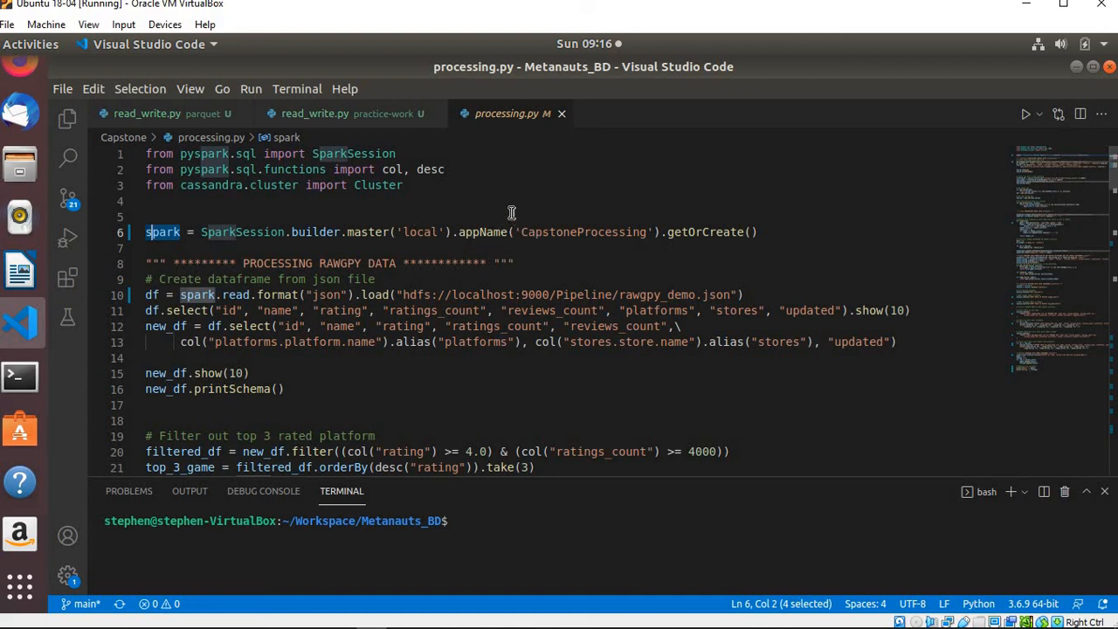
mouse_move(447, 229)
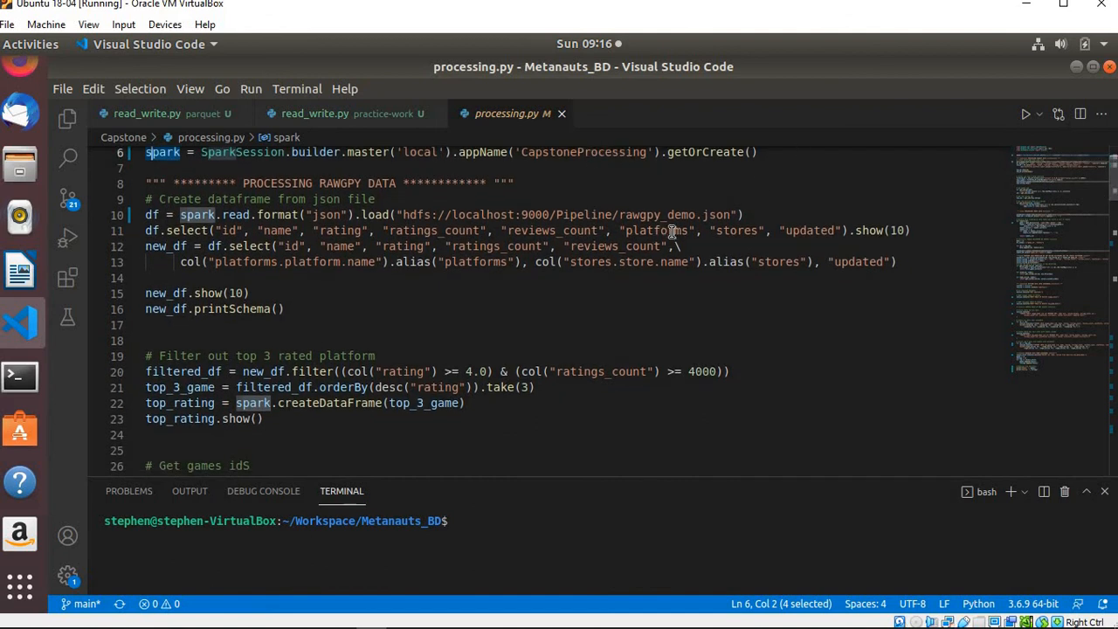
mouse_move(300, 230)
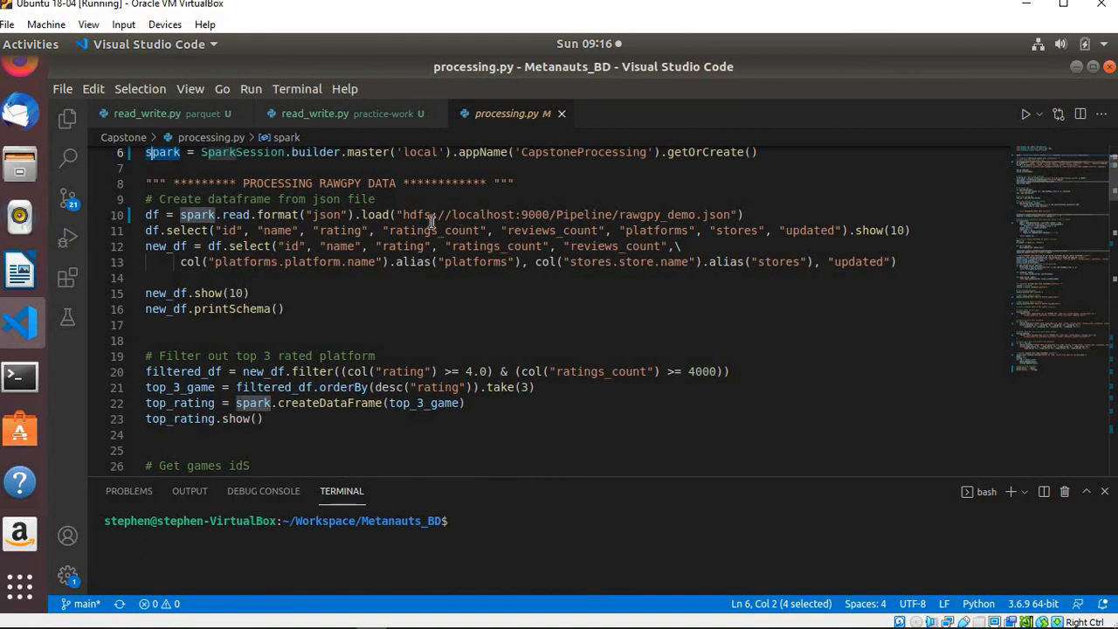
mouse_move(602, 273)
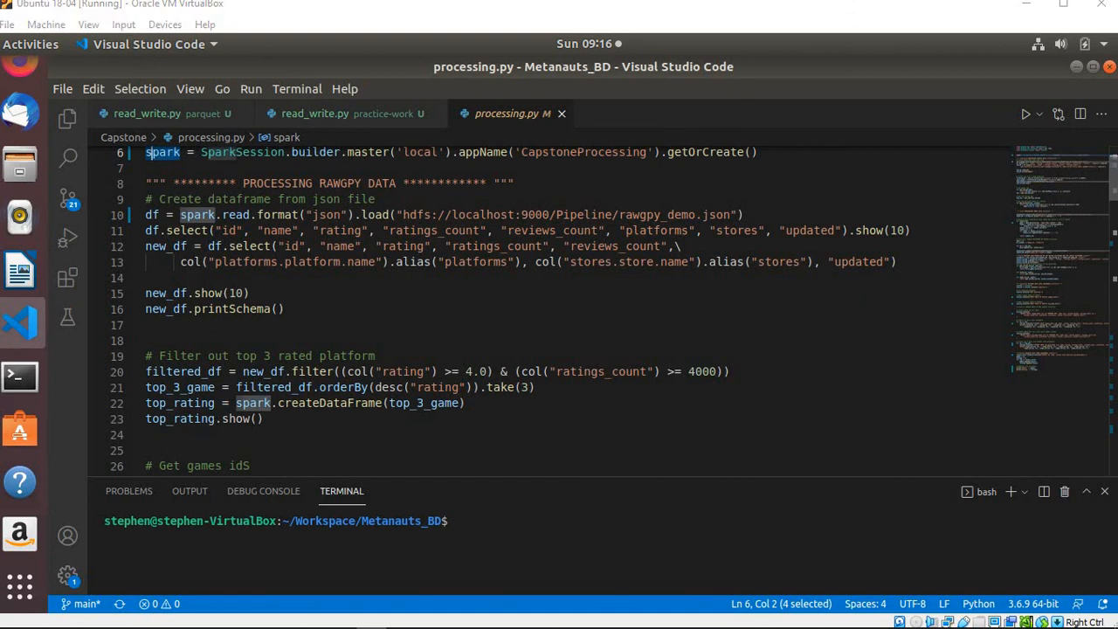
mouse_move(1111, 196)
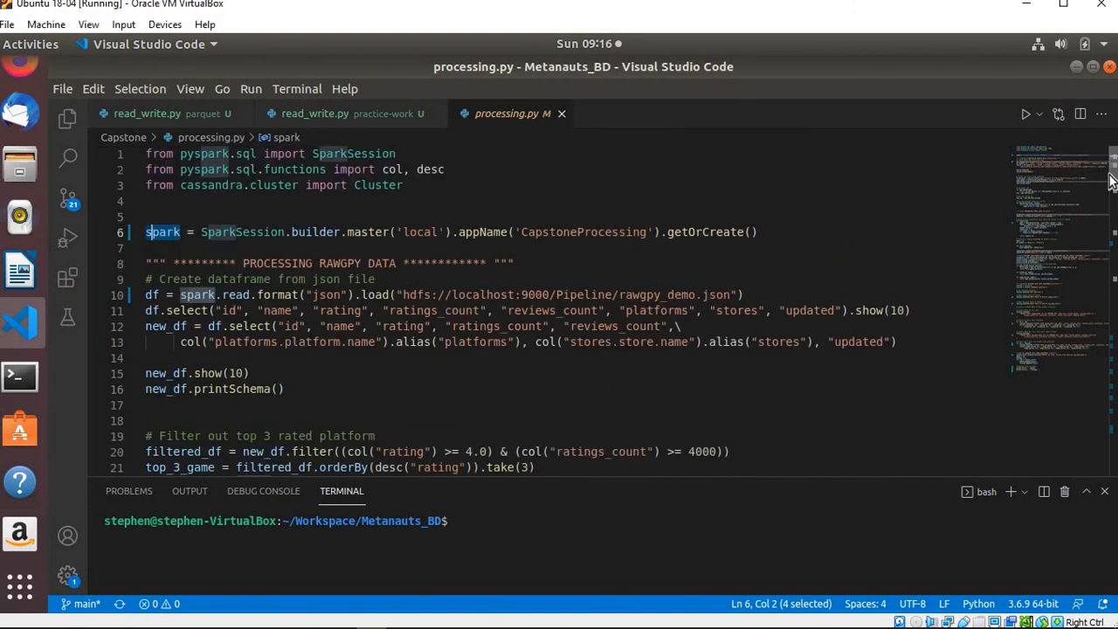
- Scroll through processing.py to its end and back to the Cassandra DROP/CREATE TABLE section
scroll("down", 3)
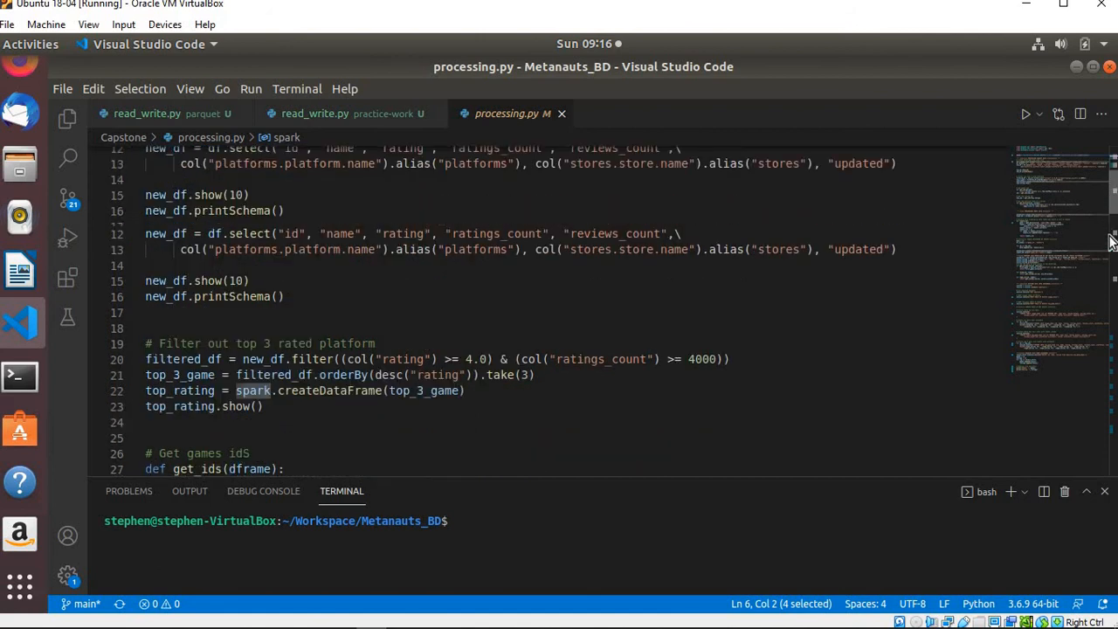
scroll("down", 3)
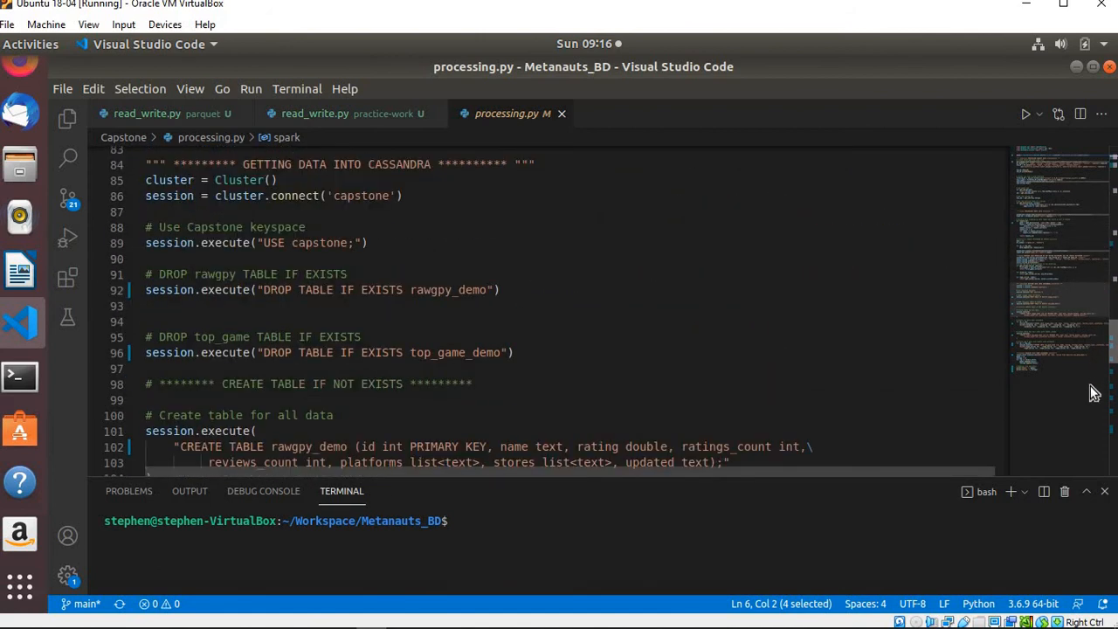
scroll("down", 3)
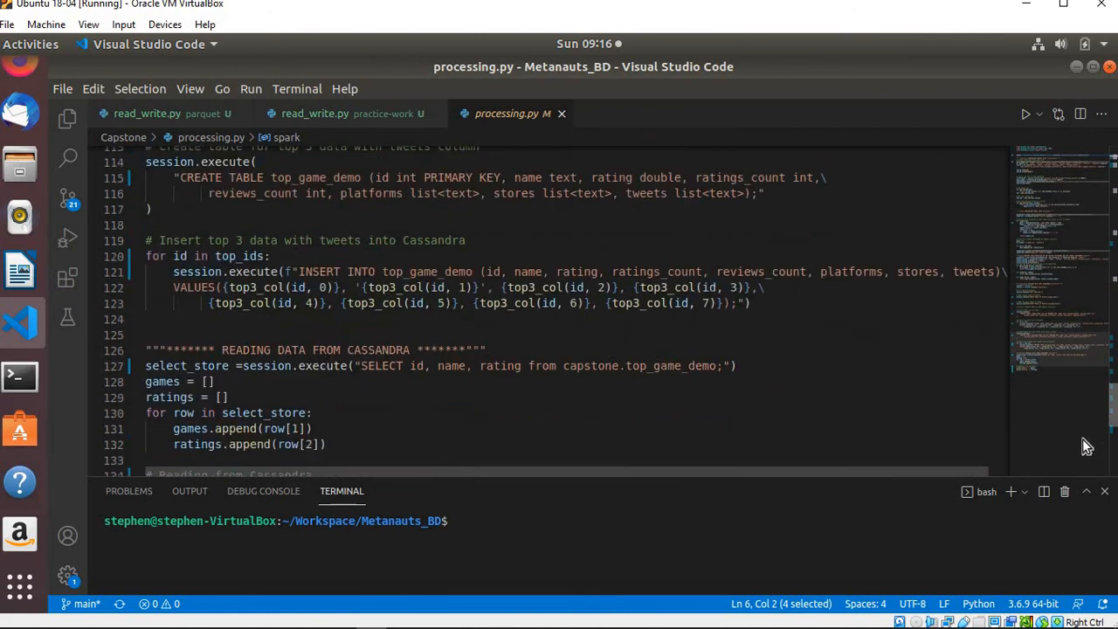
scroll("down", 3)
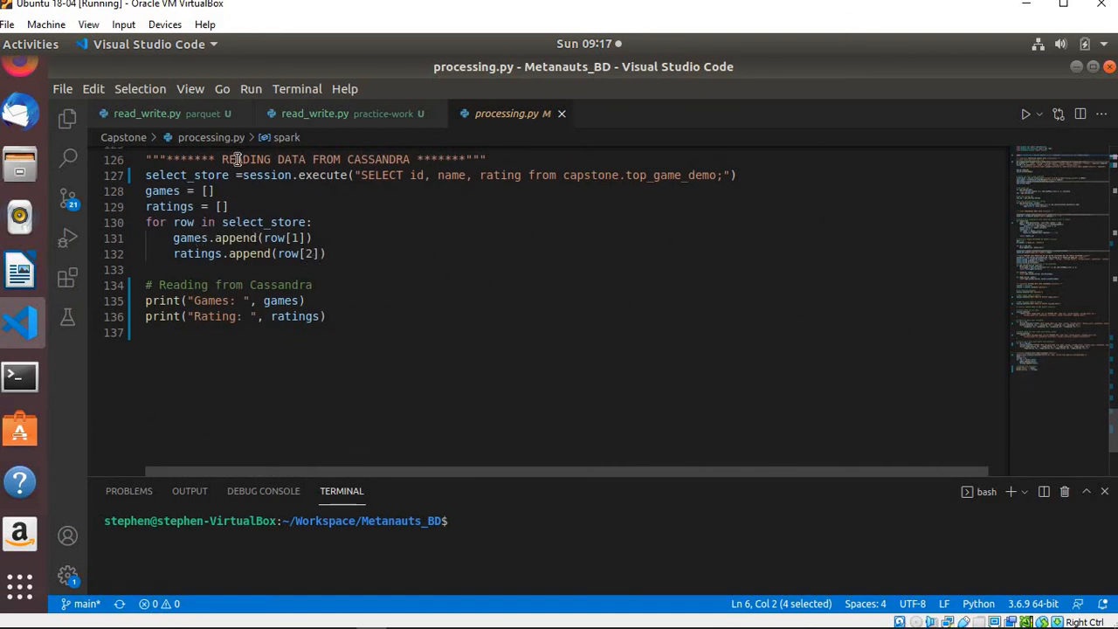
mouse_move(329, 262)
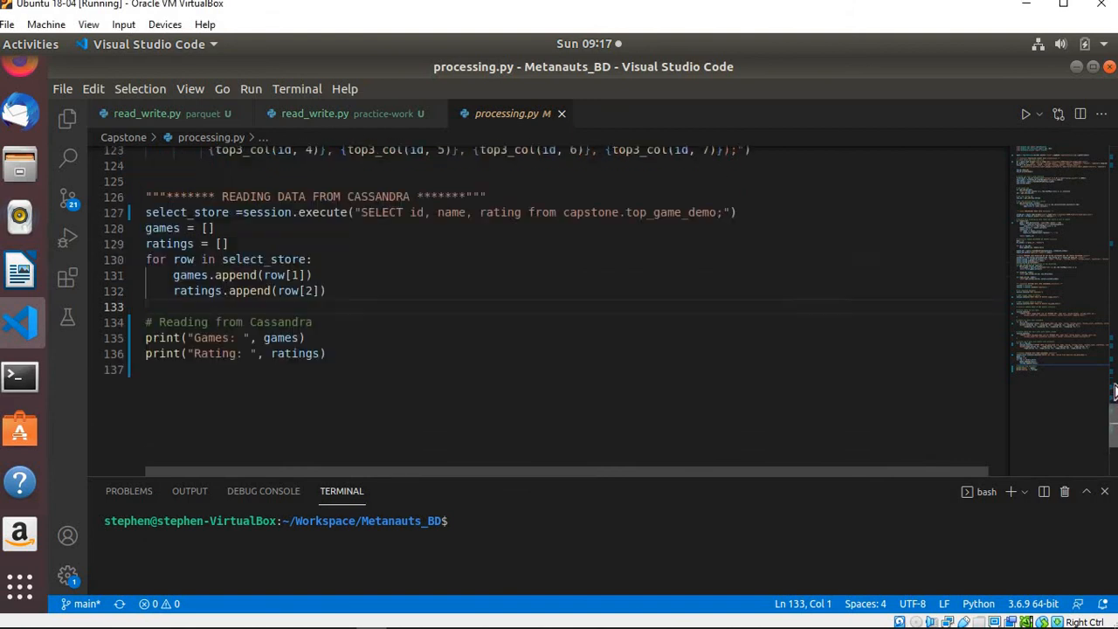
scroll("up", 3)
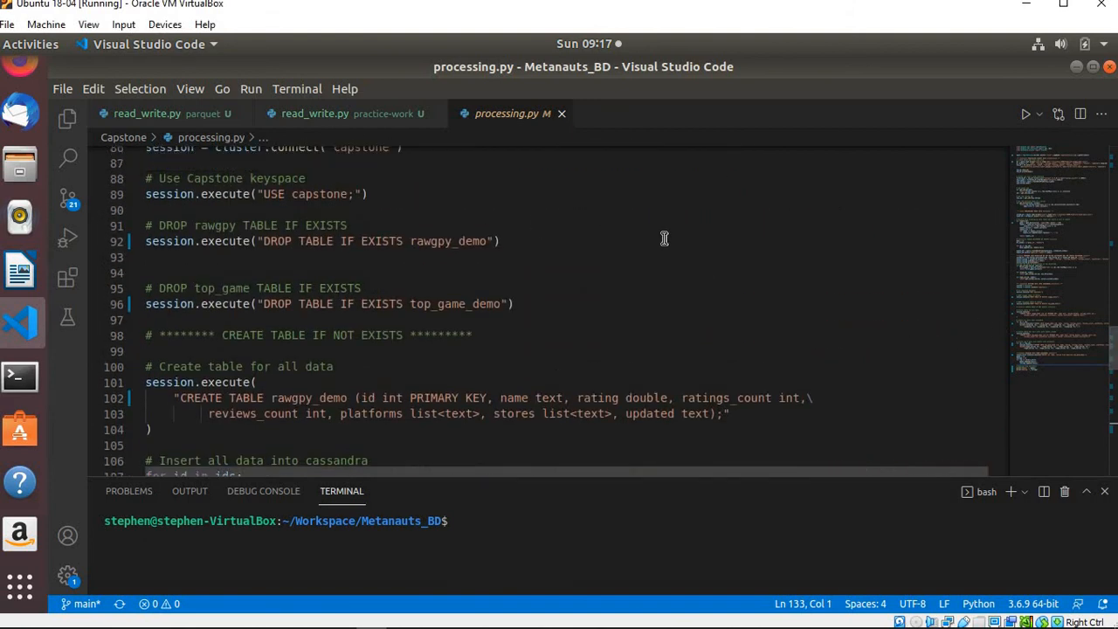
mouse_move(720, 123)
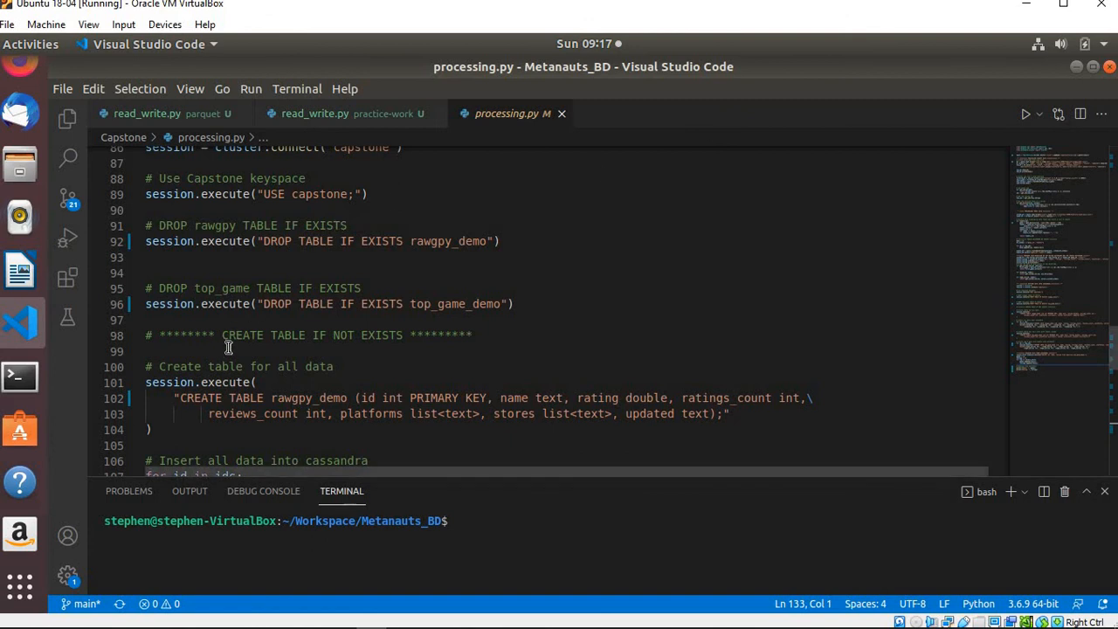
mouse_move(267, 335)
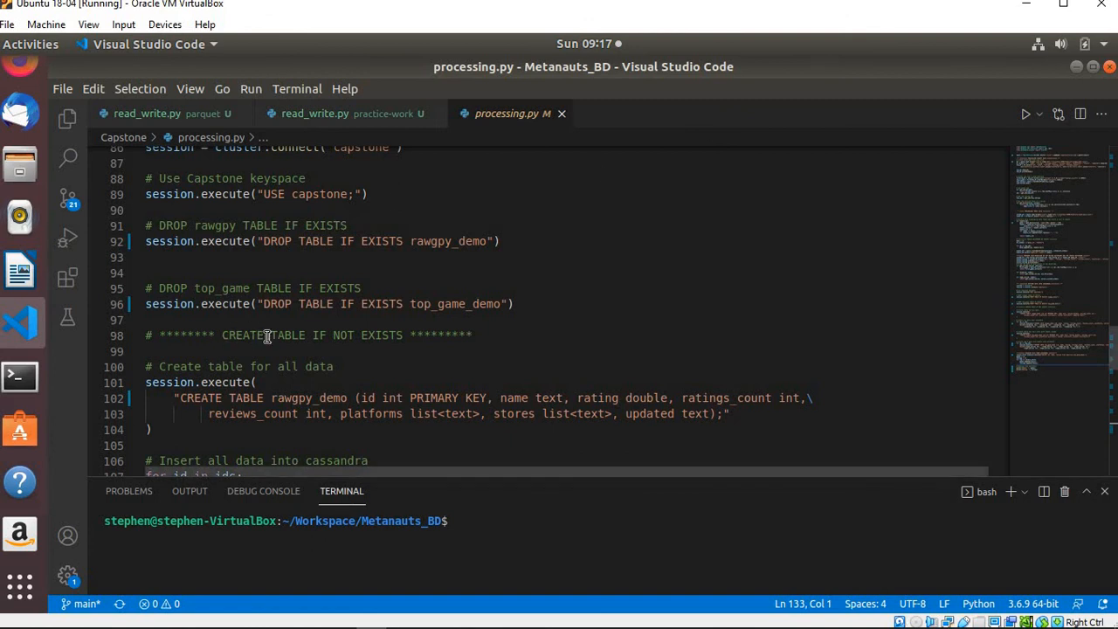
mouse_move(405, 255)
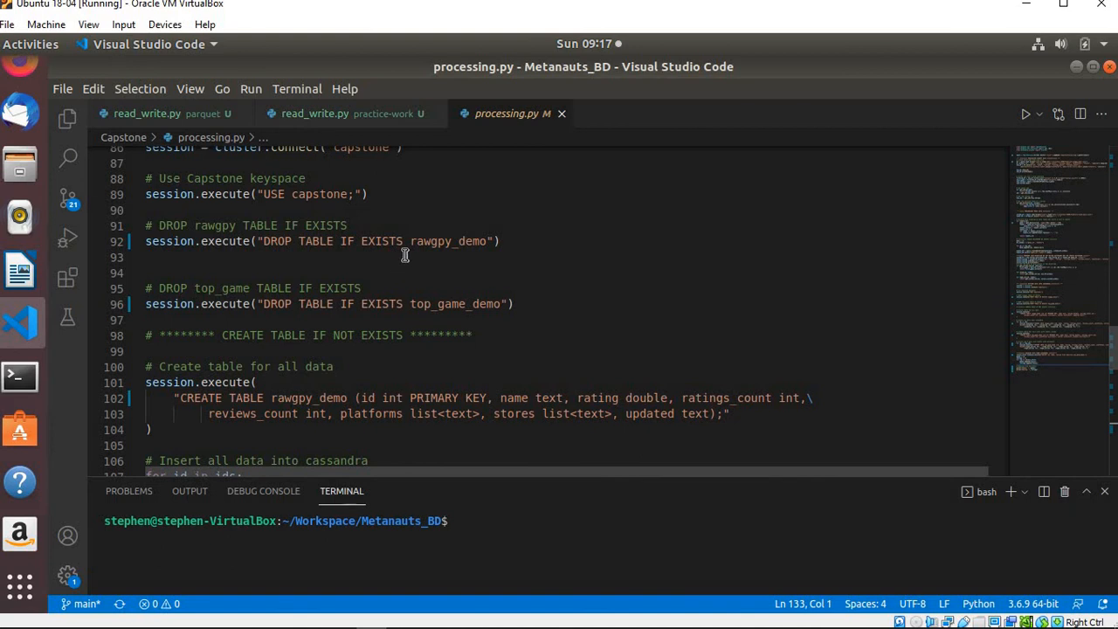